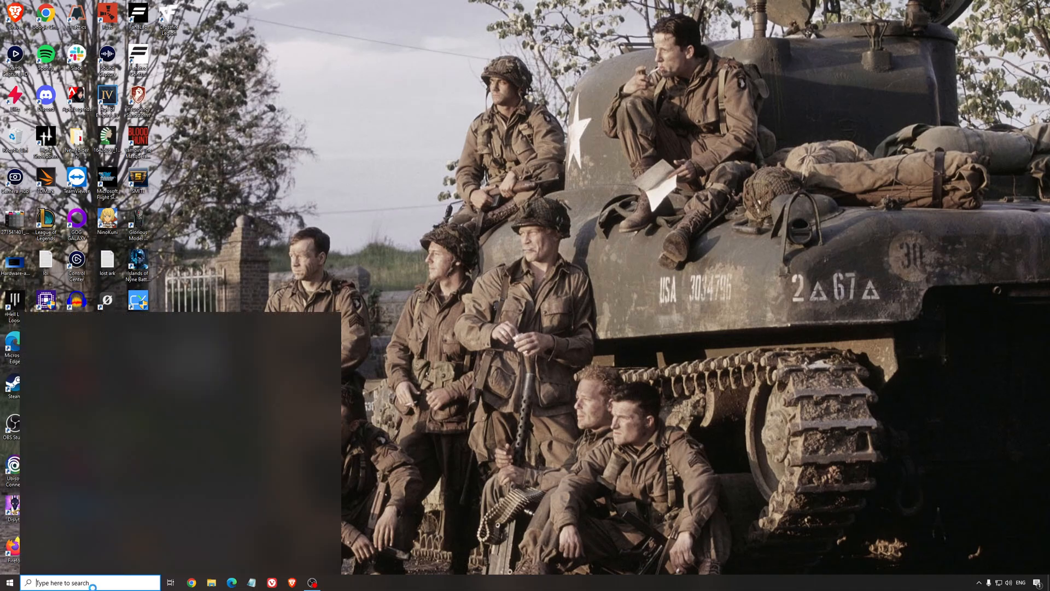
- Open the Game Mode settings page and confirm Game Mode is On
click(332, 582)
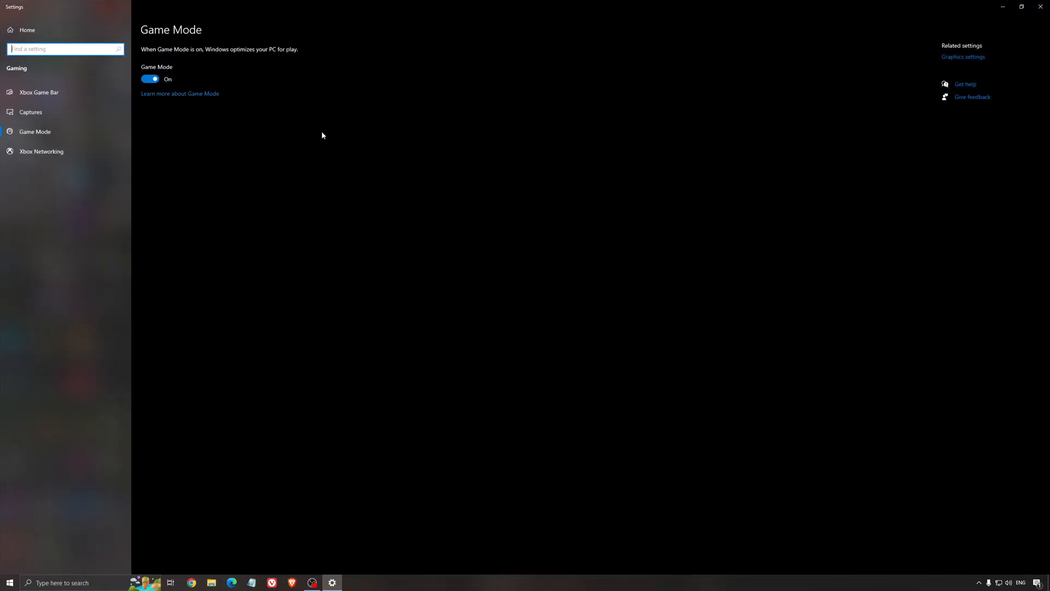
mouse_move(411, 191)
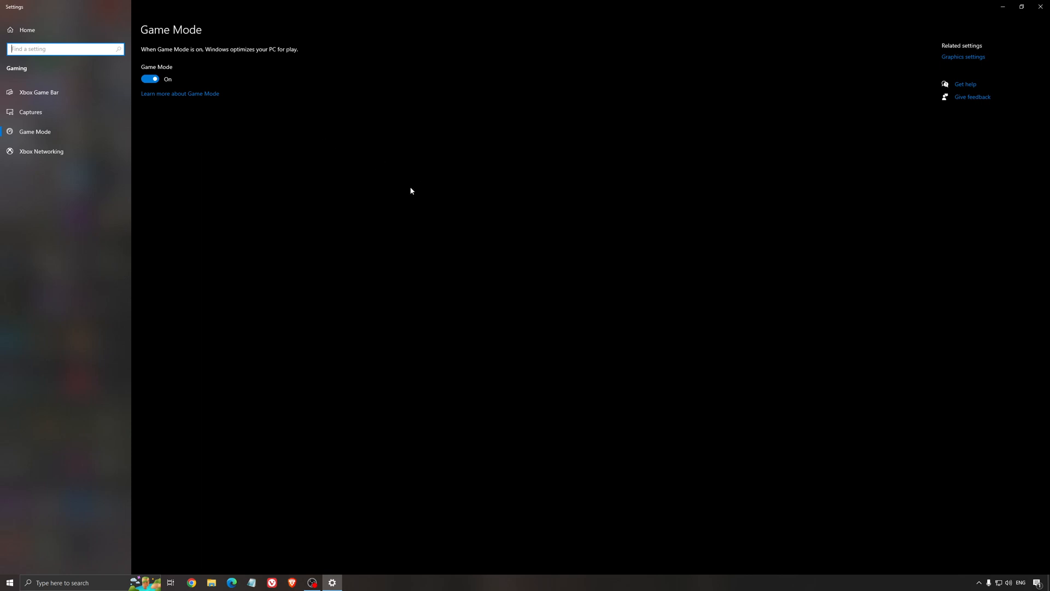
mouse_move(343, 158)
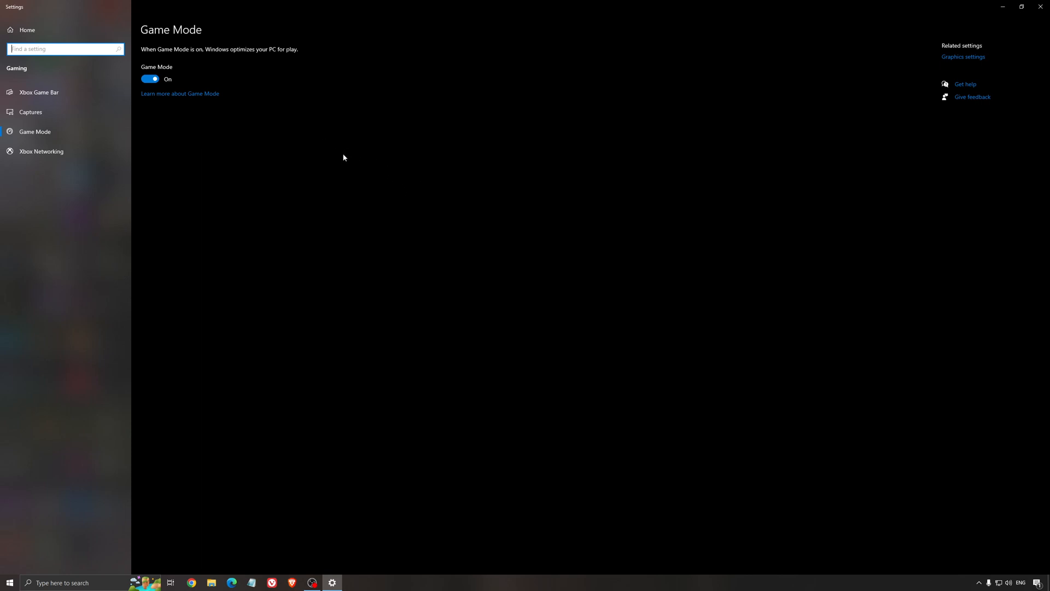
mouse_move(329, 175)
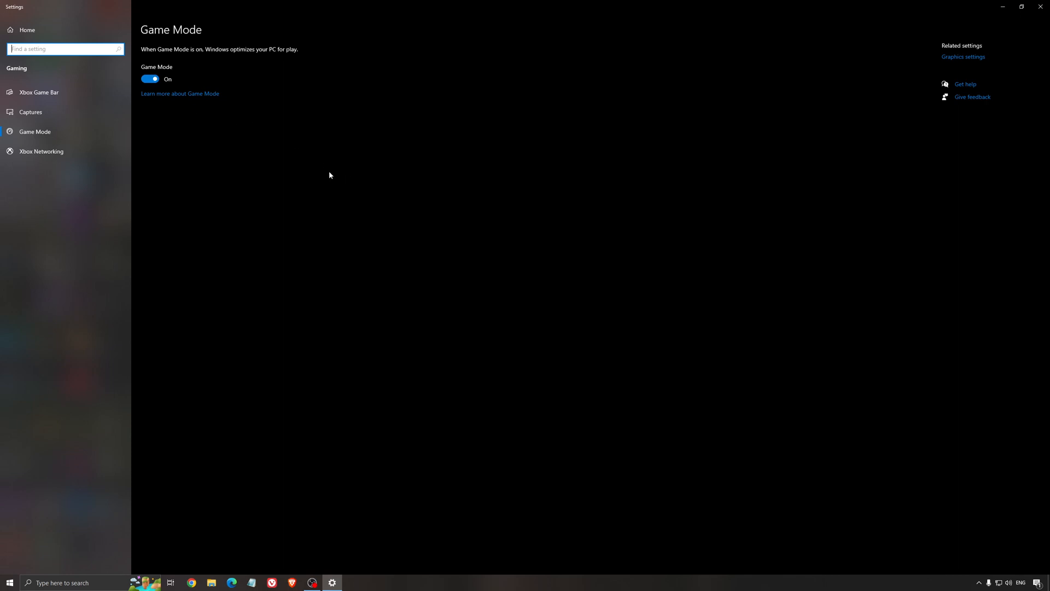
mouse_move(302, 175)
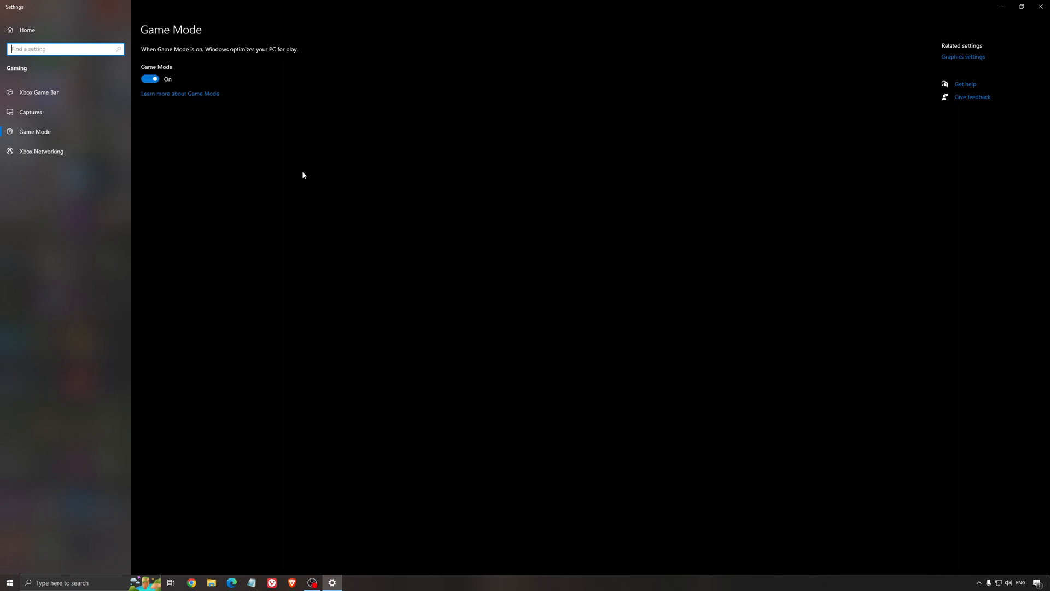
- Open Xbox Game Bar settings and confirm the Game Bar is switched off
click(38, 92)
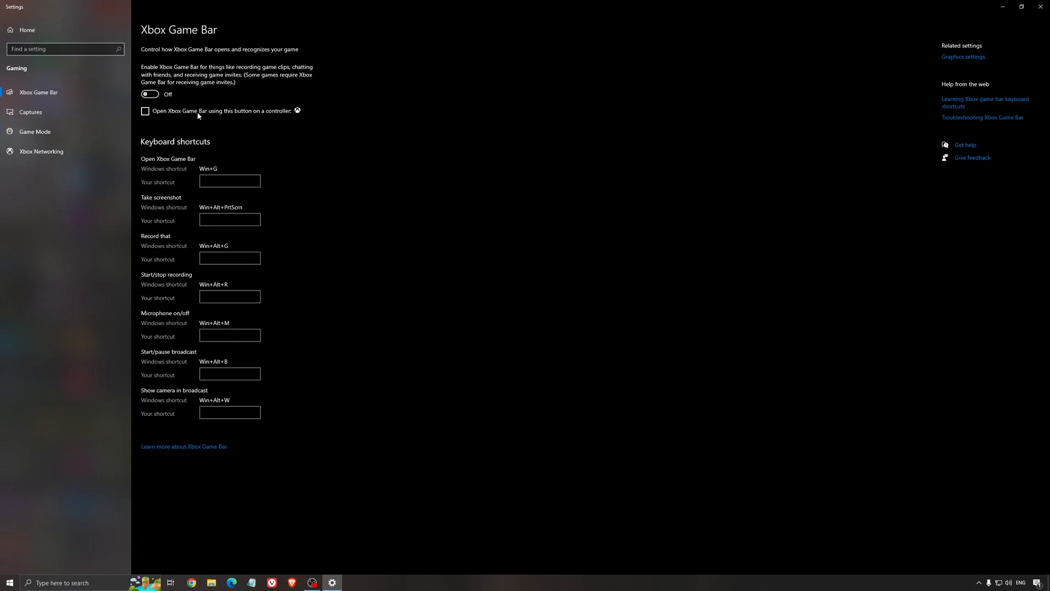
mouse_move(188, 103)
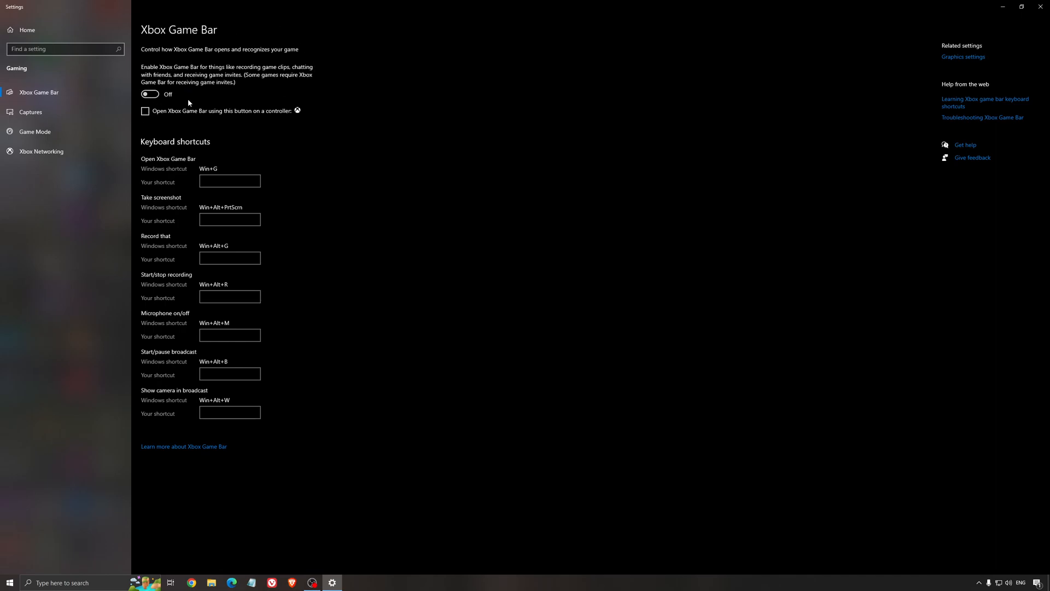
mouse_move(477, 147)
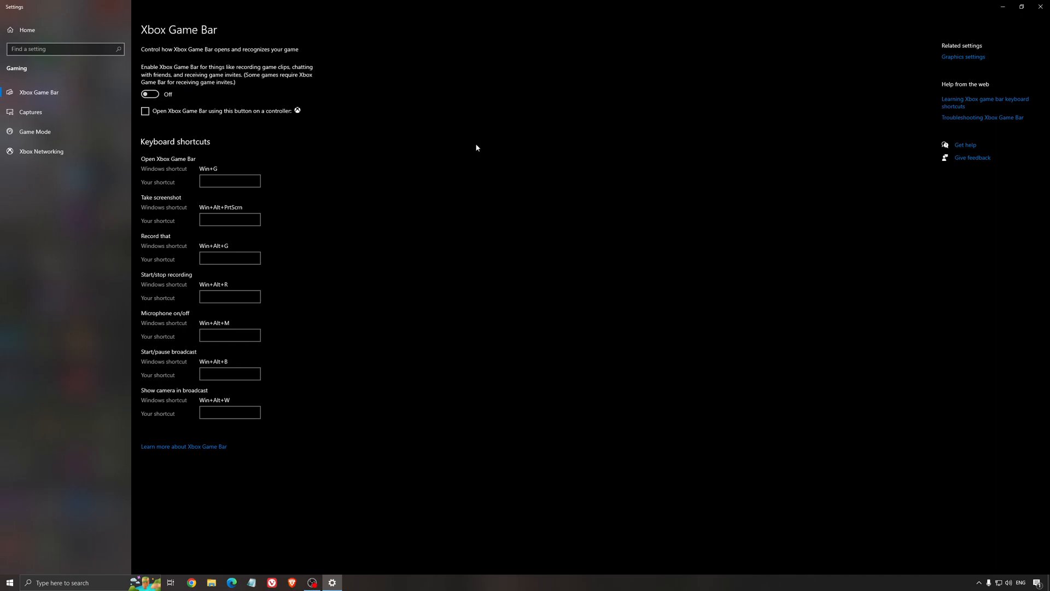
mouse_move(436, 155)
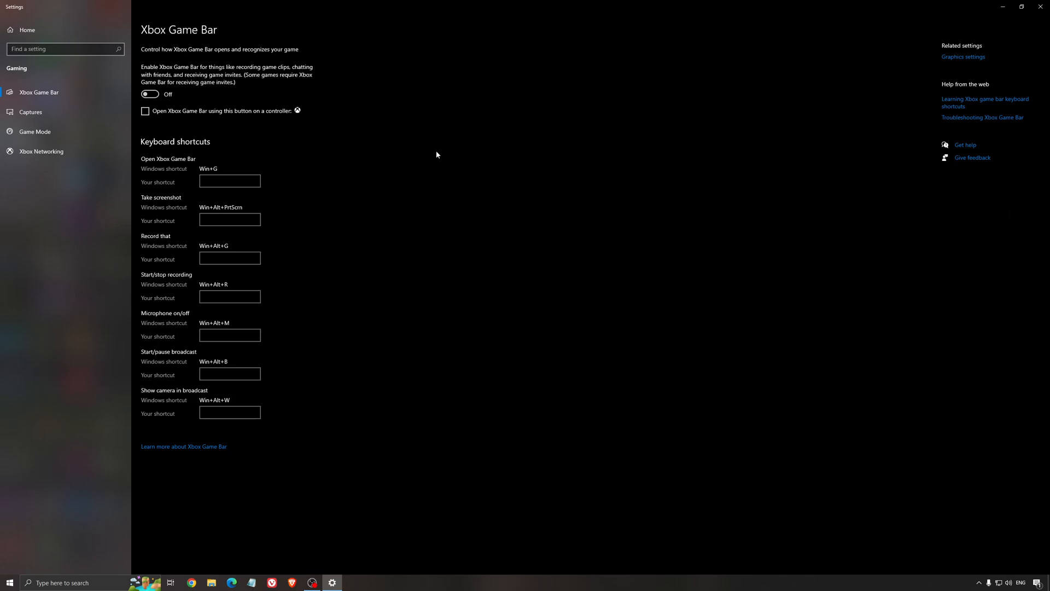
mouse_move(72, 134)
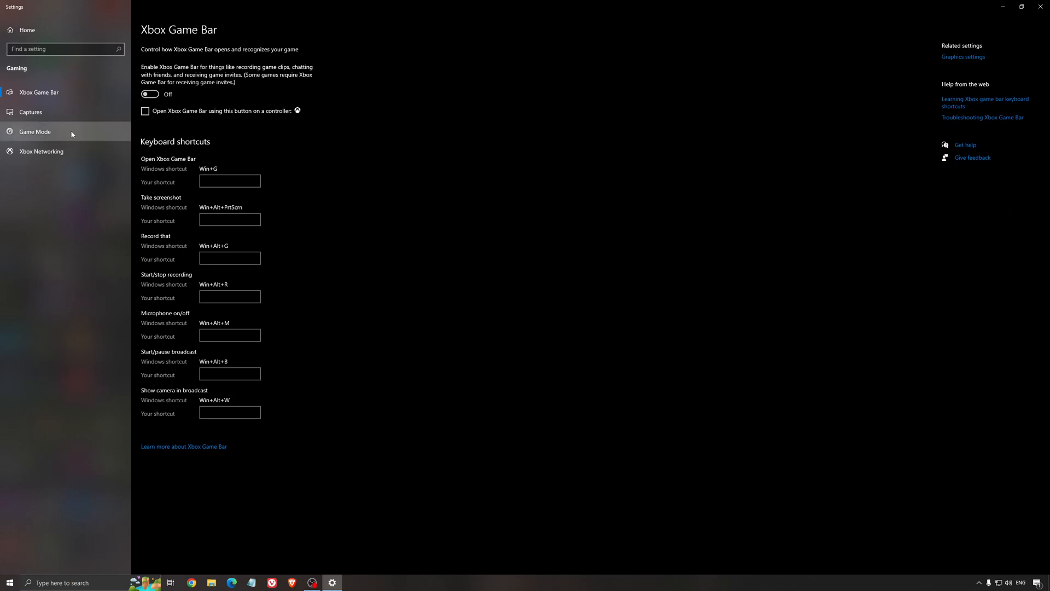
- Open Captures and confirm background recording and recorded audio are both off
click(30, 112)
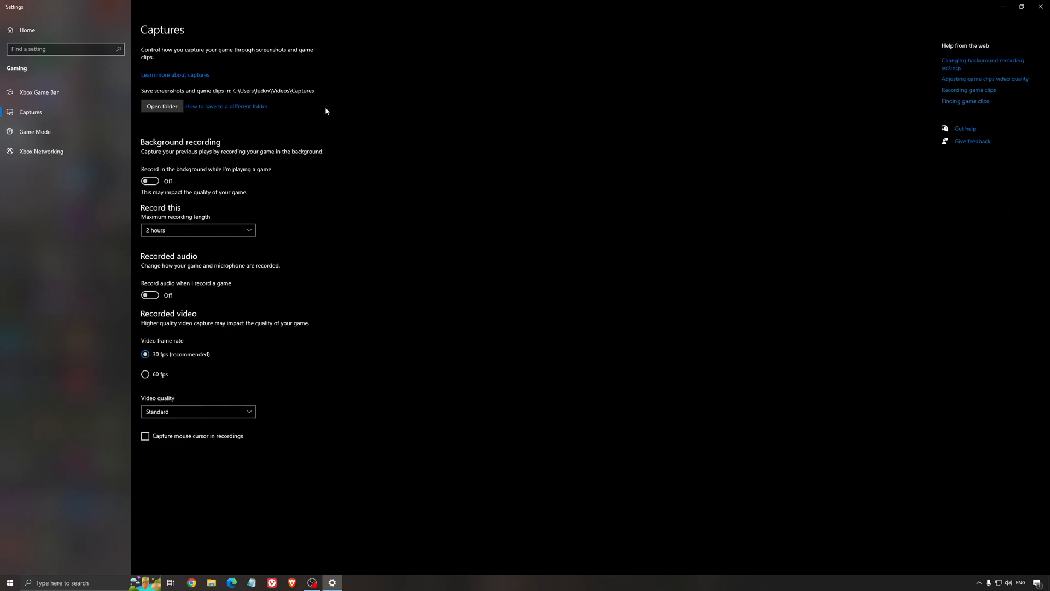
mouse_move(238, 183)
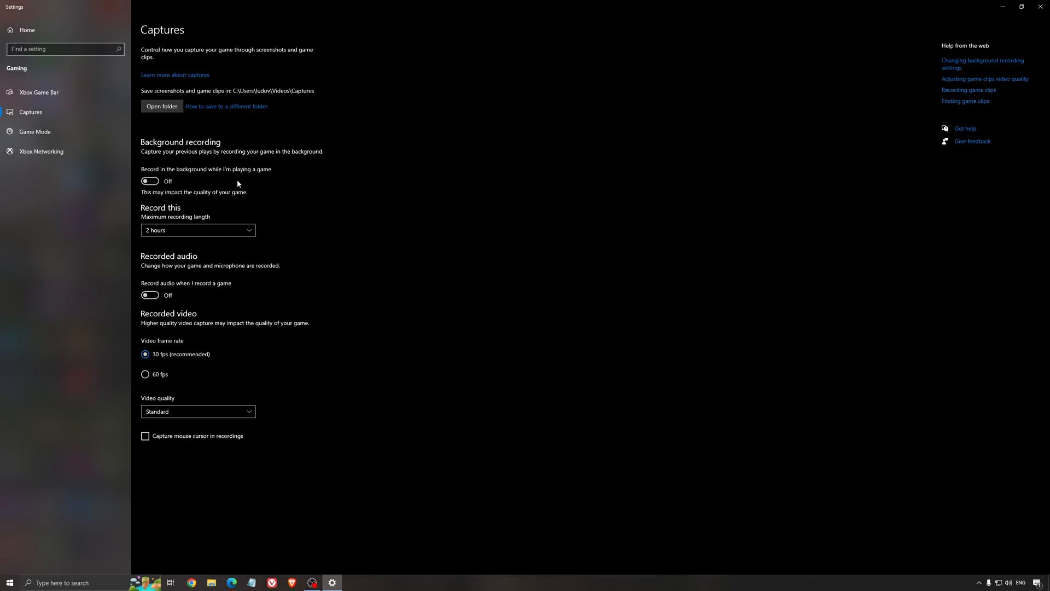
mouse_move(170, 268)
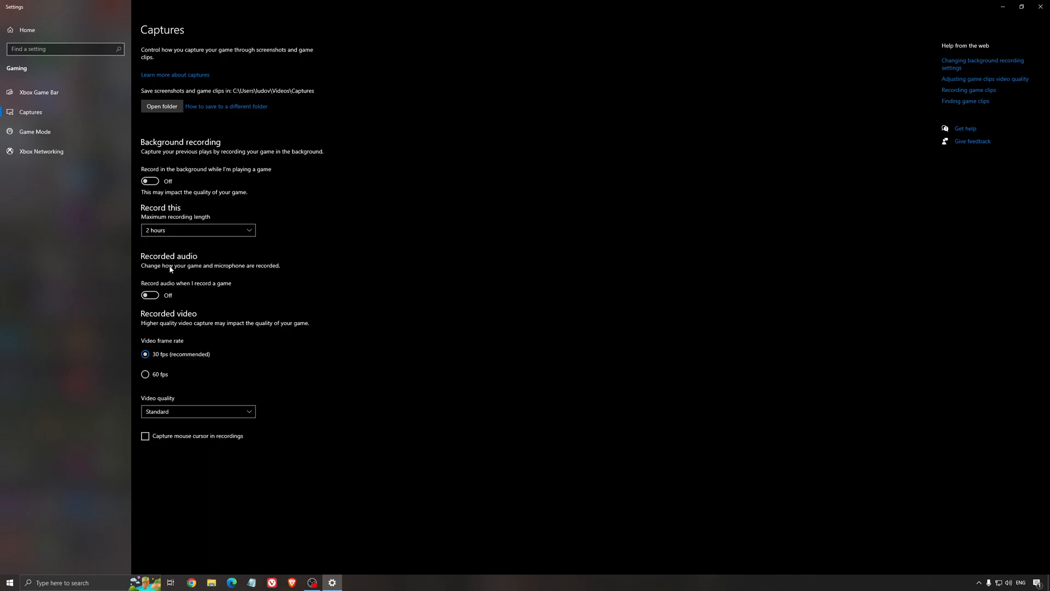
mouse_move(1042, 6)
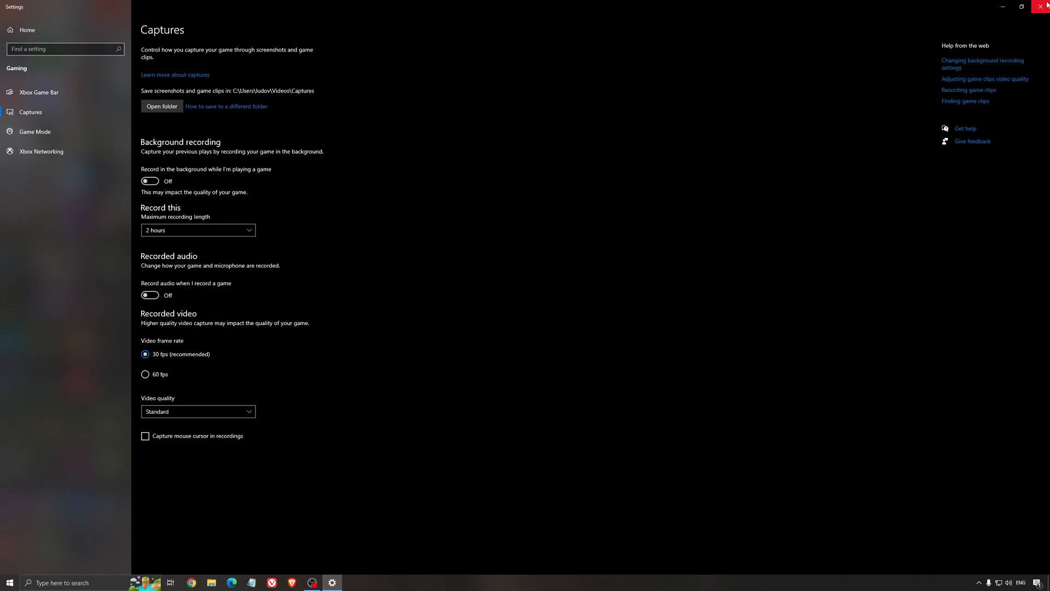
- Close Windows Settings to show the hardware-accelerated GPU scheduling image in Photos
click(1042, 6)
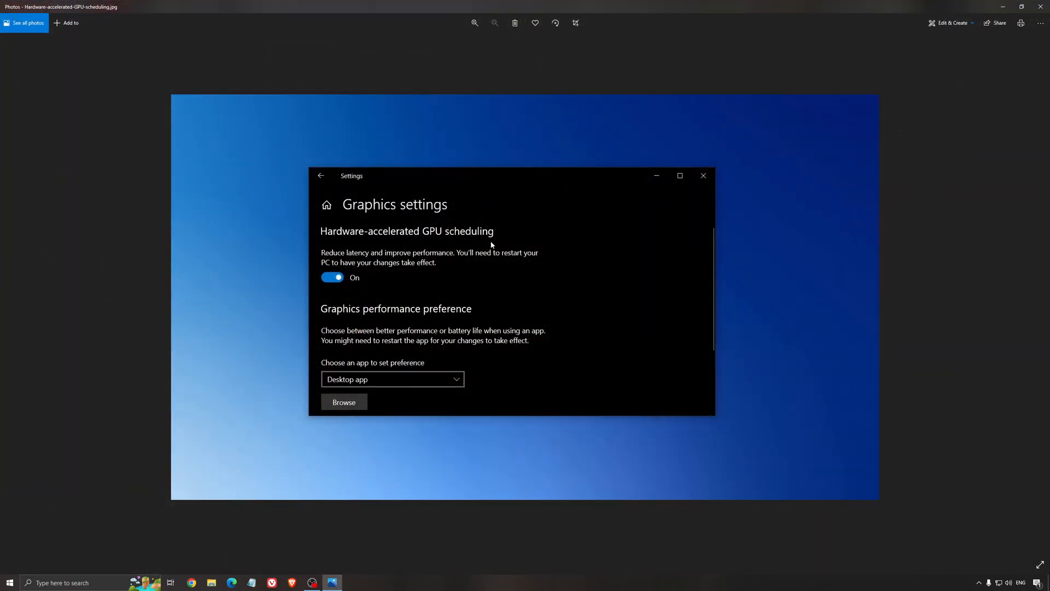
mouse_move(400, 208)
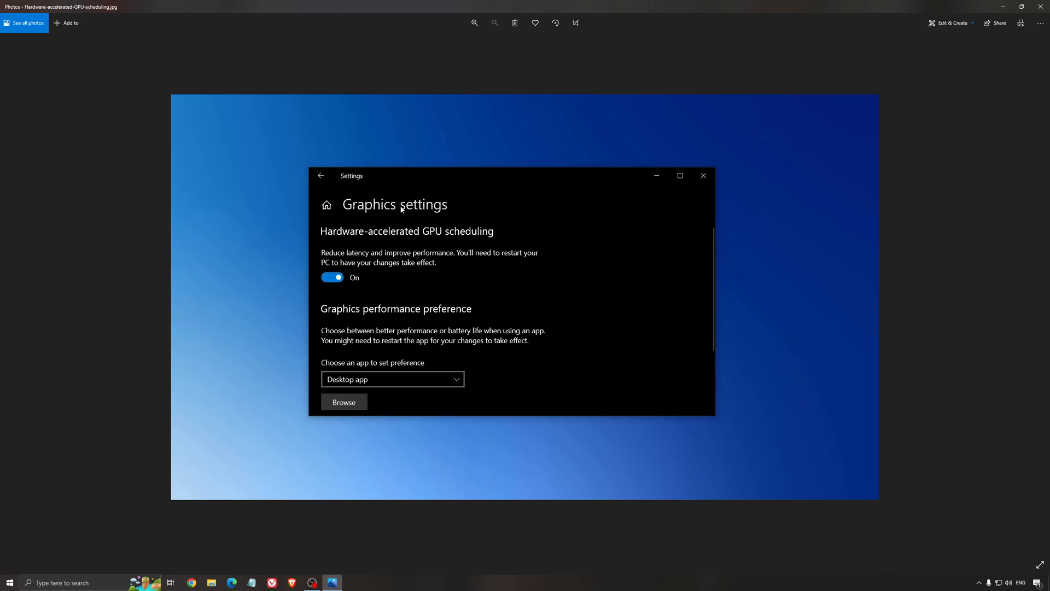
mouse_move(567, 307)
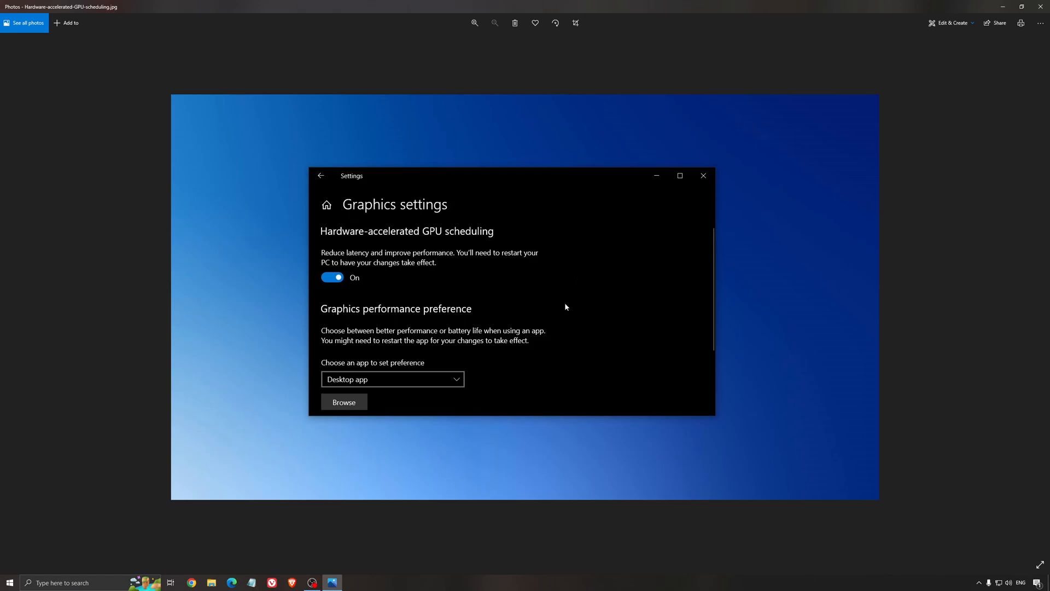
mouse_move(536, 272)
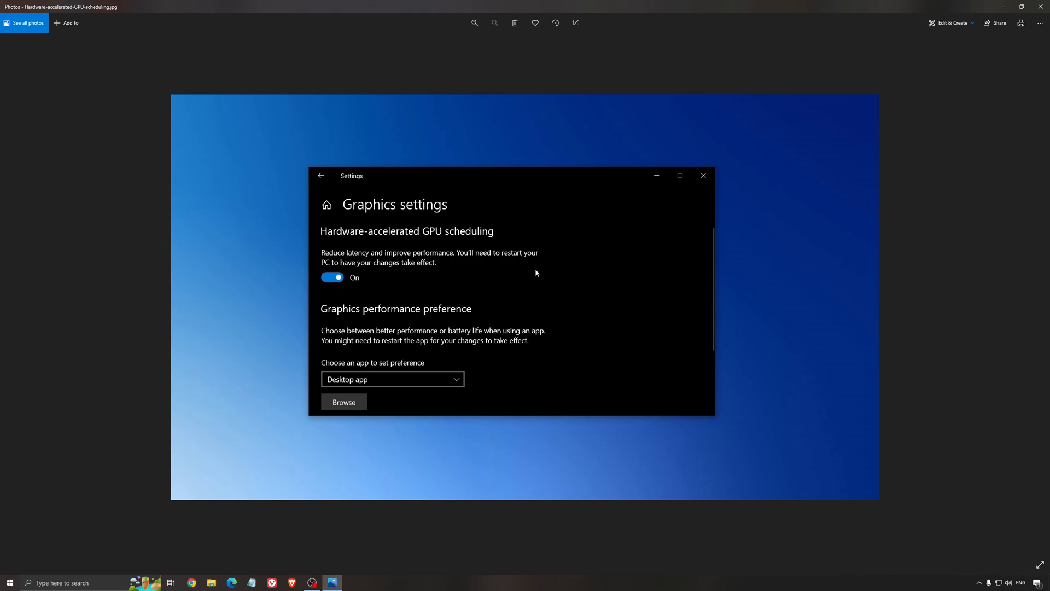
mouse_move(573, 324)
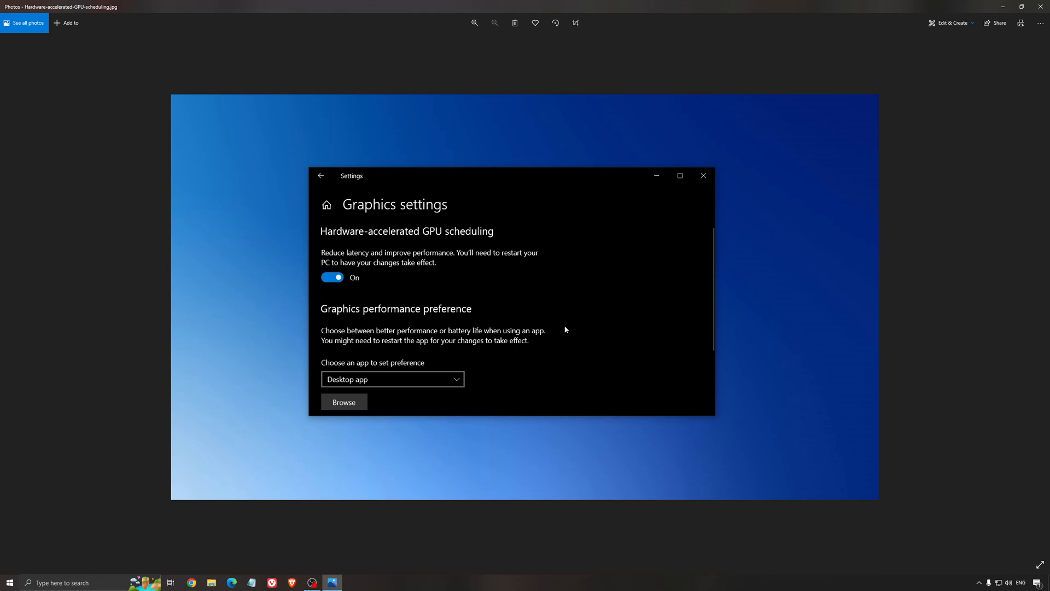
mouse_move(461, 179)
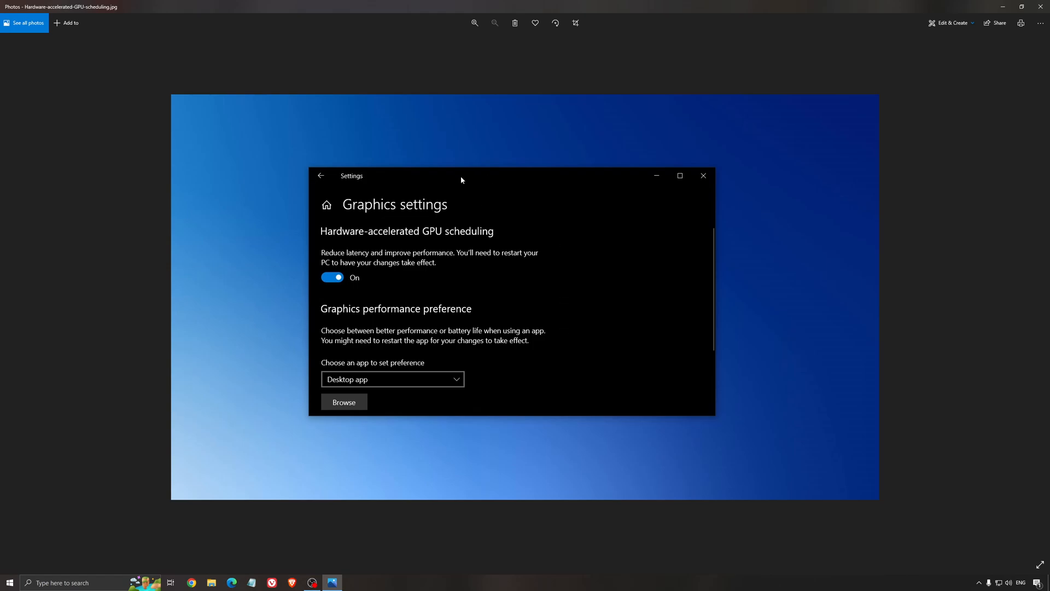
mouse_move(412, 233)
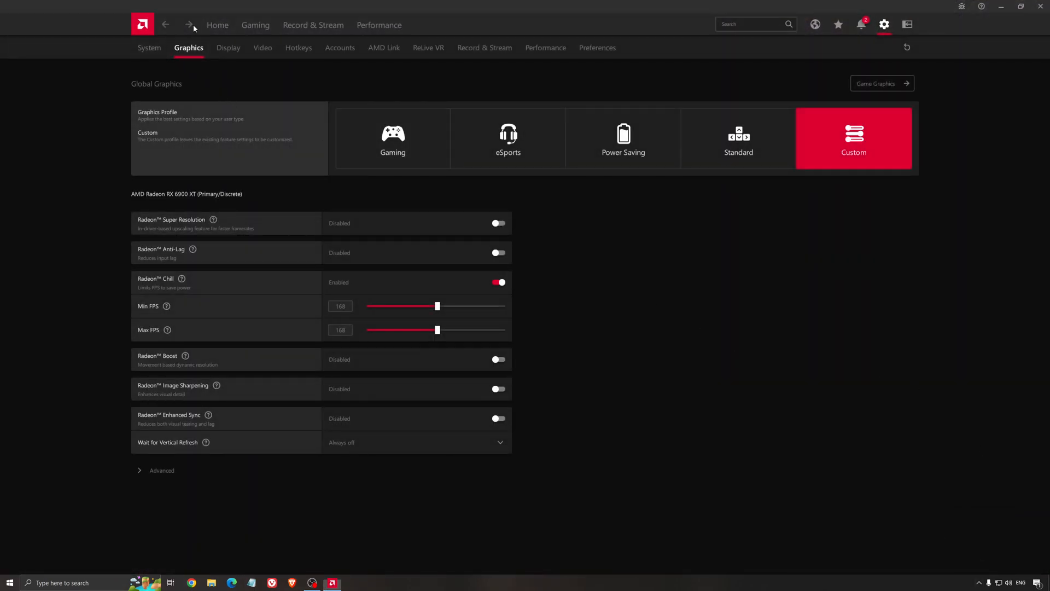
- Return to AMD Adrenalin Home, then open the Gaming section listing 23 games
click(217, 25)
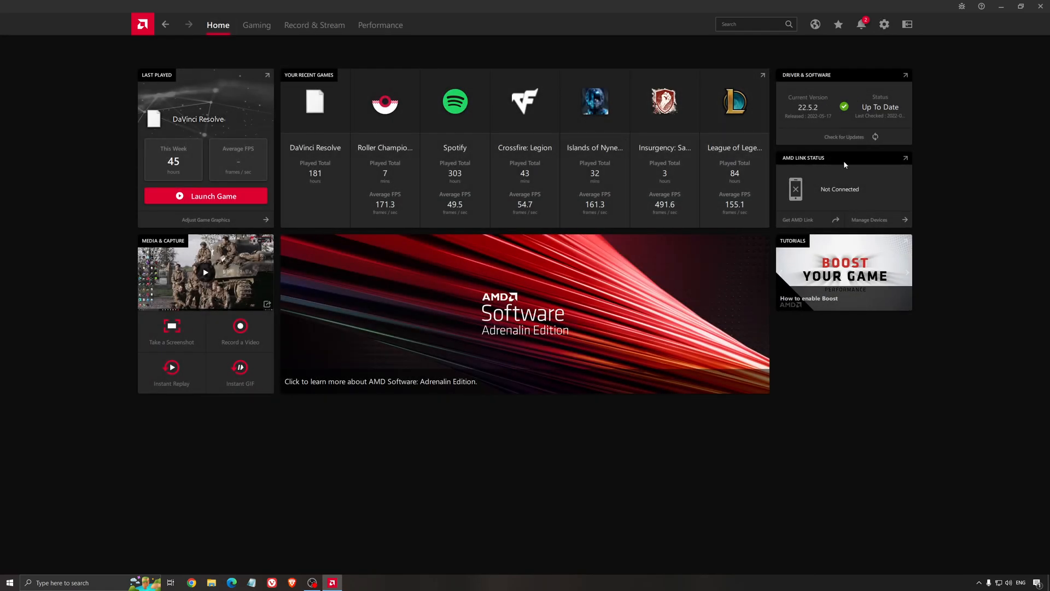
mouse_move(735, 169)
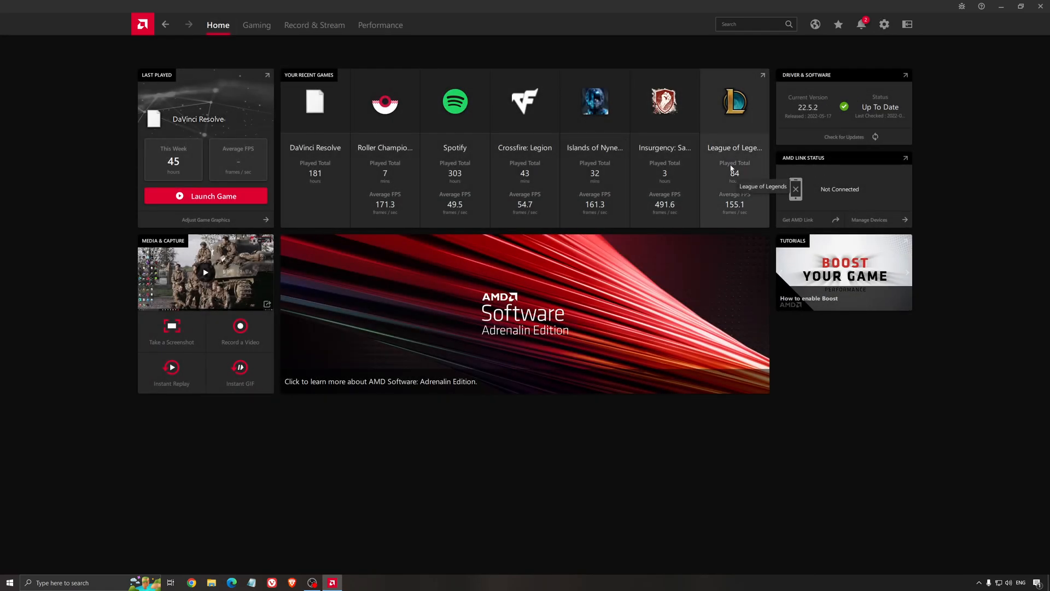
mouse_move(809, 107)
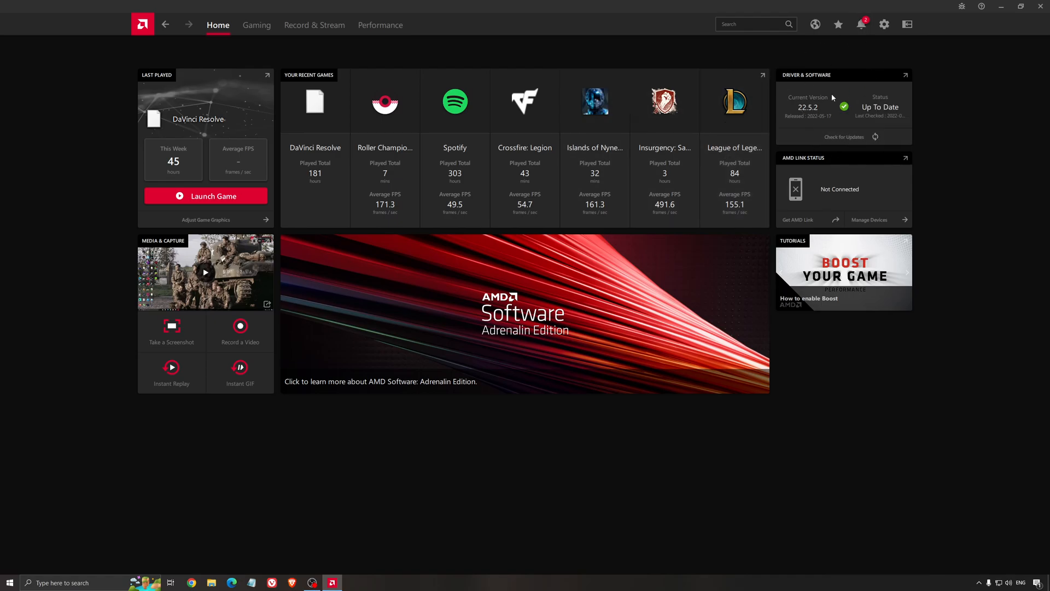
mouse_move(828, 127)
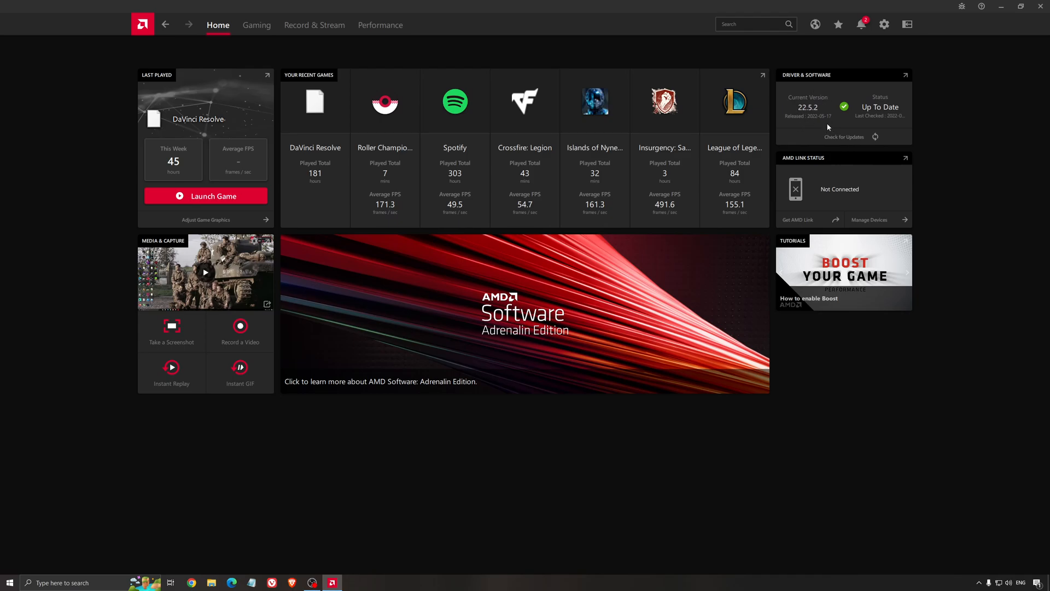
mouse_move(398, 93)
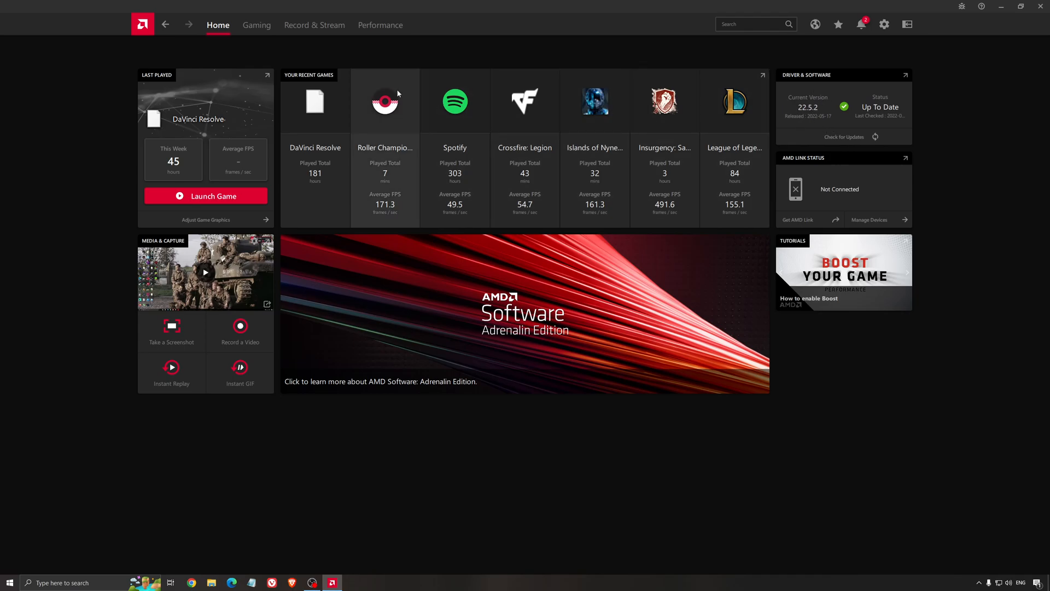
click(257, 24)
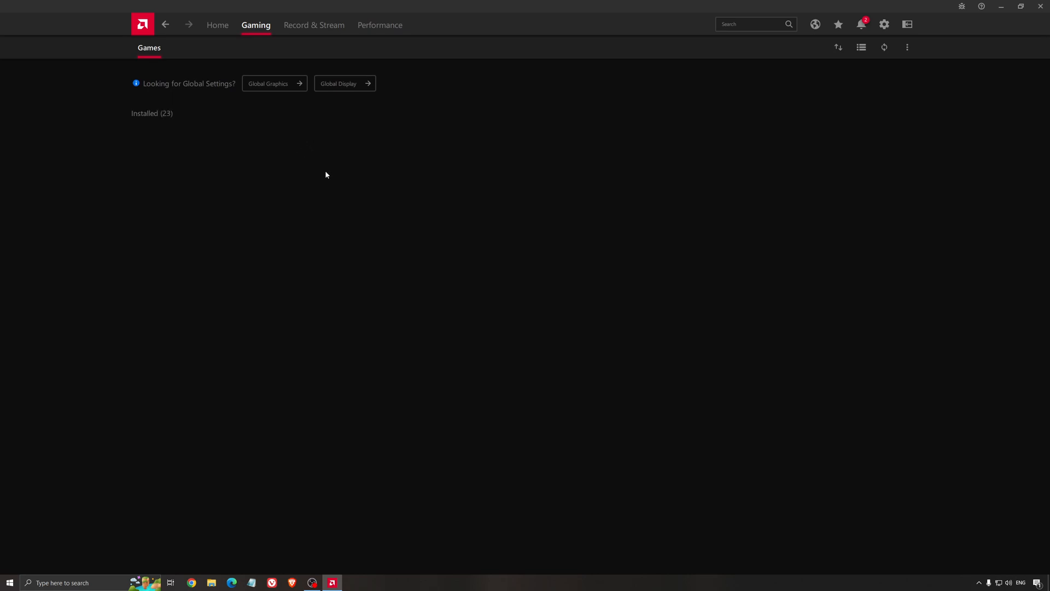
click(274, 83)
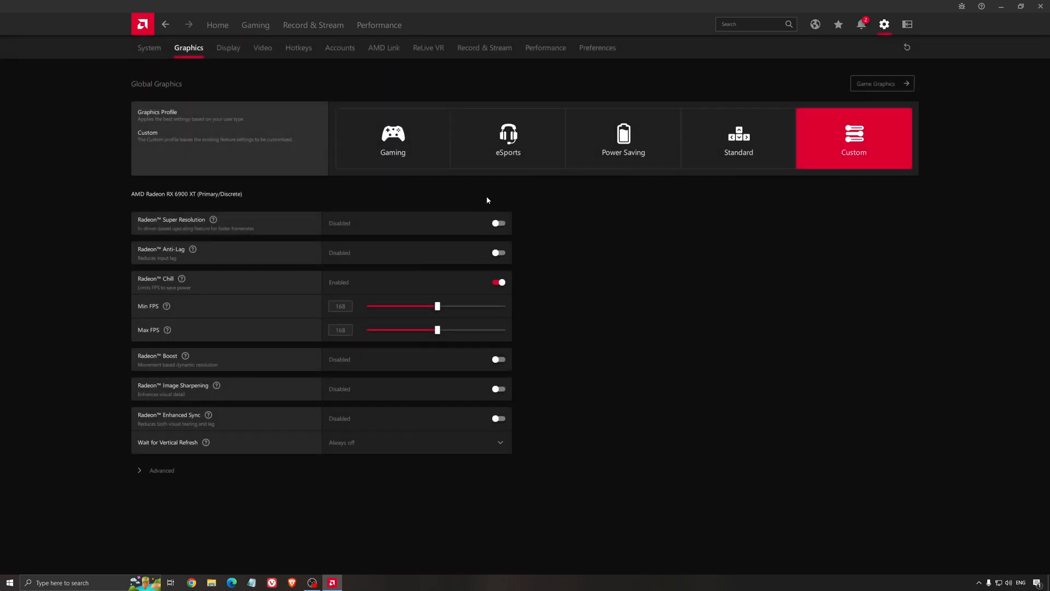
mouse_move(391, 204)
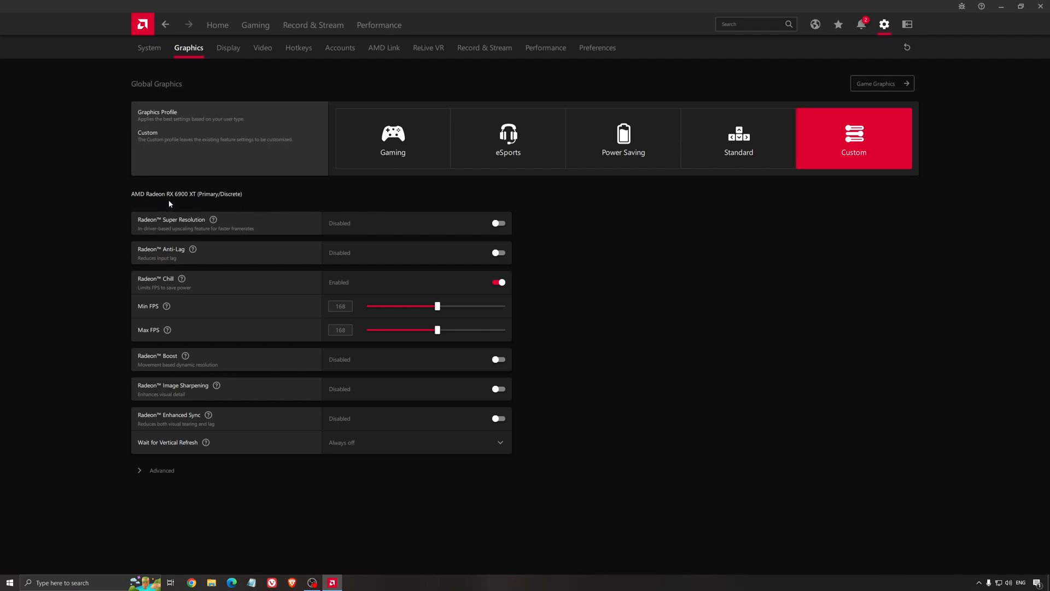
mouse_move(150, 206)
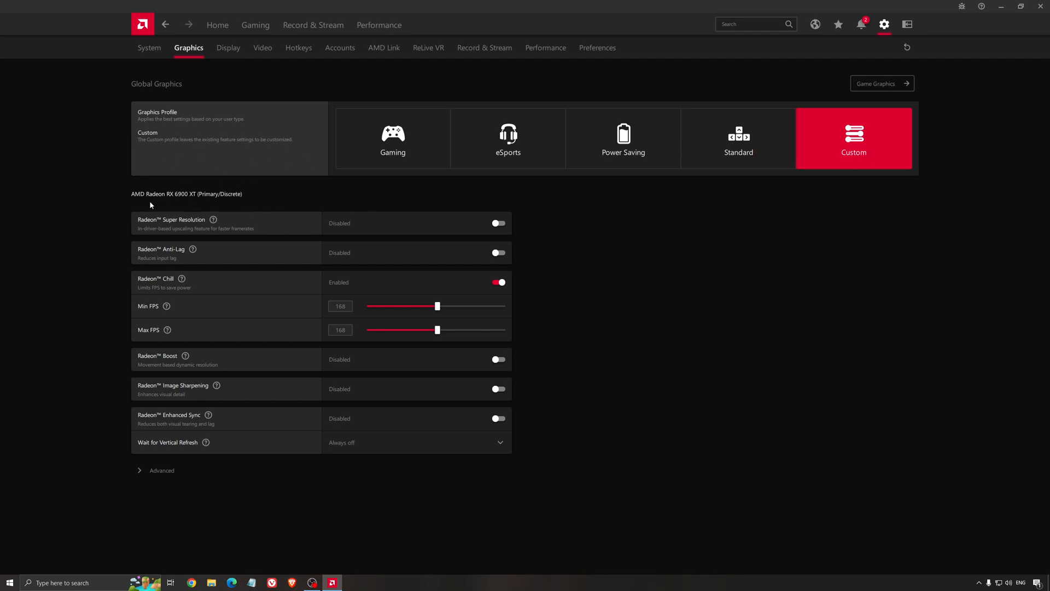
mouse_move(282, 197)
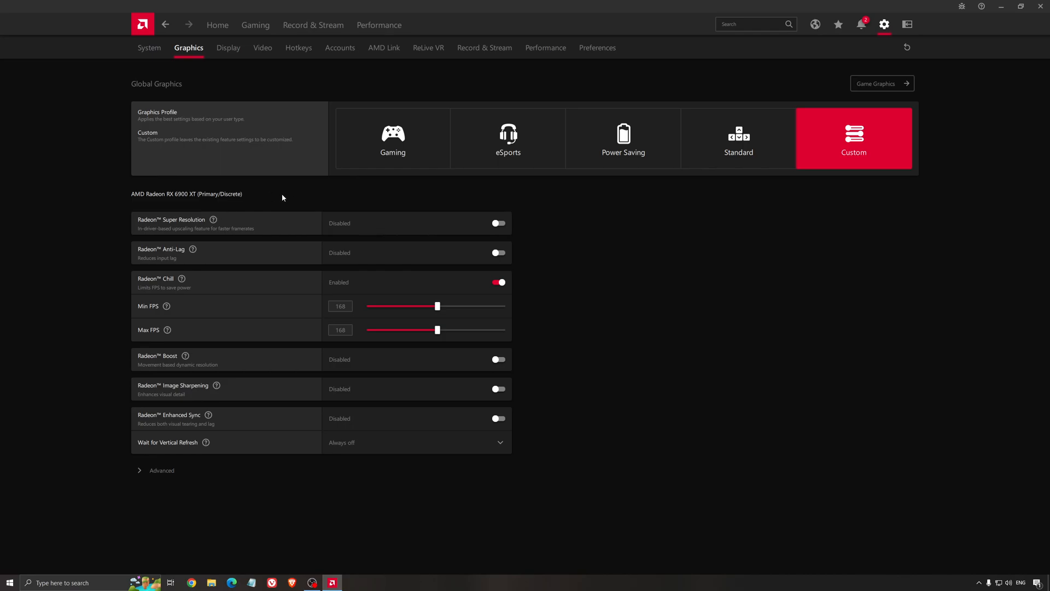
mouse_move(293, 207)
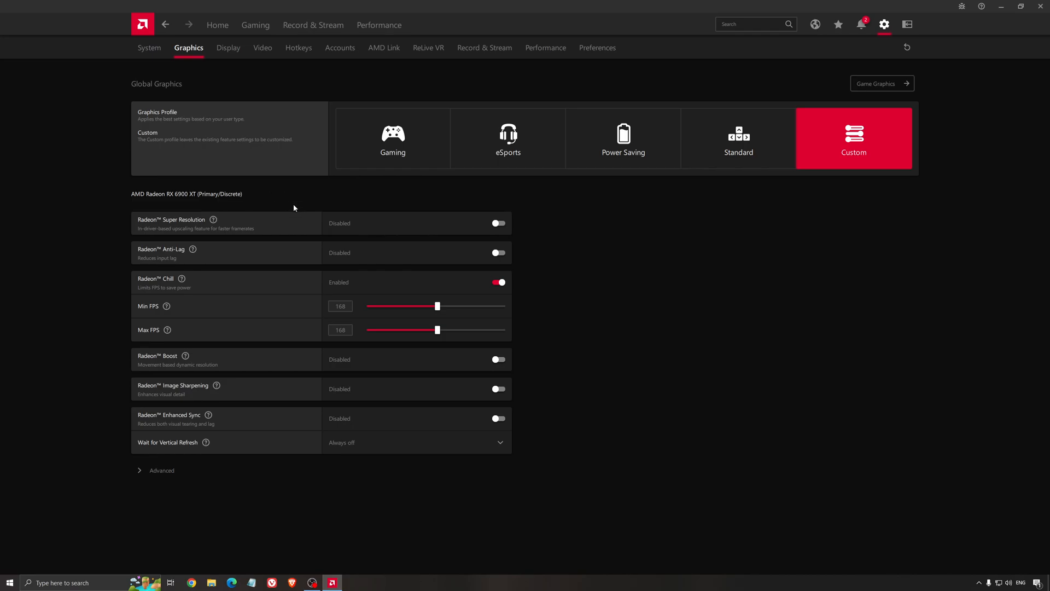
mouse_move(284, 257)
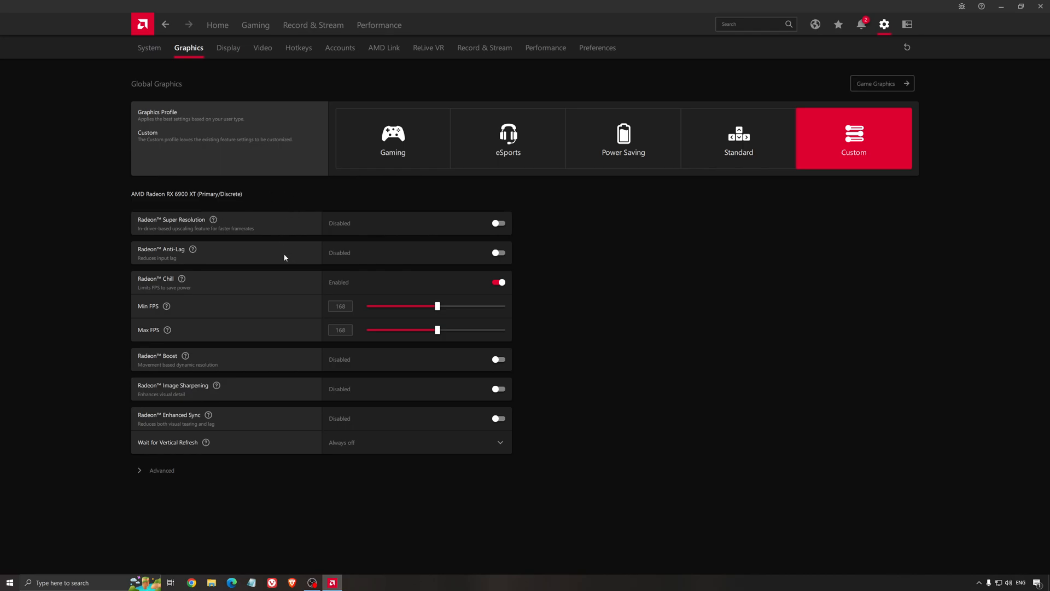
mouse_move(295, 246)
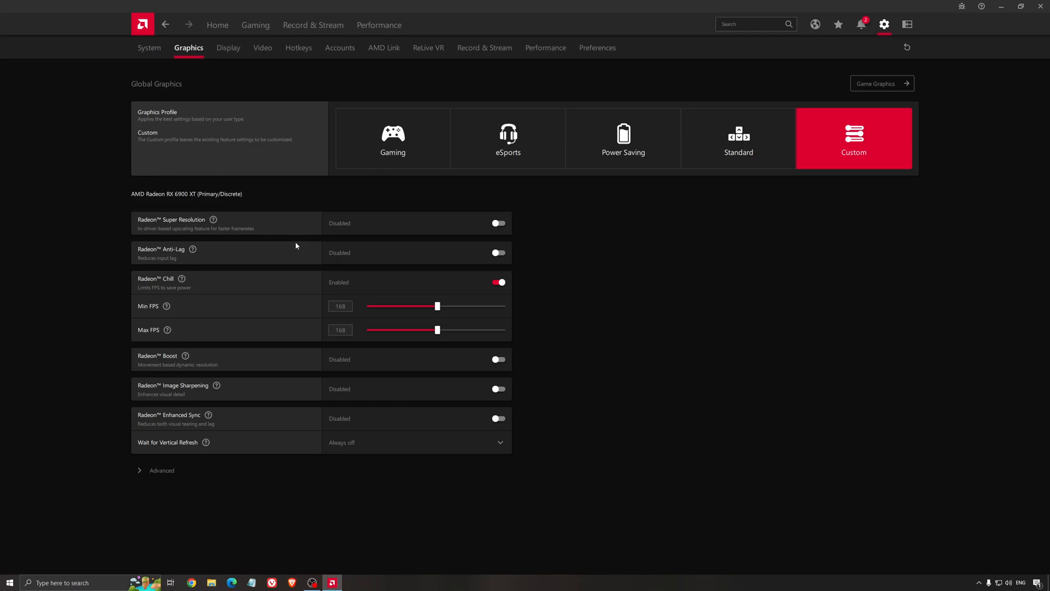
mouse_move(229, 230)
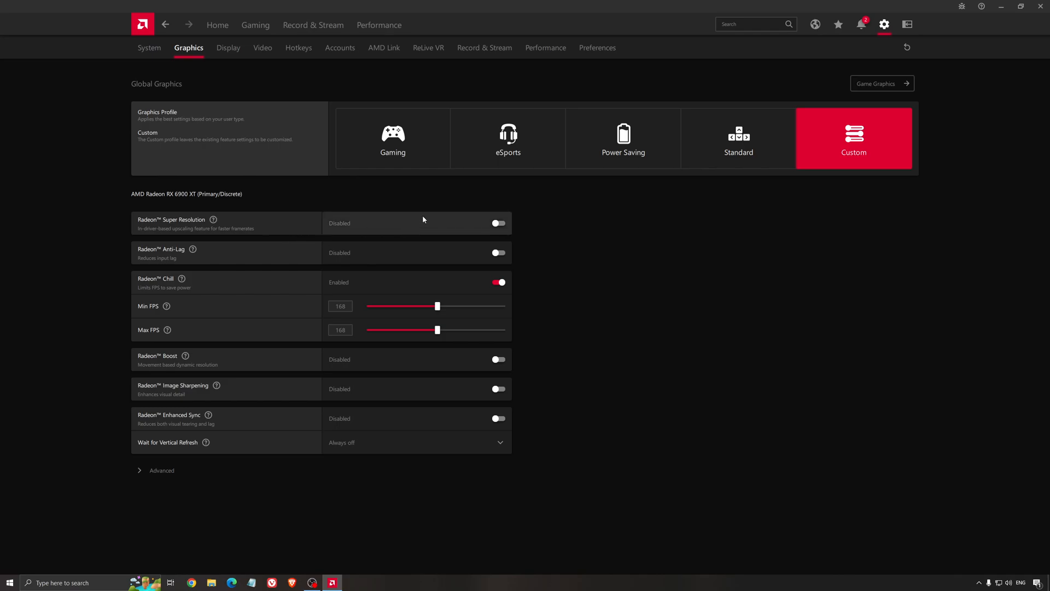
mouse_move(487, 227)
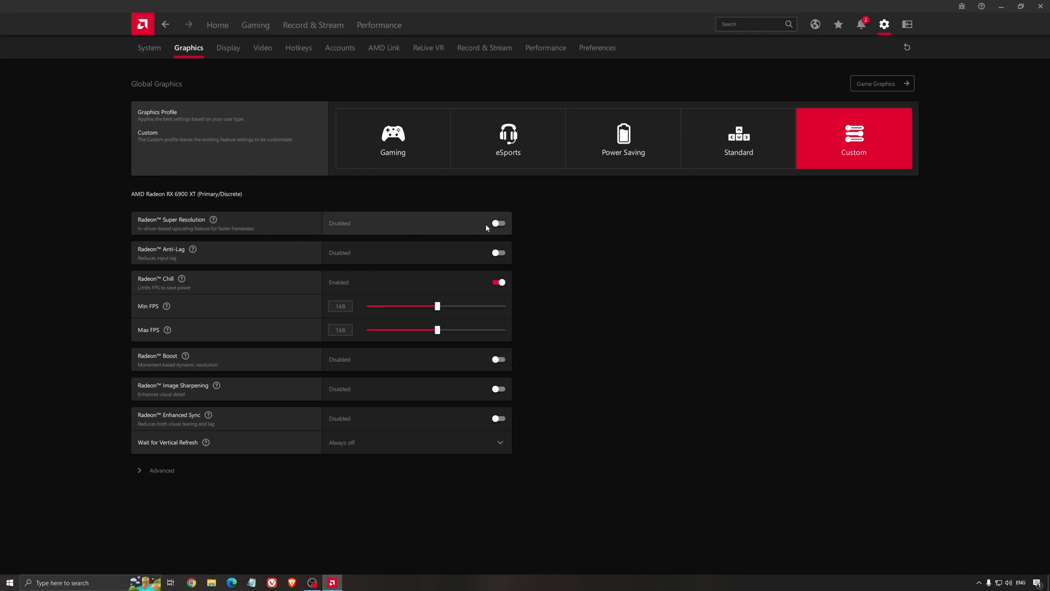
mouse_move(477, 230)
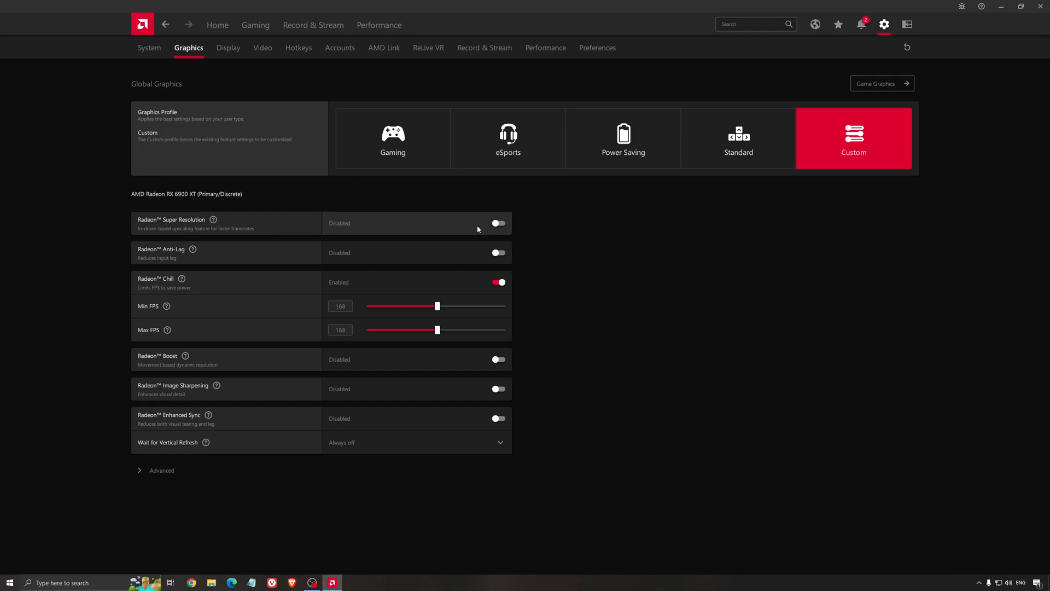
mouse_move(207, 233)
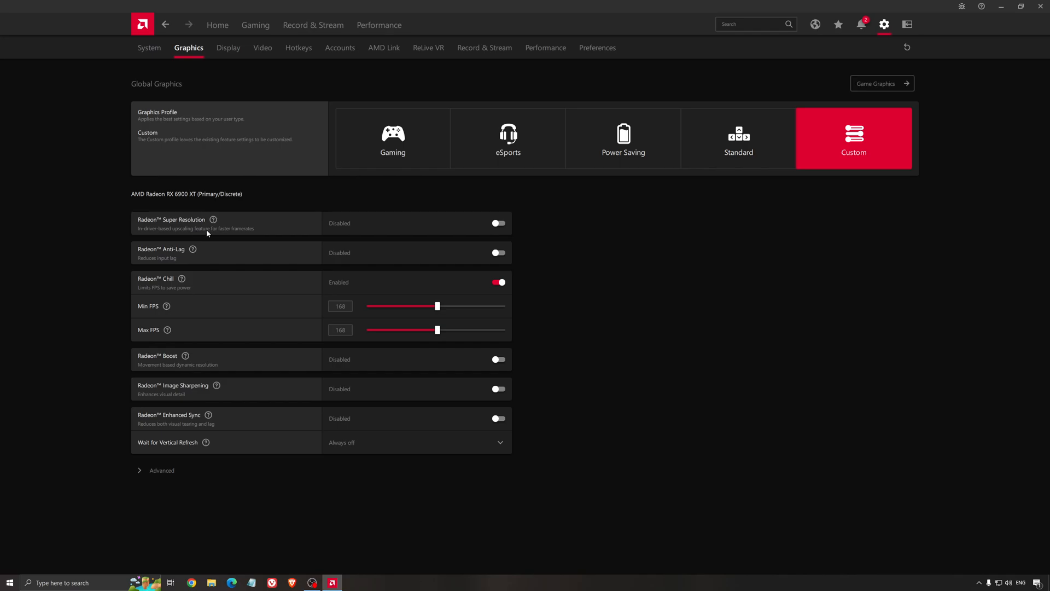
mouse_move(243, 232)
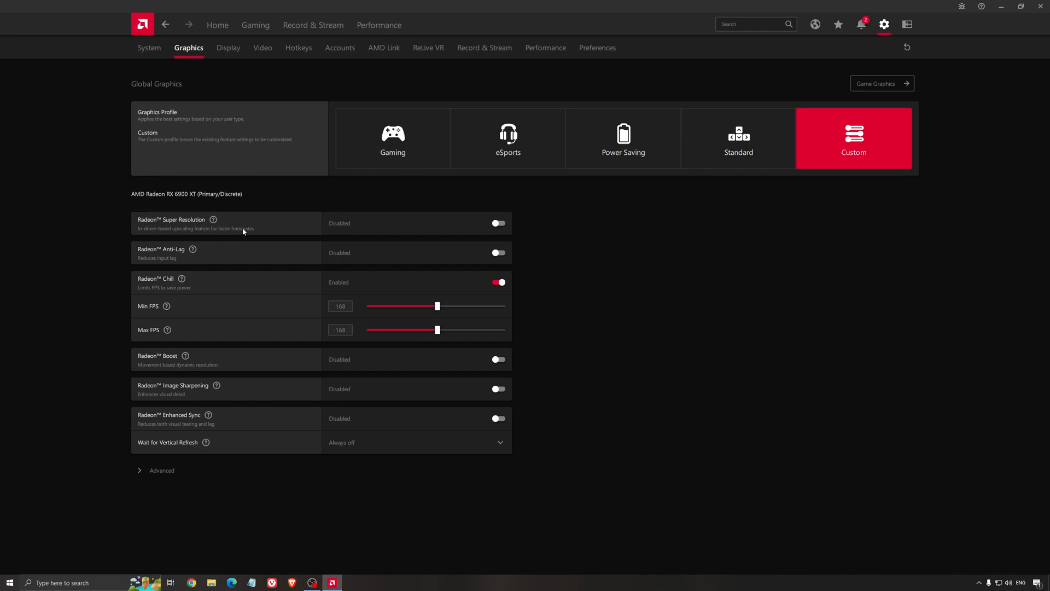
mouse_move(254, 229)
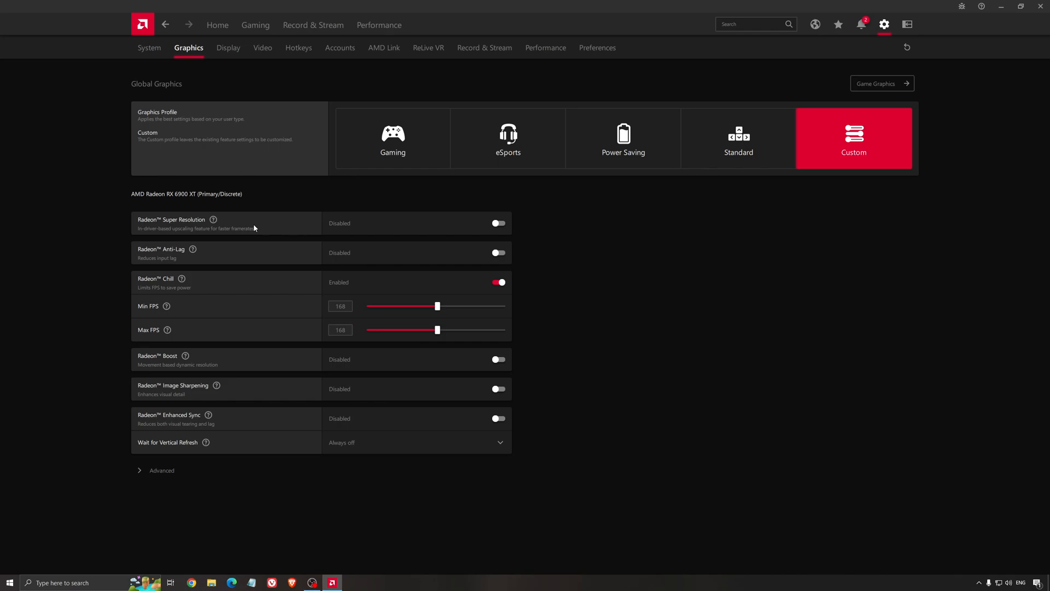
mouse_move(594, 255)
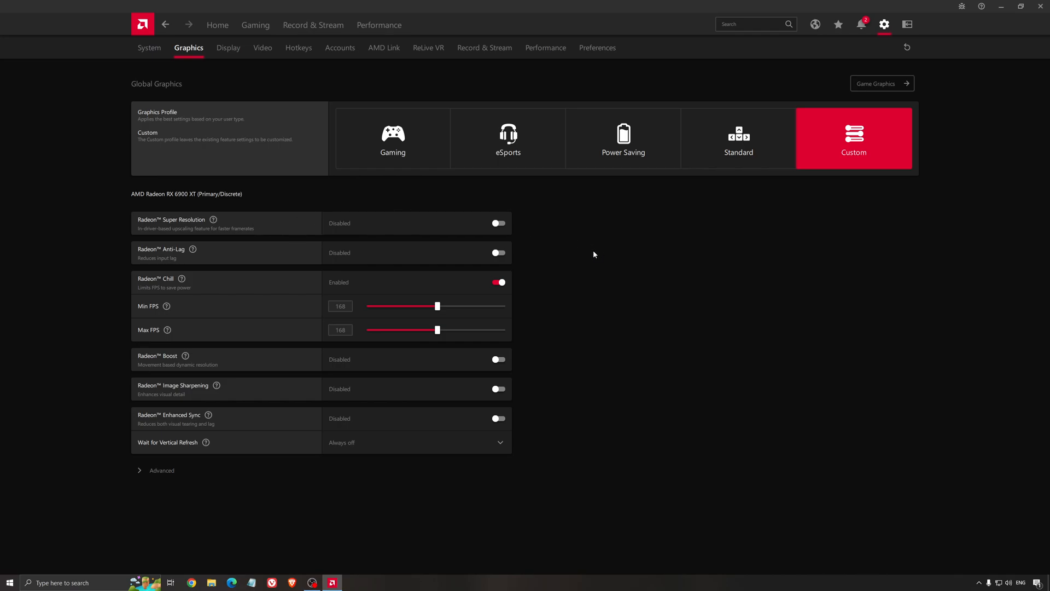
mouse_move(584, 256)
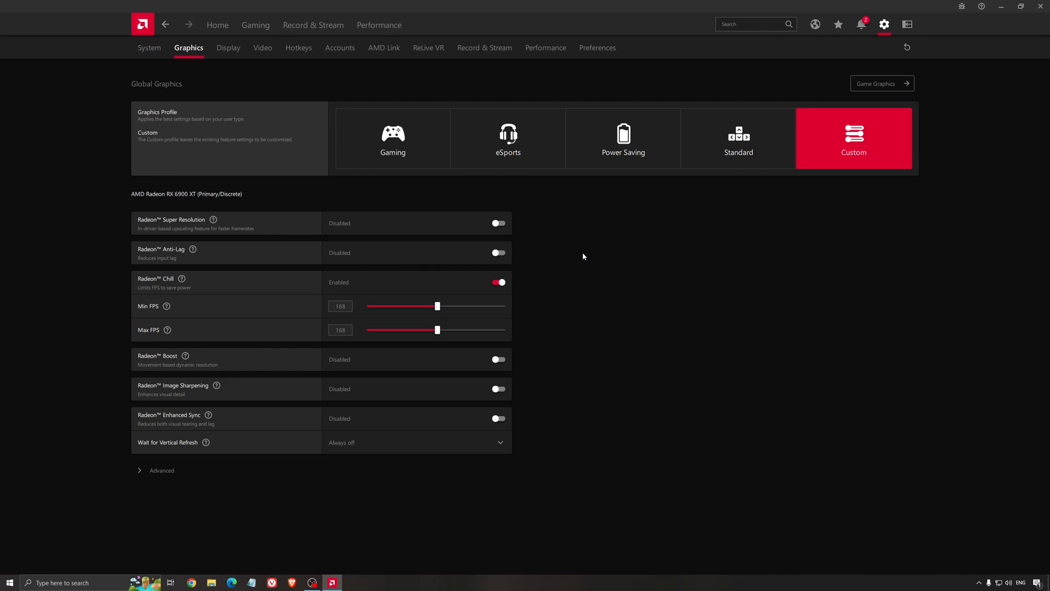
mouse_move(578, 260)
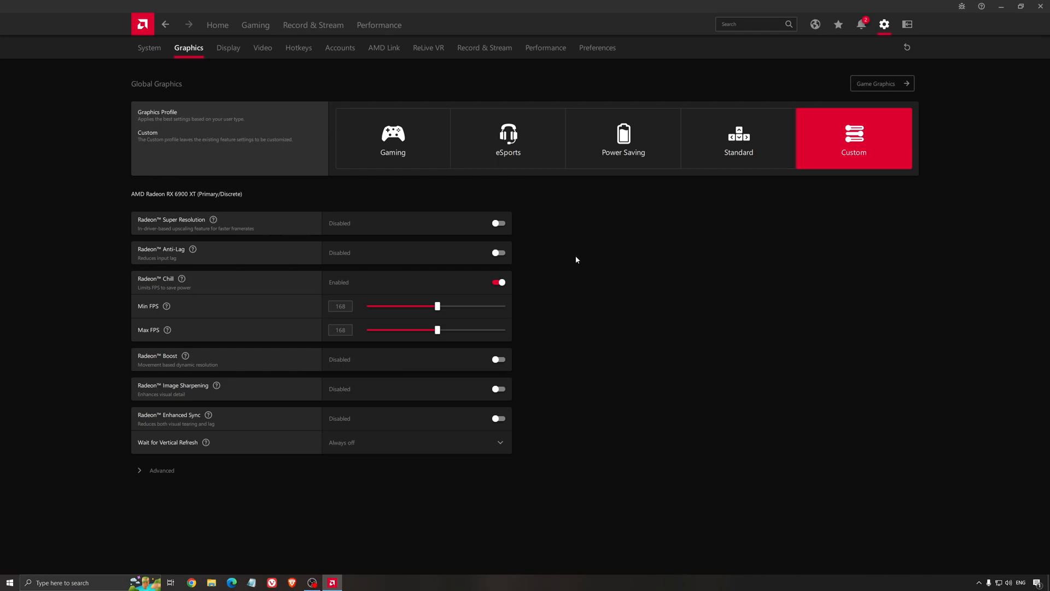
mouse_move(586, 271)
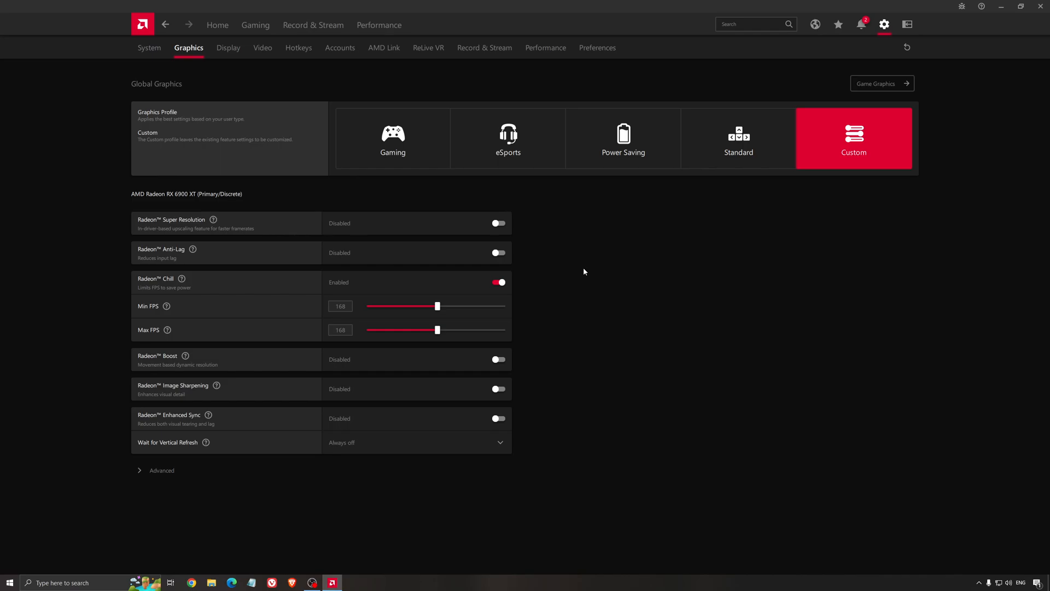
mouse_move(624, 241)
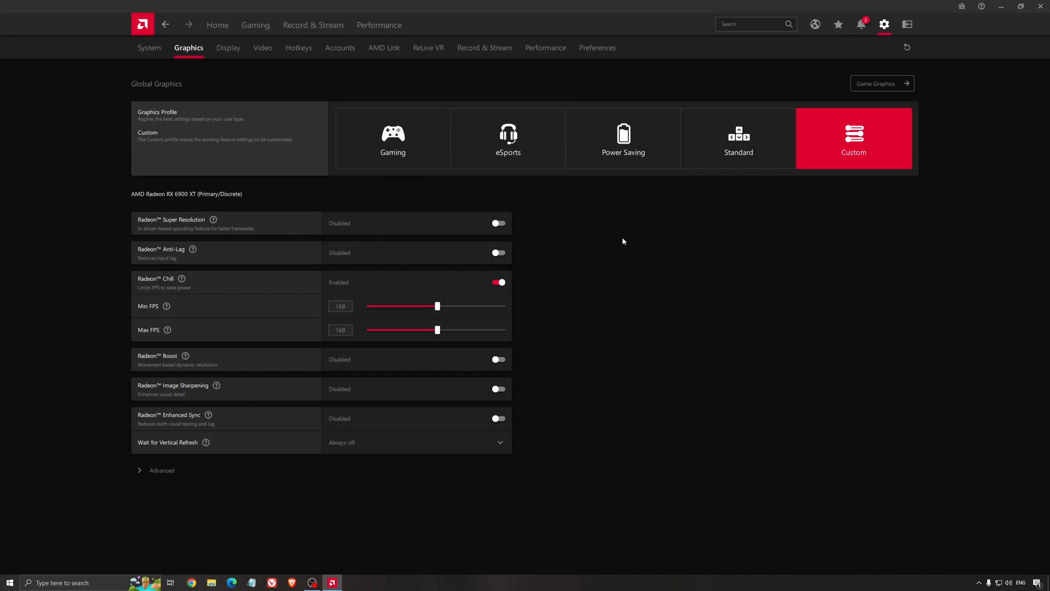
mouse_move(715, 231)
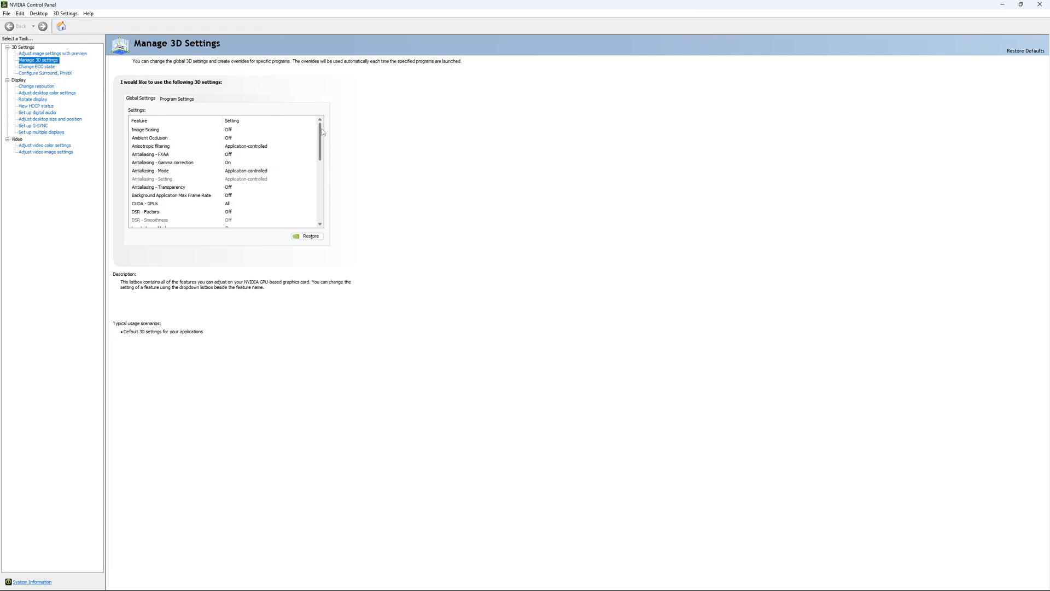
- Scroll the Global Settings list down toward Max Frame Rate and Low Latency Mode
scroll(down, 3)
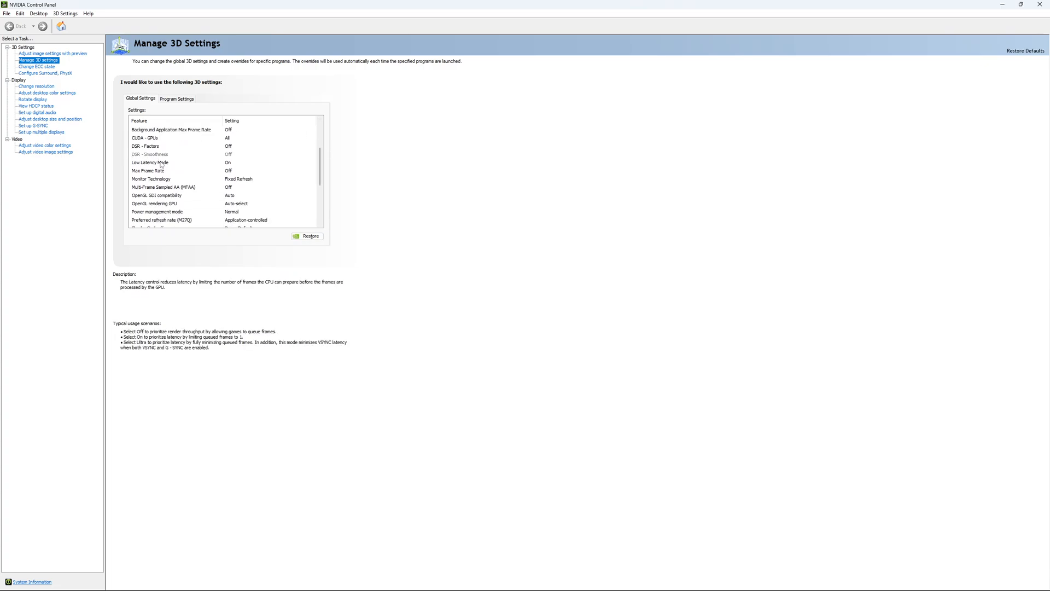
mouse_move(138, 164)
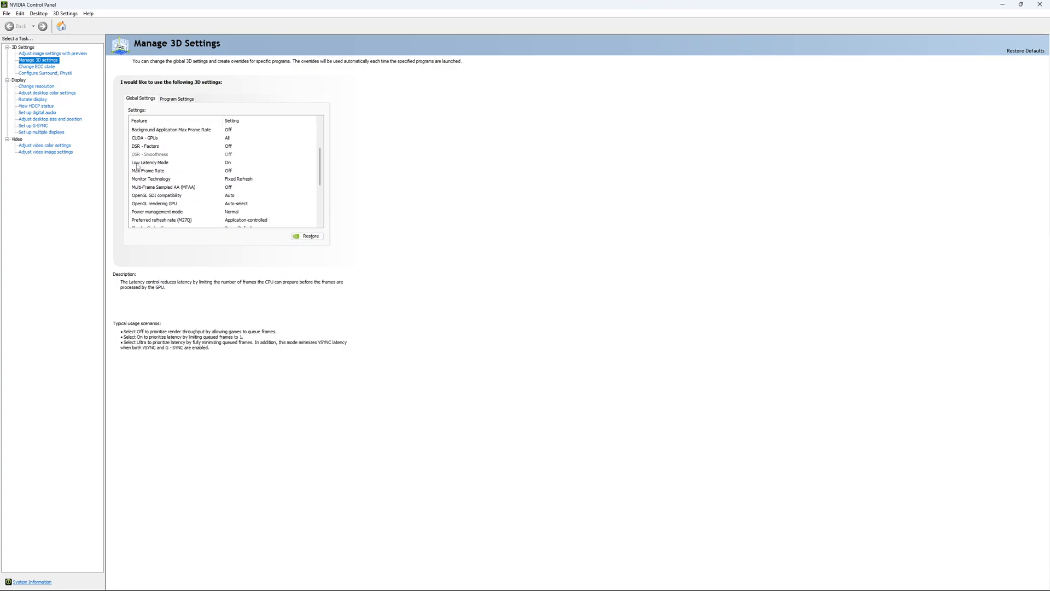
mouse_move(241, 162)
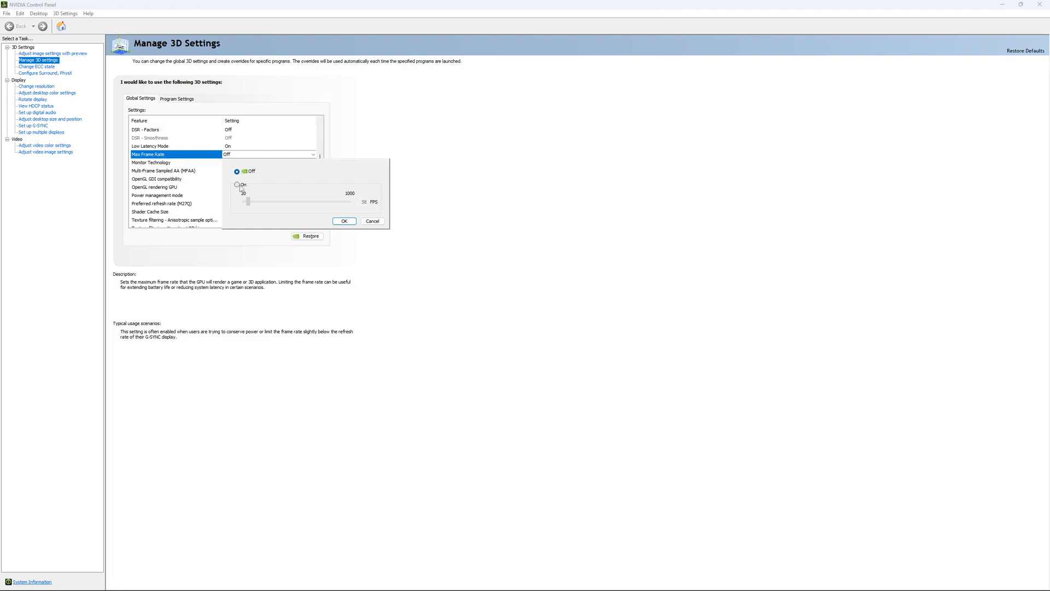
- Turn Max Frame Rate on, cap it at 167 FPS, and confirm with OK
click(237, 185)
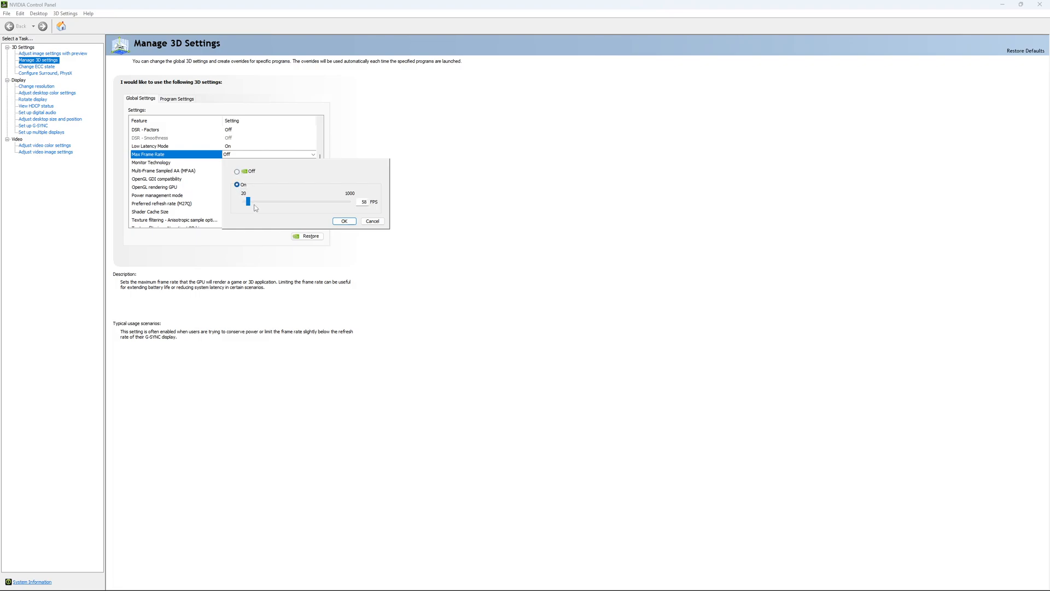
drag(247, 202, 262, 202)
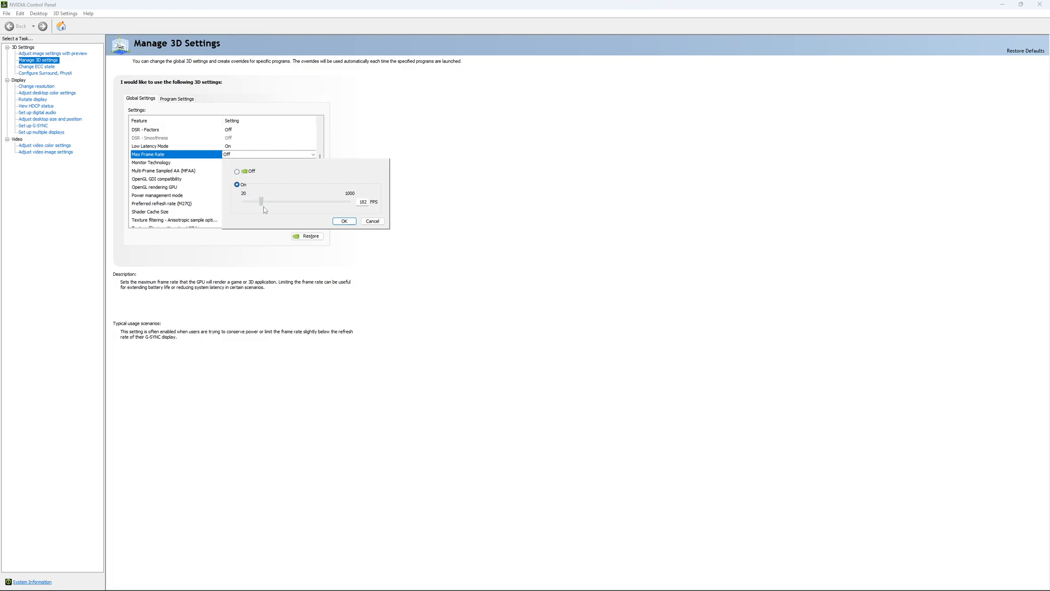
drag(266, 201, 260, 201)
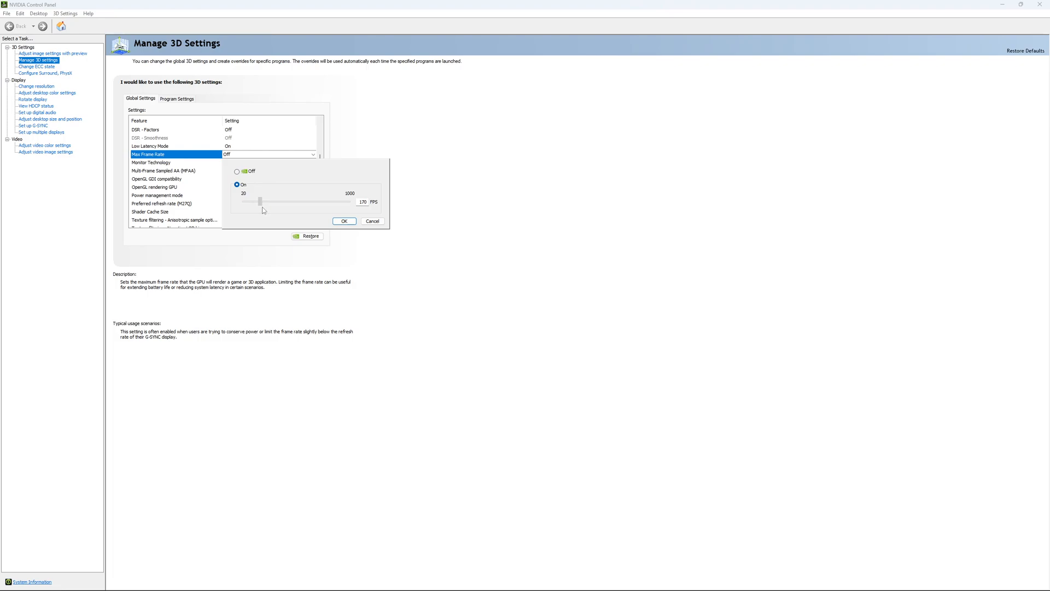
drag(262, 201, 259, 201)
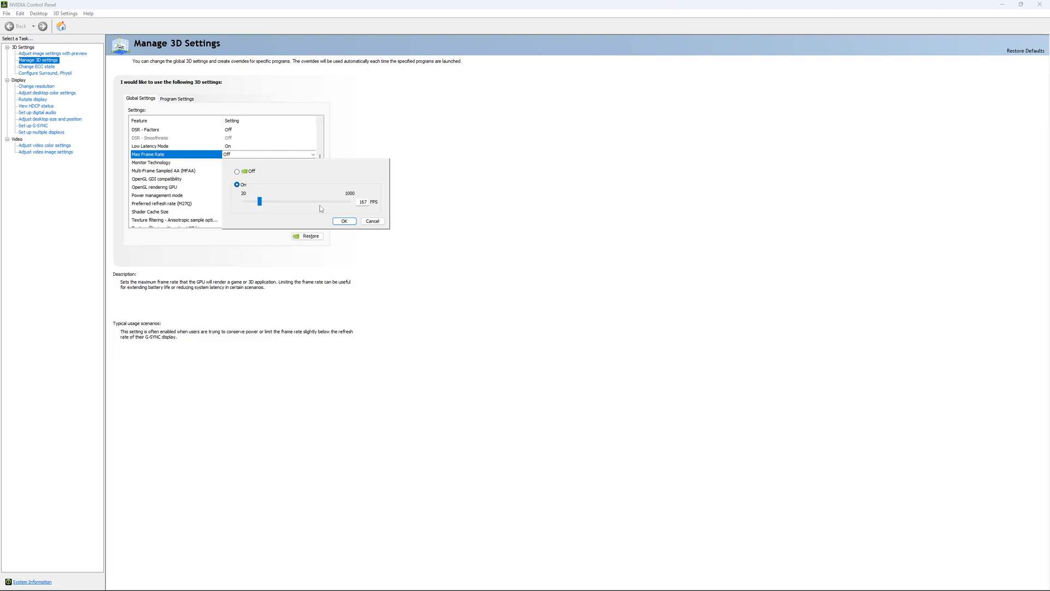
mouse_move(356, 208)
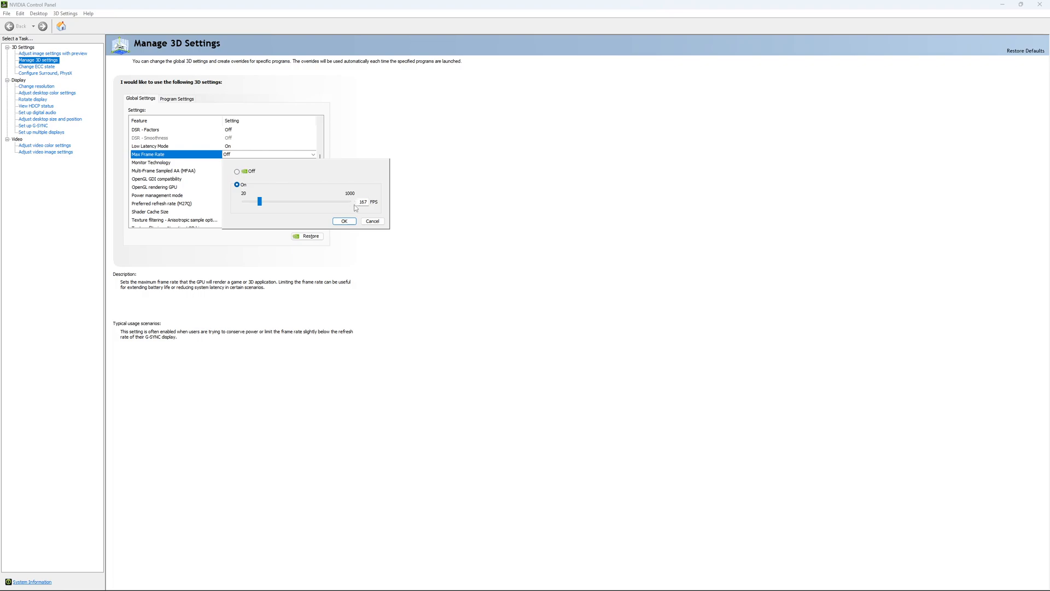
mouse_move(342, 208)
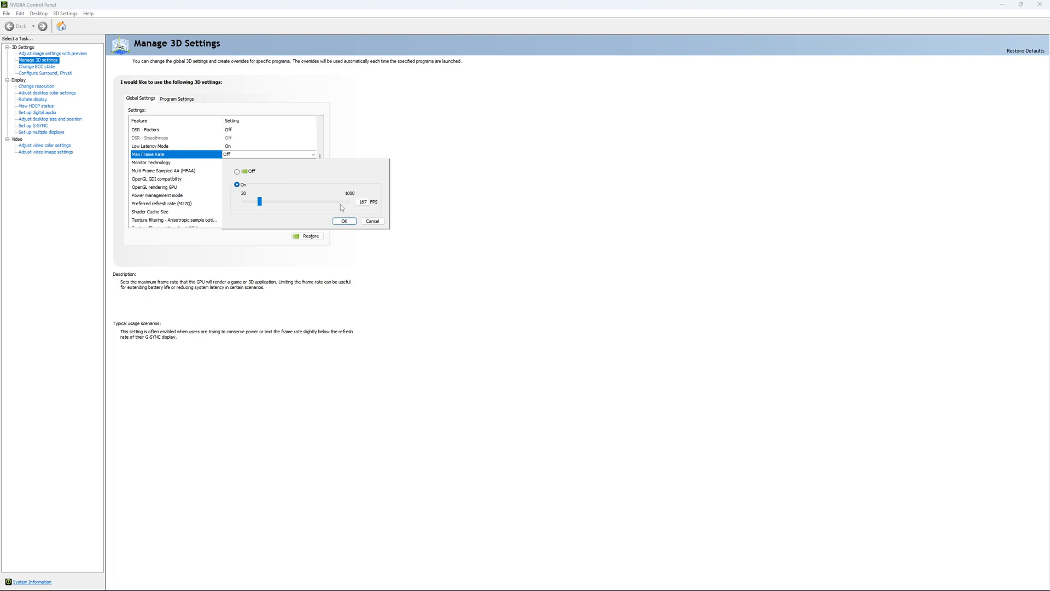
mouse_move(268, 188)
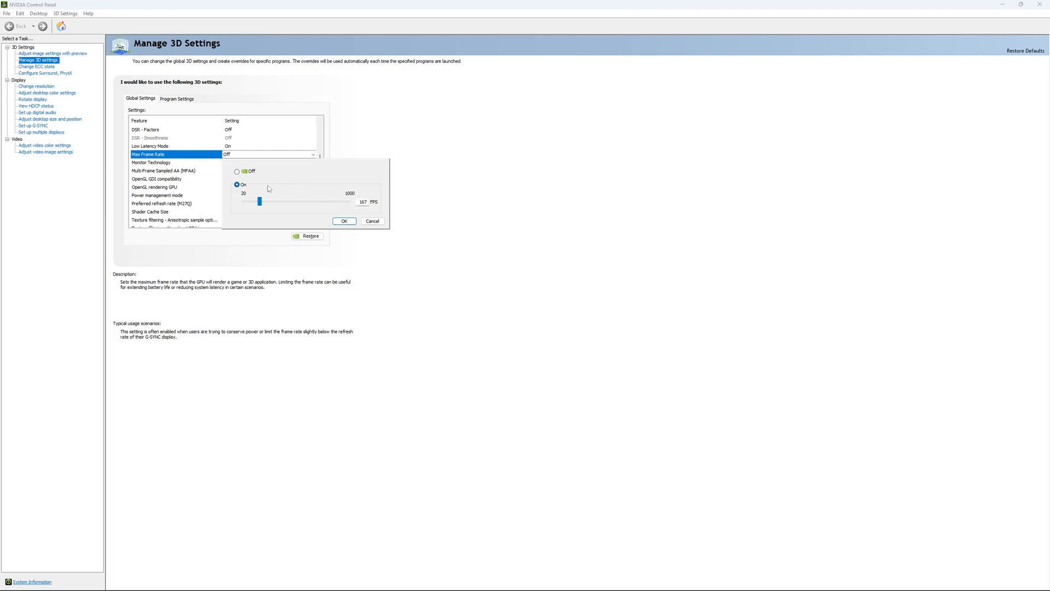
mouse_move(279, 202)
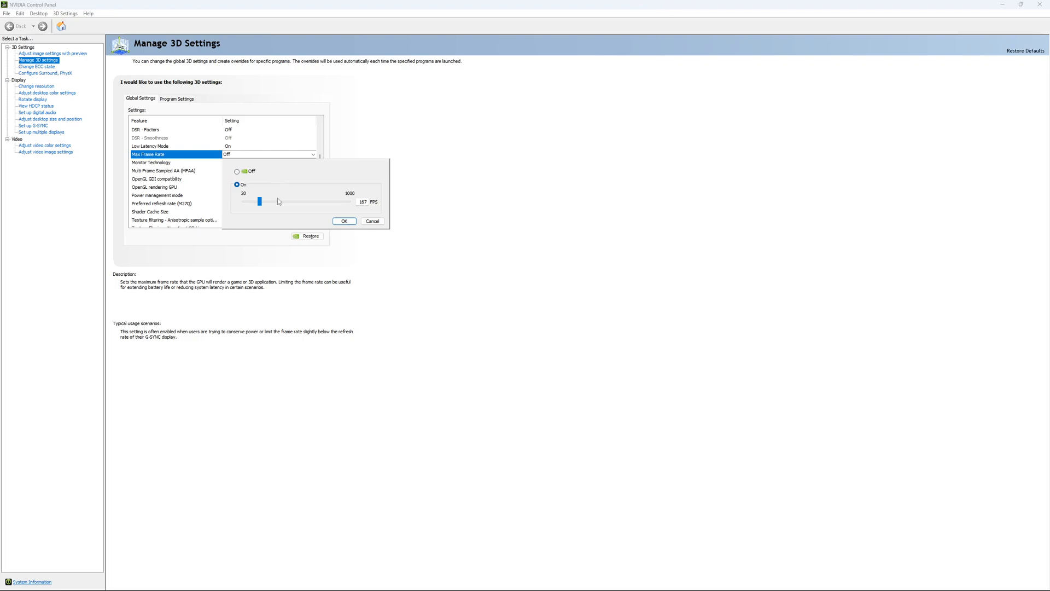
mouse_move(267, 191)
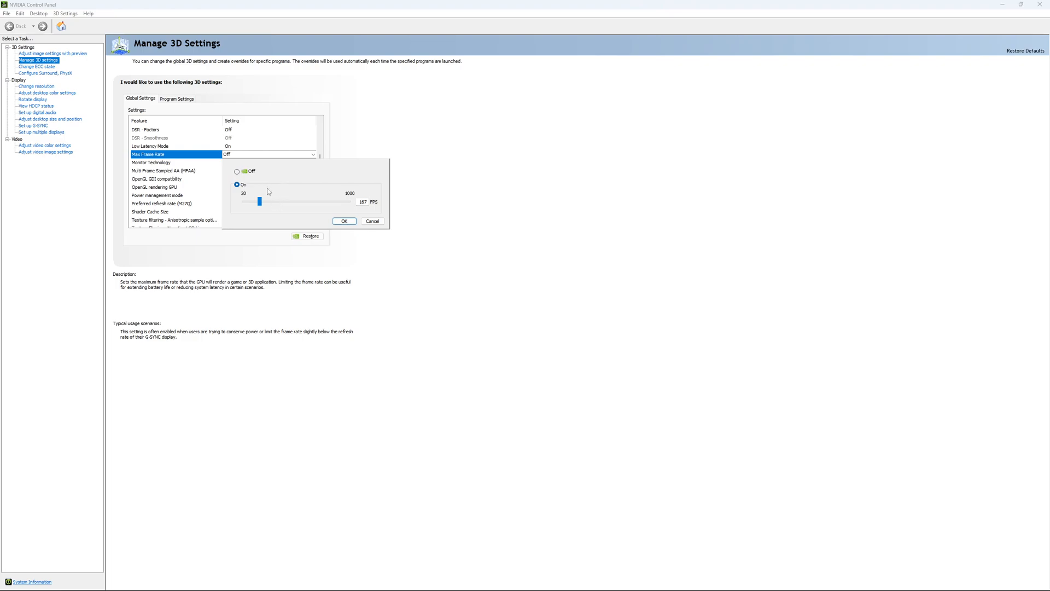
click(237, 171)
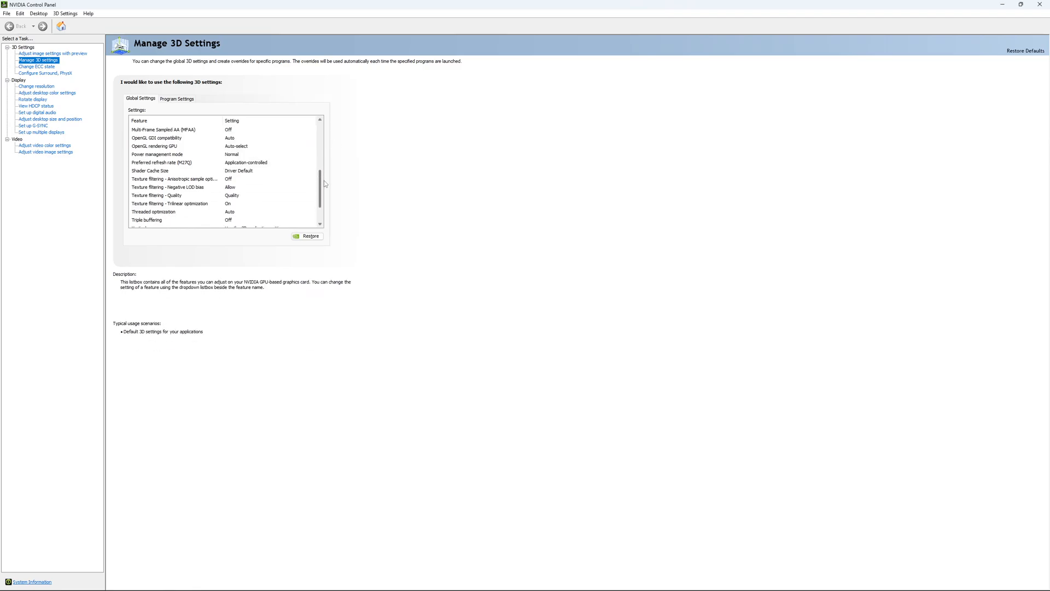
click(37, 66)
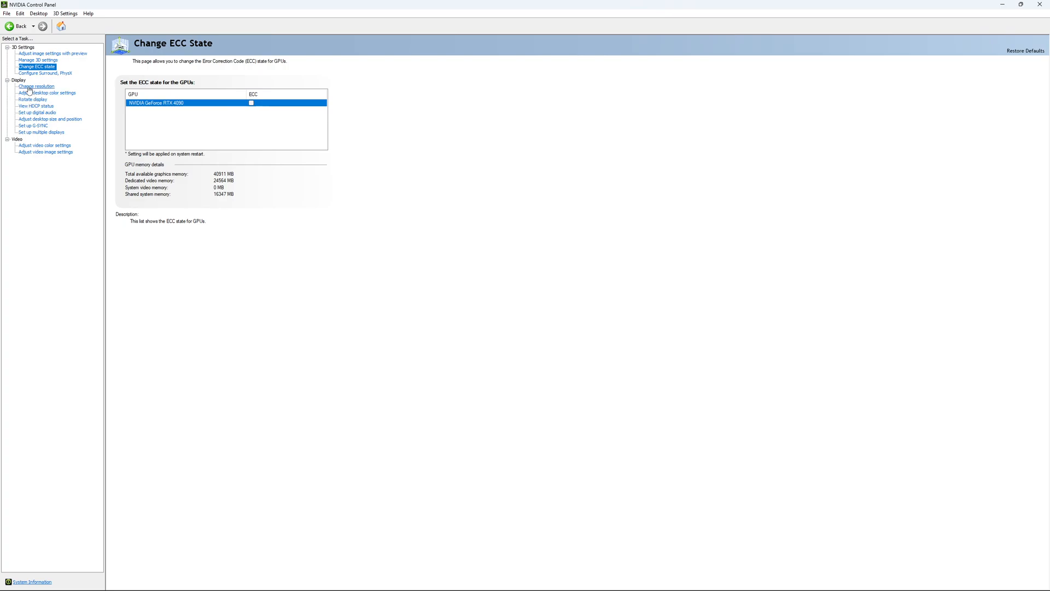
click(35, 86)
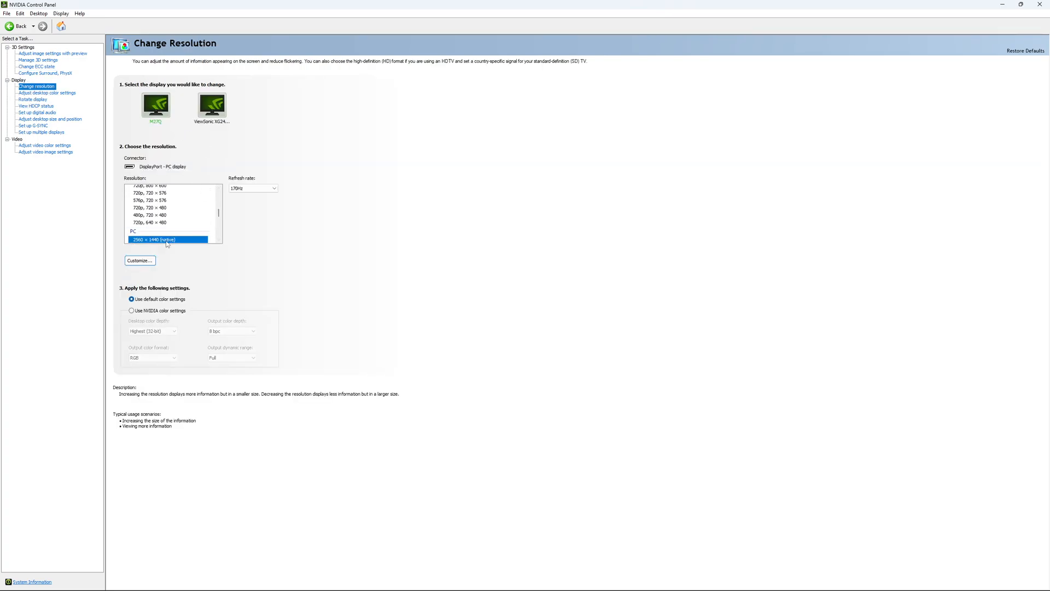
mouse_move(172, 242)
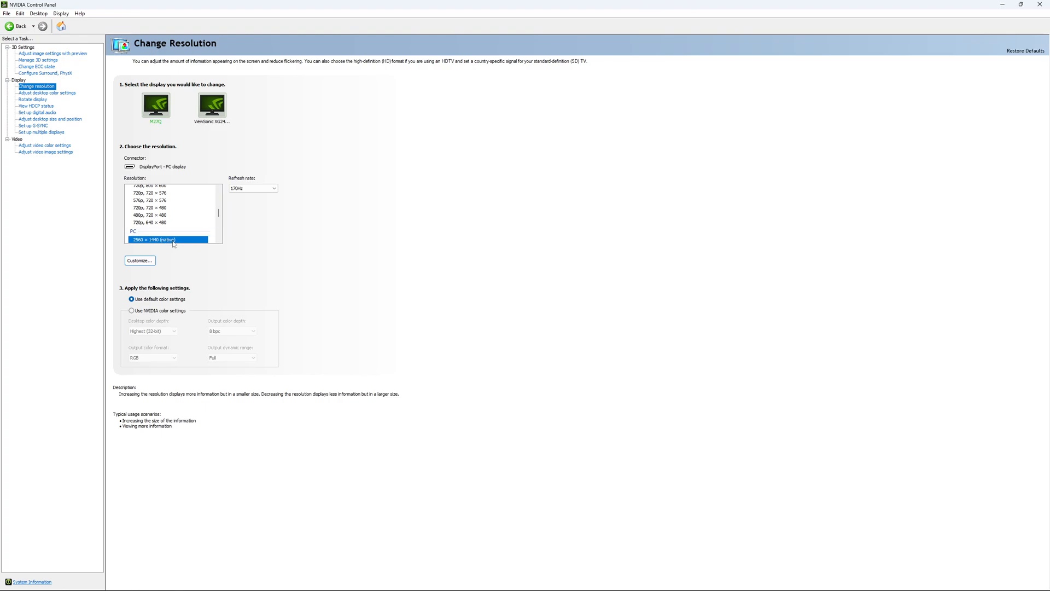
mouse_move(161, 246)
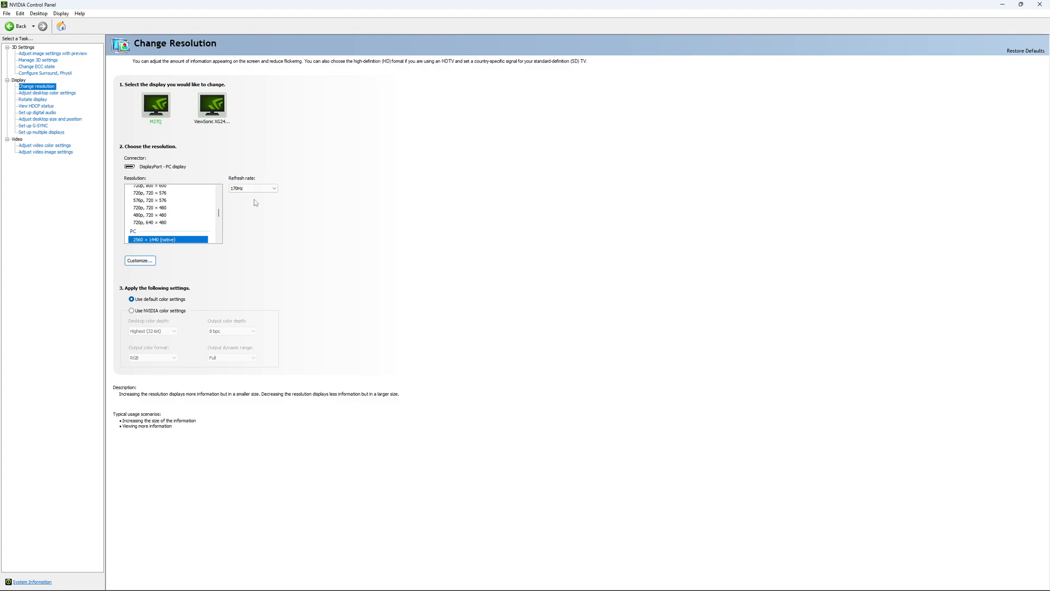
mouse_move(279, 215)
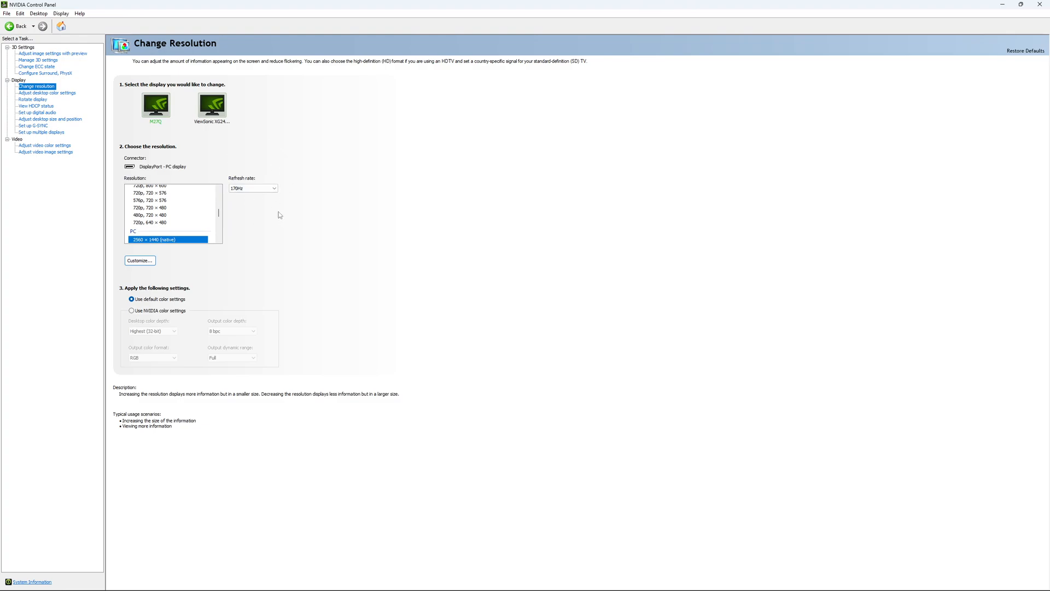
- Keep 2560 × 1440 native and choose 170Hz from the refresh rate list
click(254, 187)
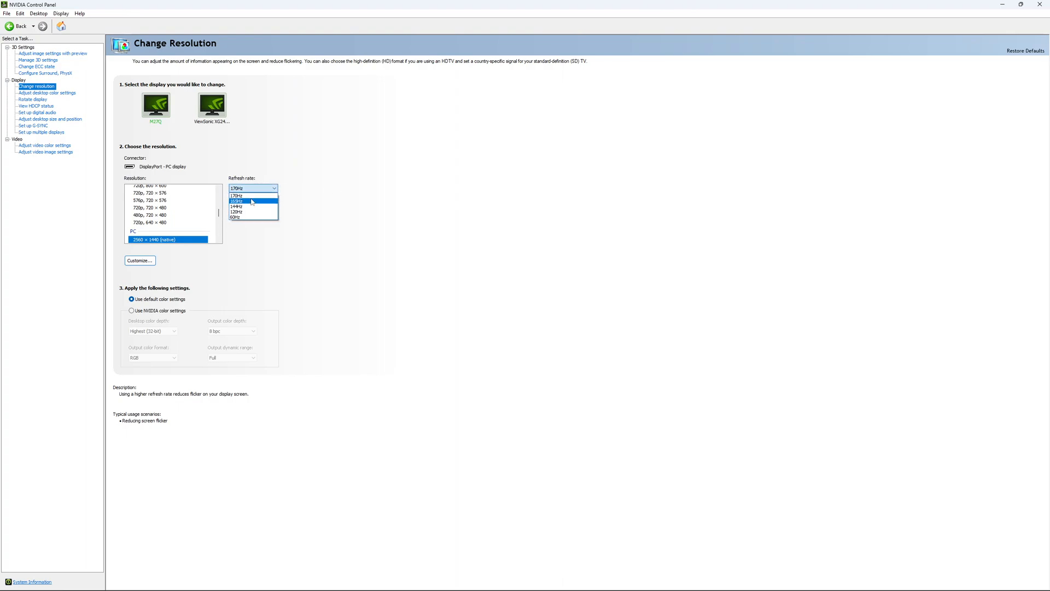
click(238, 188)
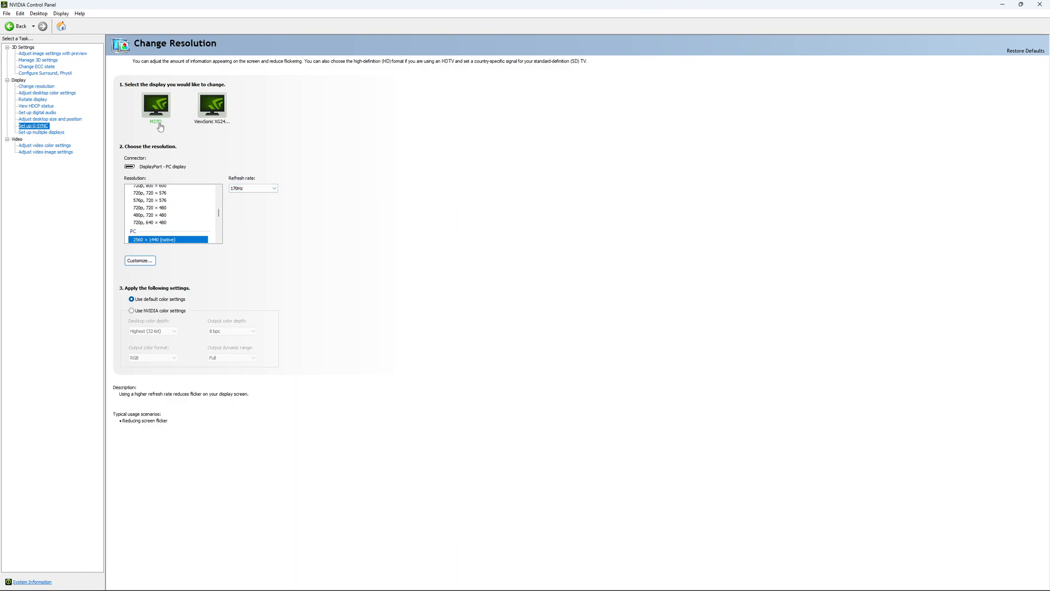
- Open Set up G-SYNC, leaving G-SYNC Compatible unchecked
click(33, 126)
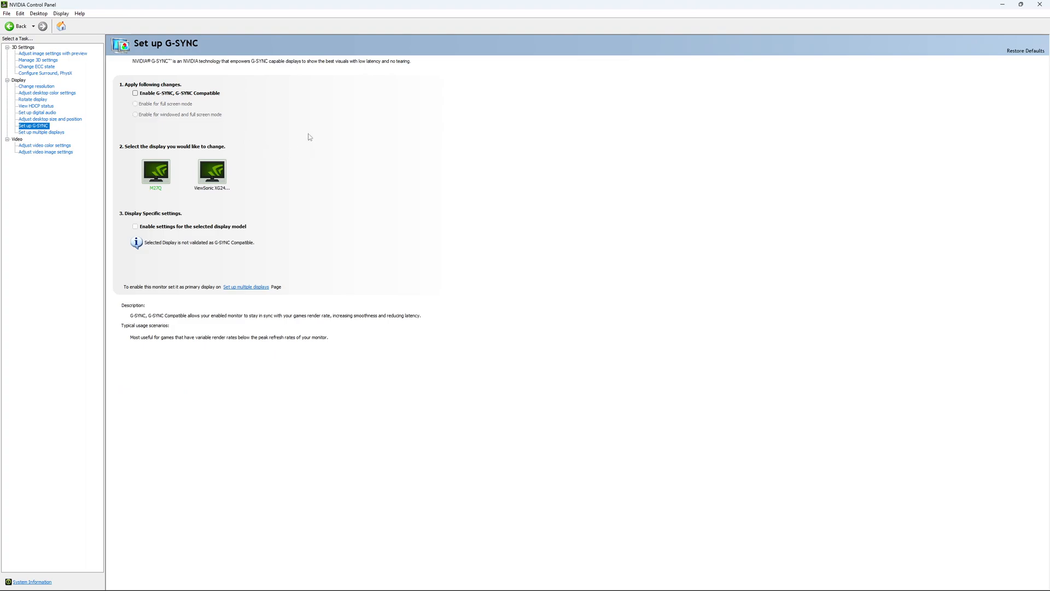
mouse_move(172, 103)
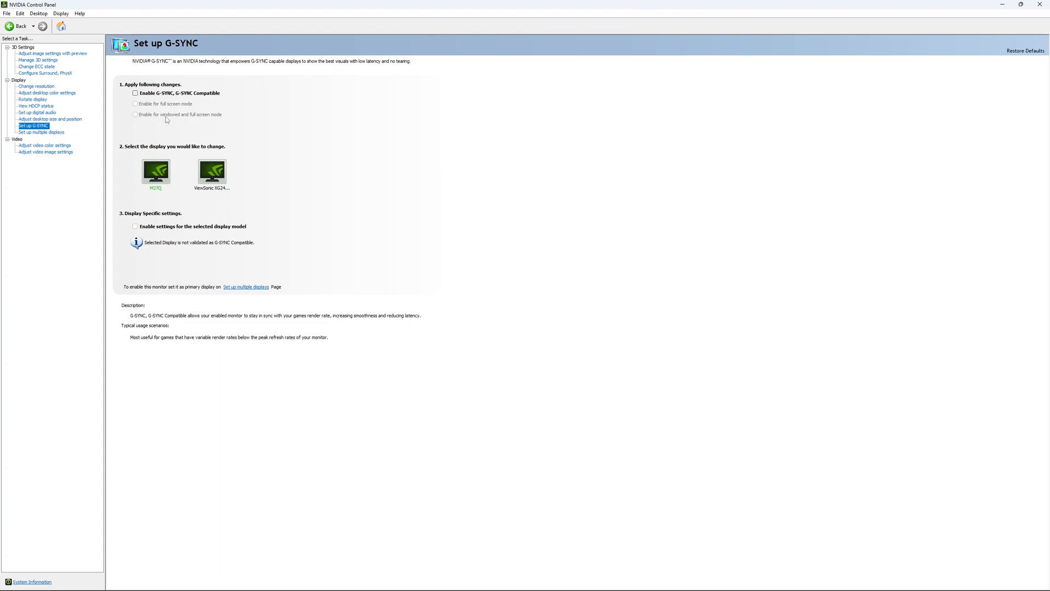
mouse_move(167, 122)
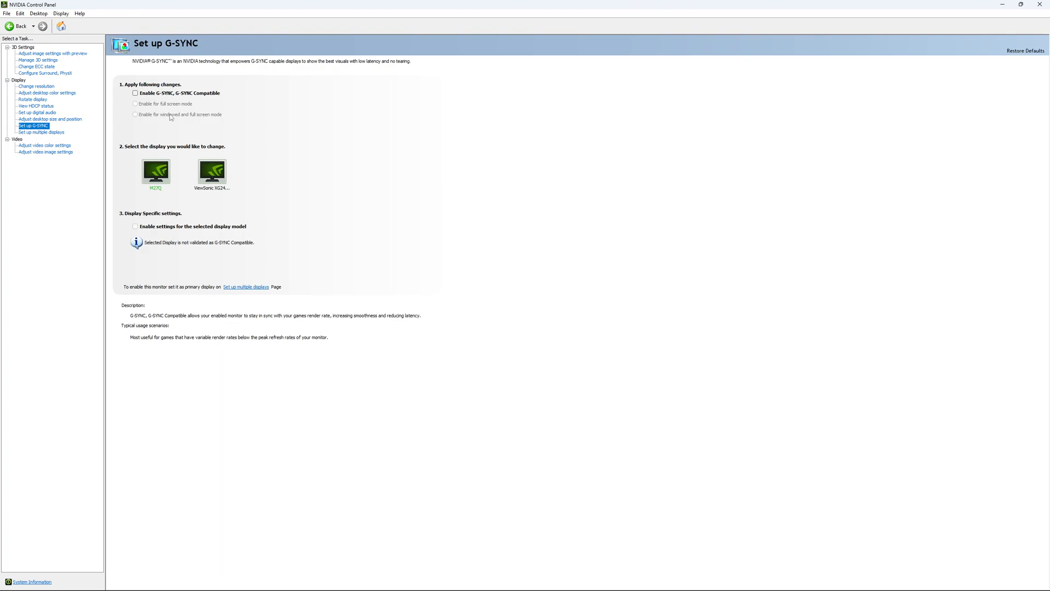
mouse_move(229, 231)
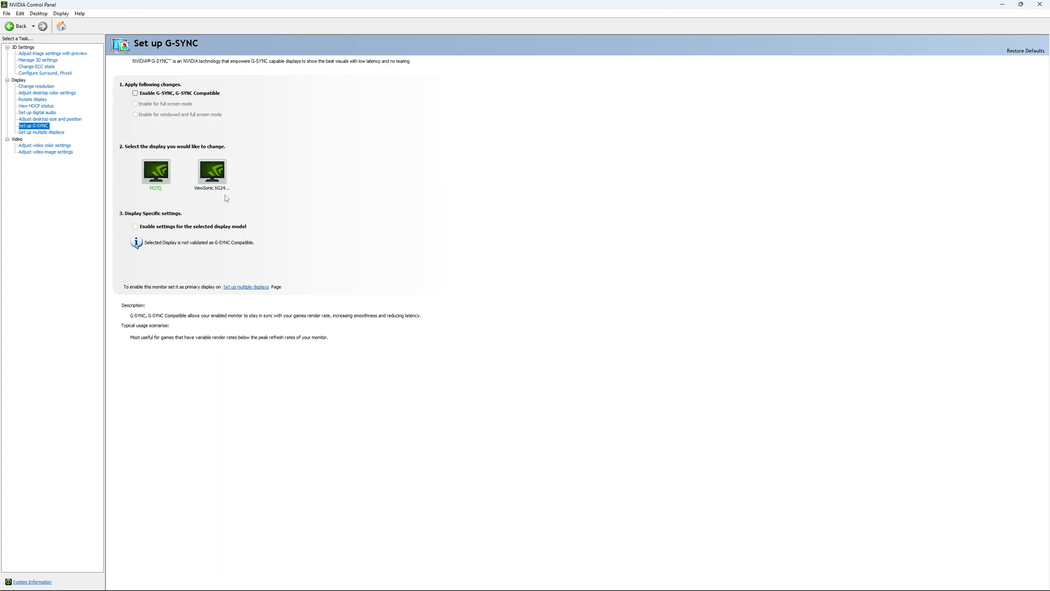
mouse_move(213, 172)
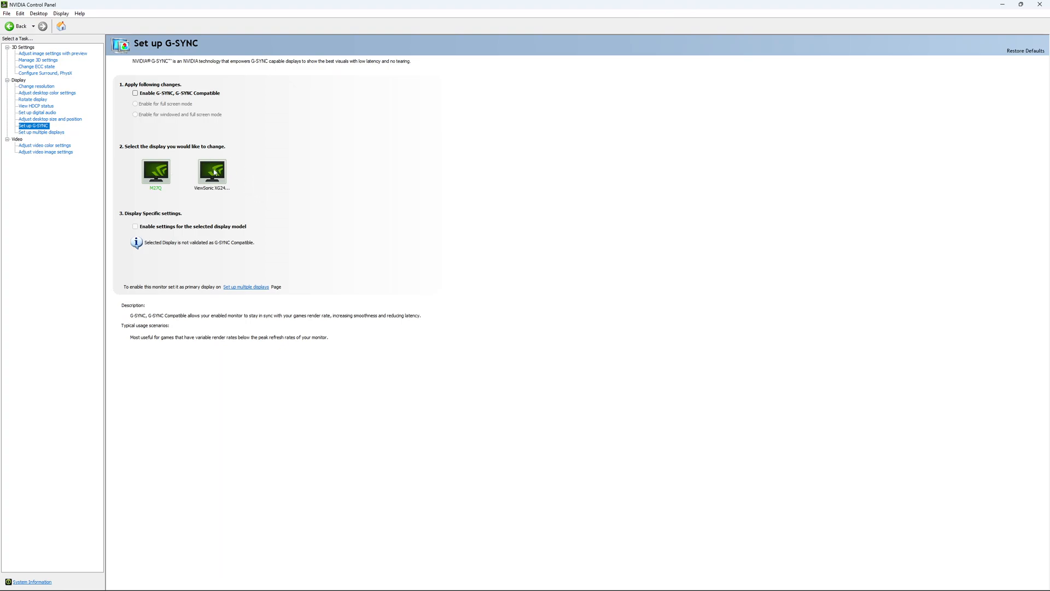
mouse_move(167, 183)
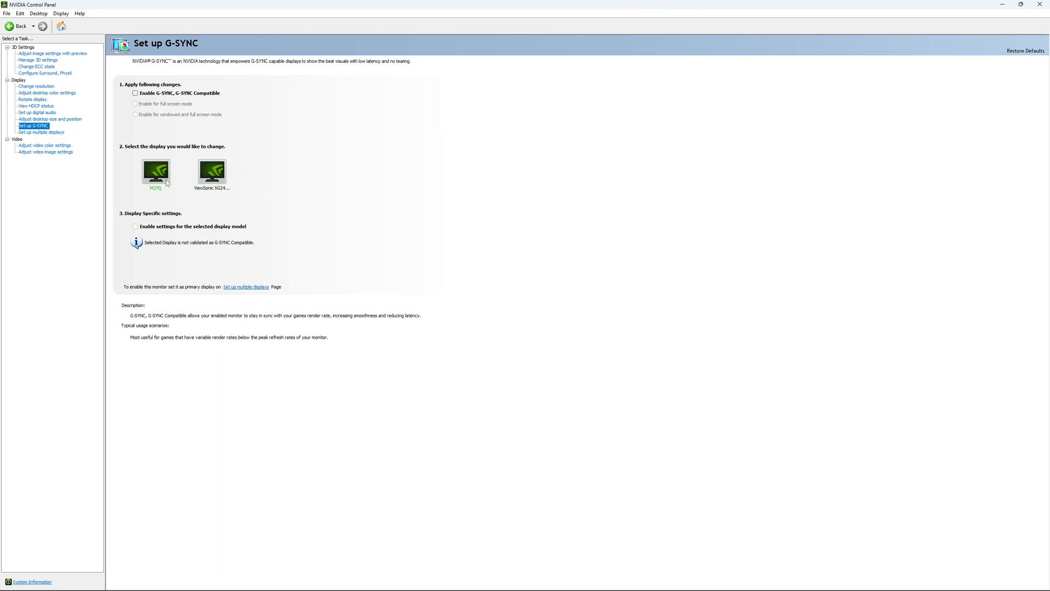
mouse_move(327, 222)
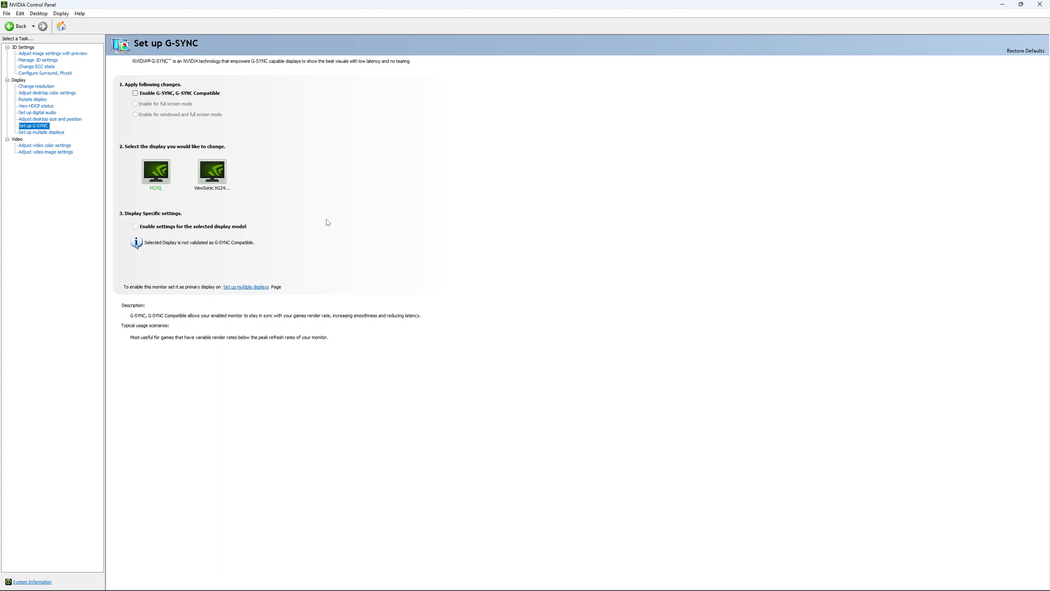
mouse_move(322, 236)
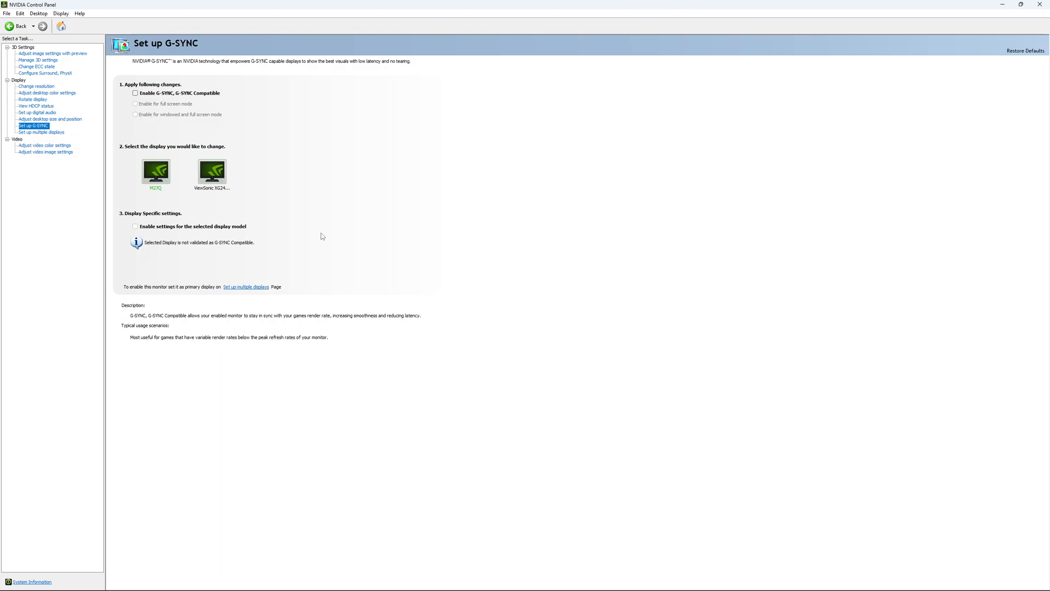
mouse_move(303, 223)
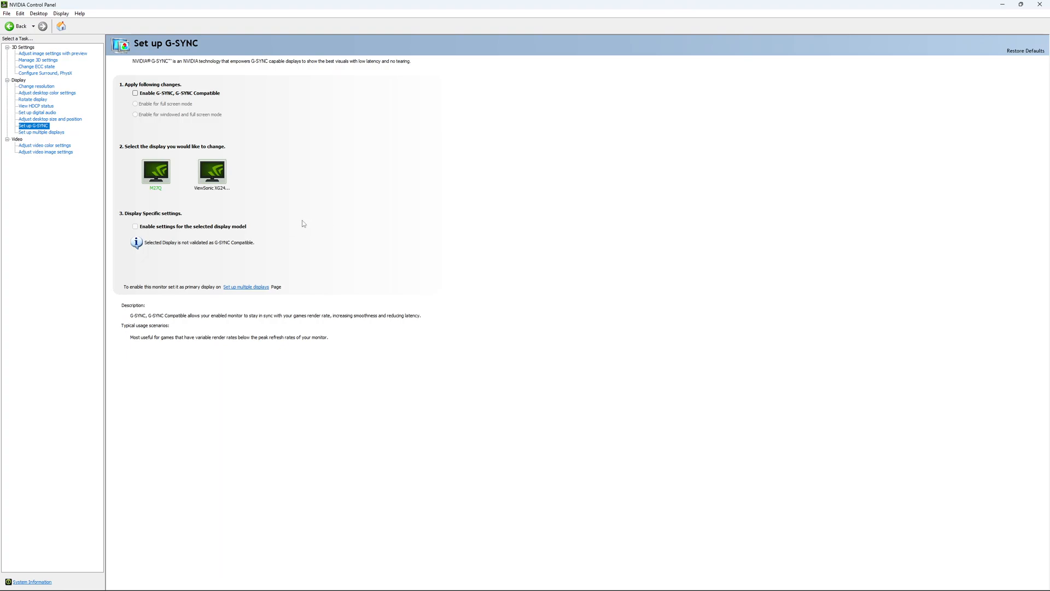
mouse_move(294, 210)
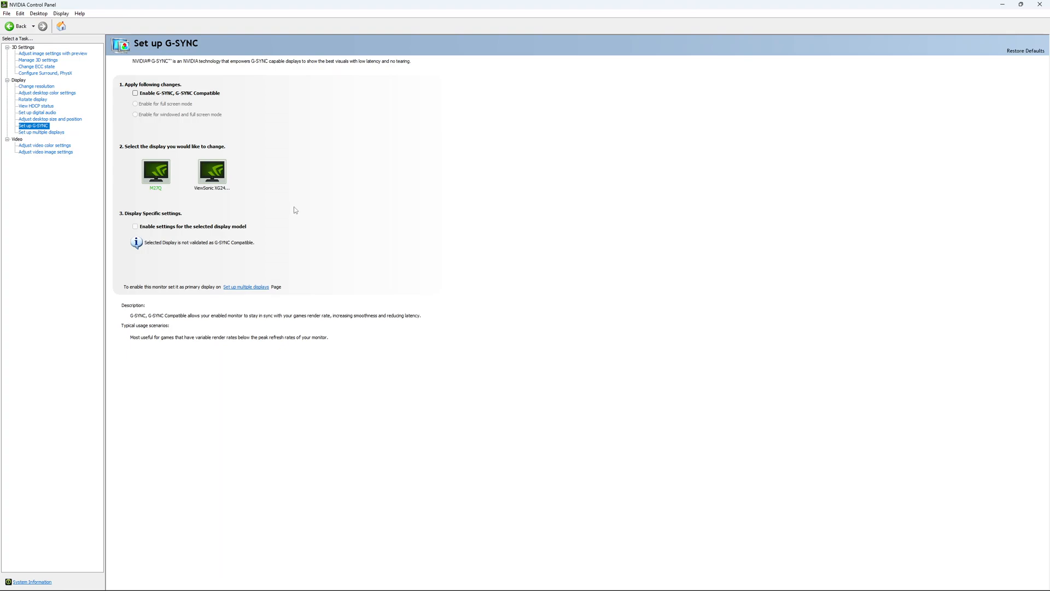
mouse_move(295, 210)
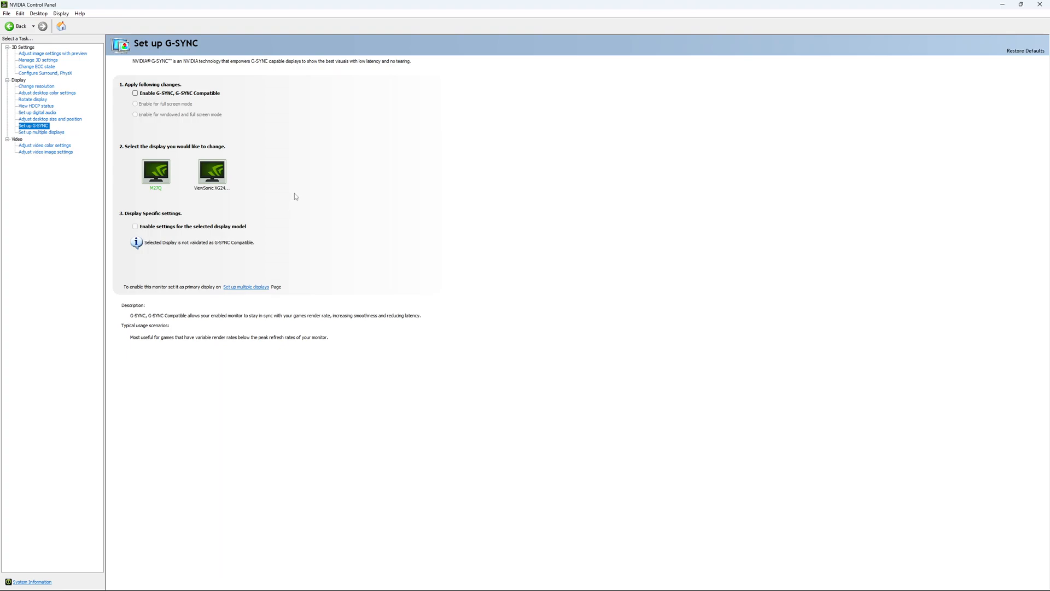
mouse_move(292, 202)
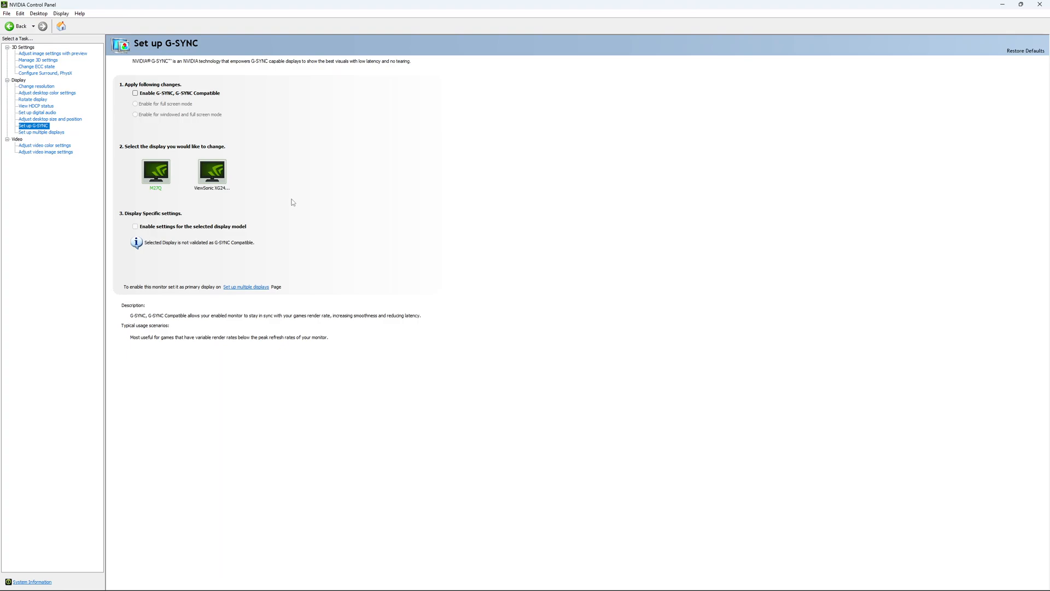
mouse_move(298, 193)
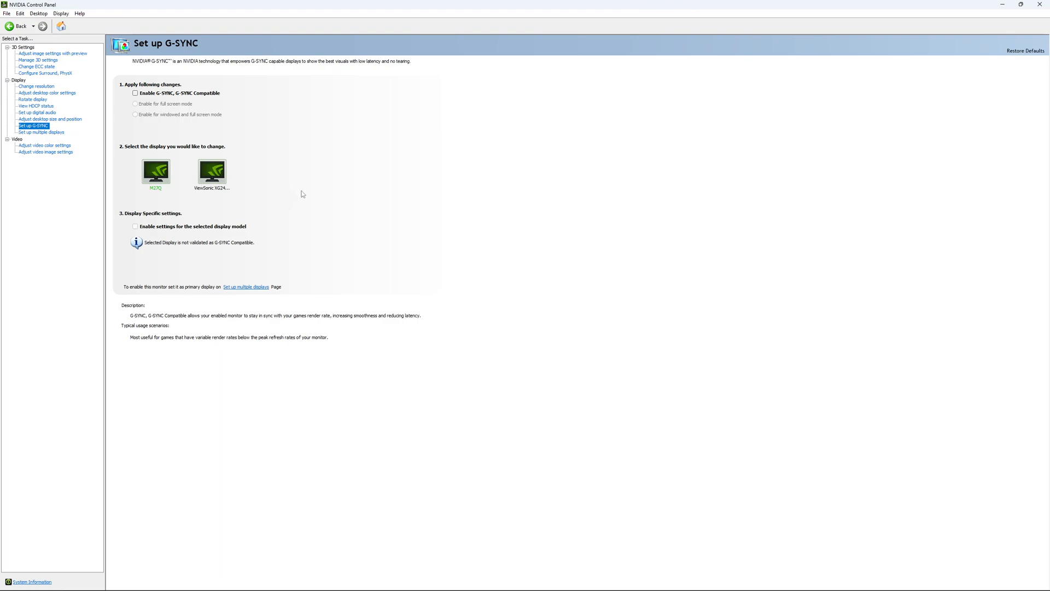
mouse_move(316, 199)
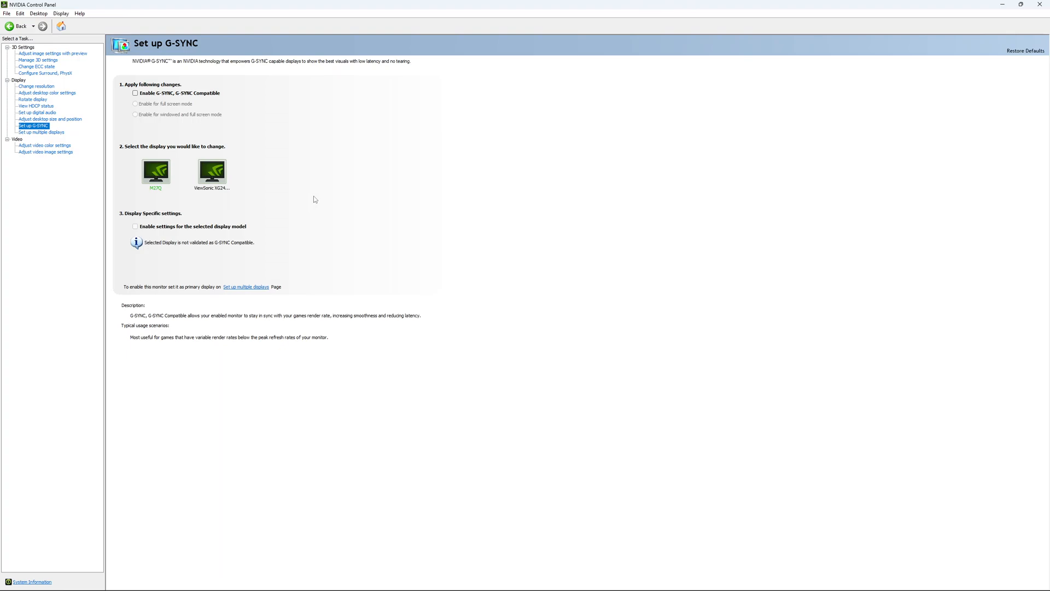
mouse_move(320, 203)
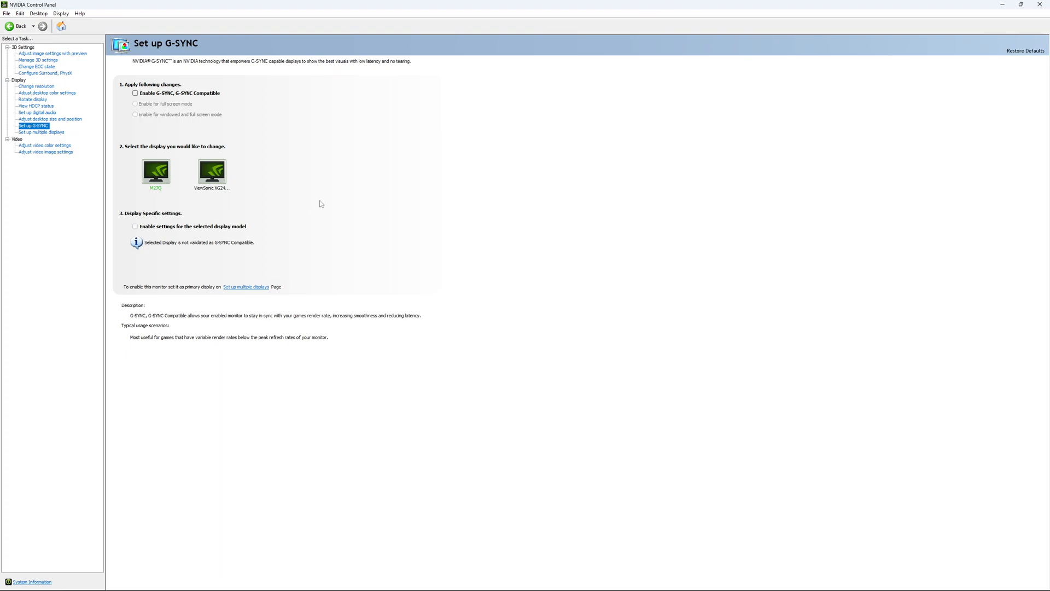
mouse_move(311, 208)
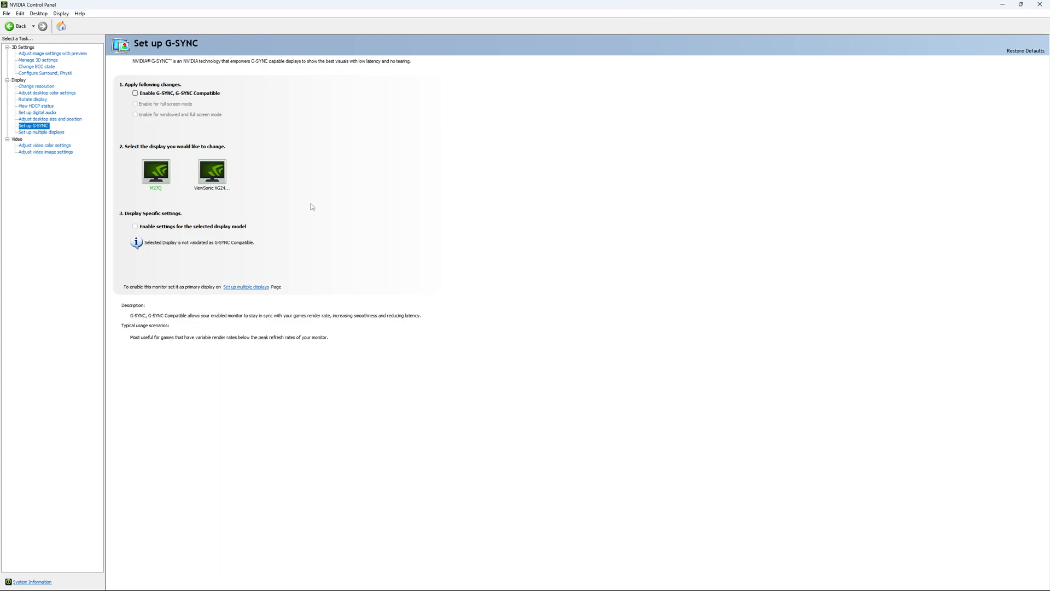
mouse_move(357, 316)
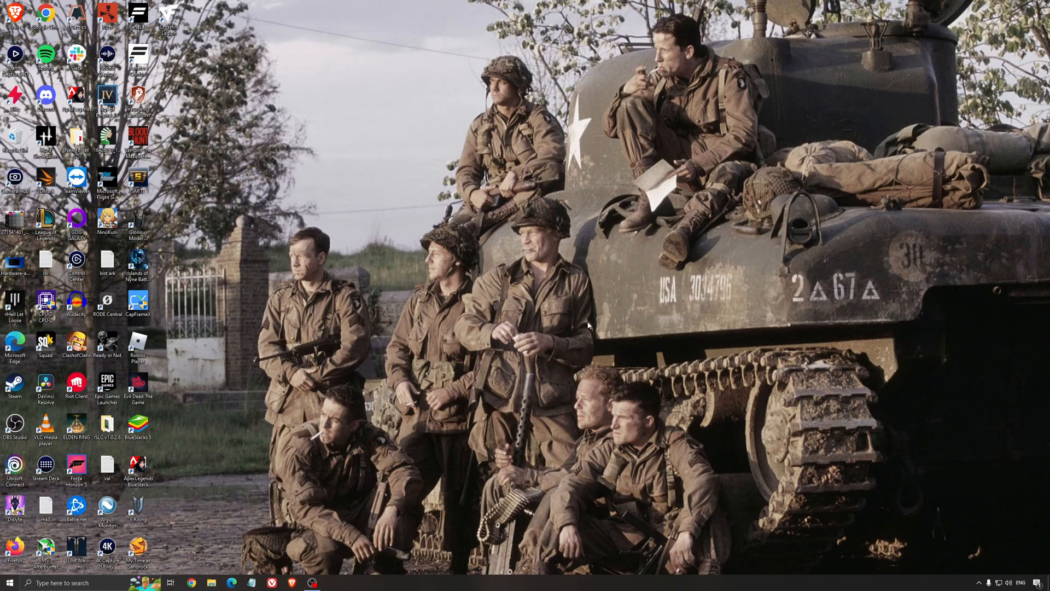
- Search the Start menu for 'ener' to find Power Options
text(ener)
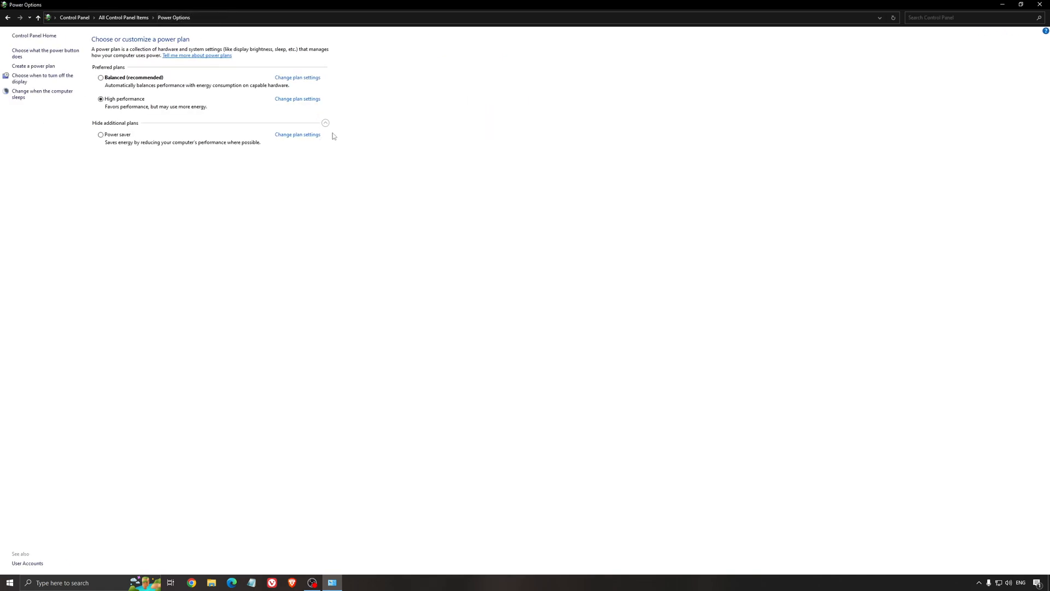
mouse_move(151, 99)
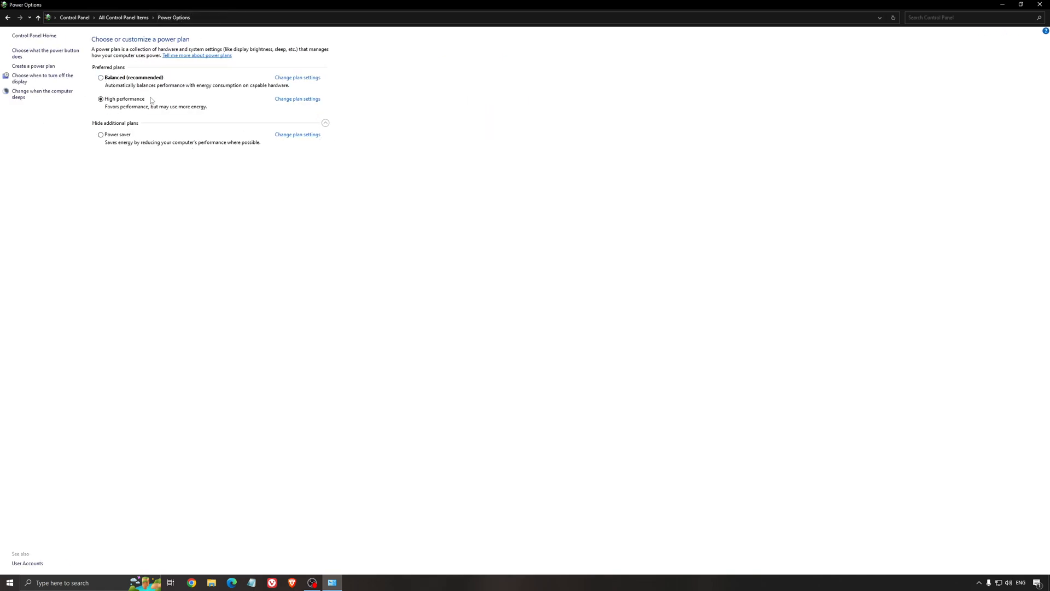
mouse_move(301, 263)
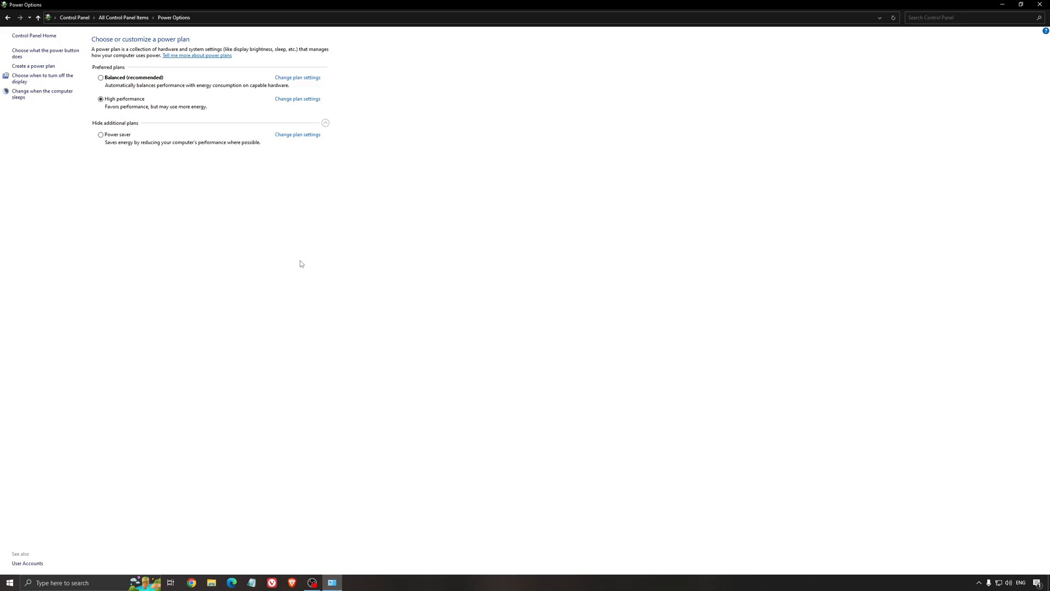
mouse_move(337, 242)
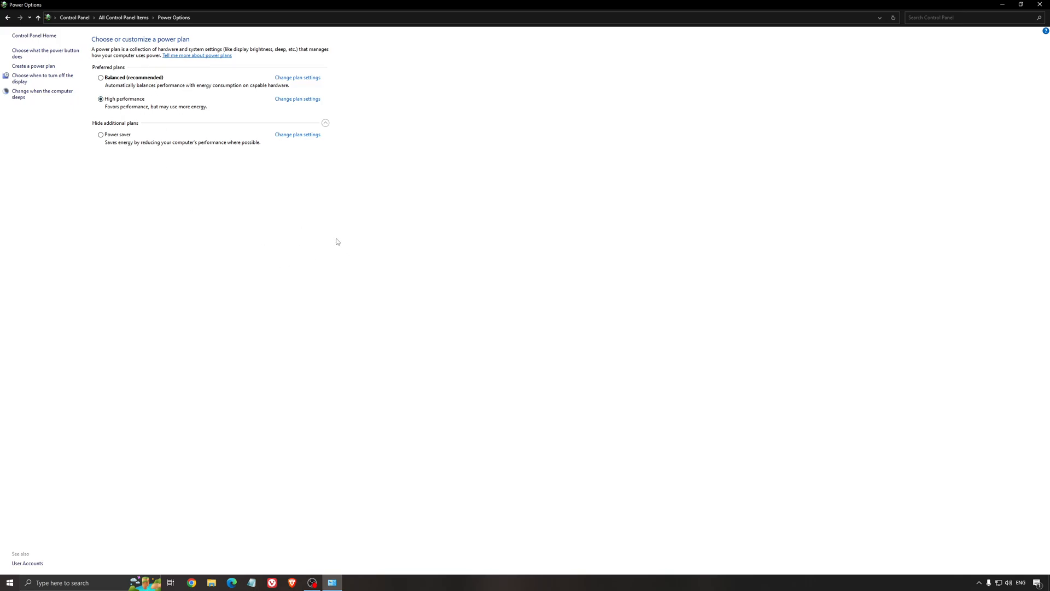
mouse_move(301, 244)
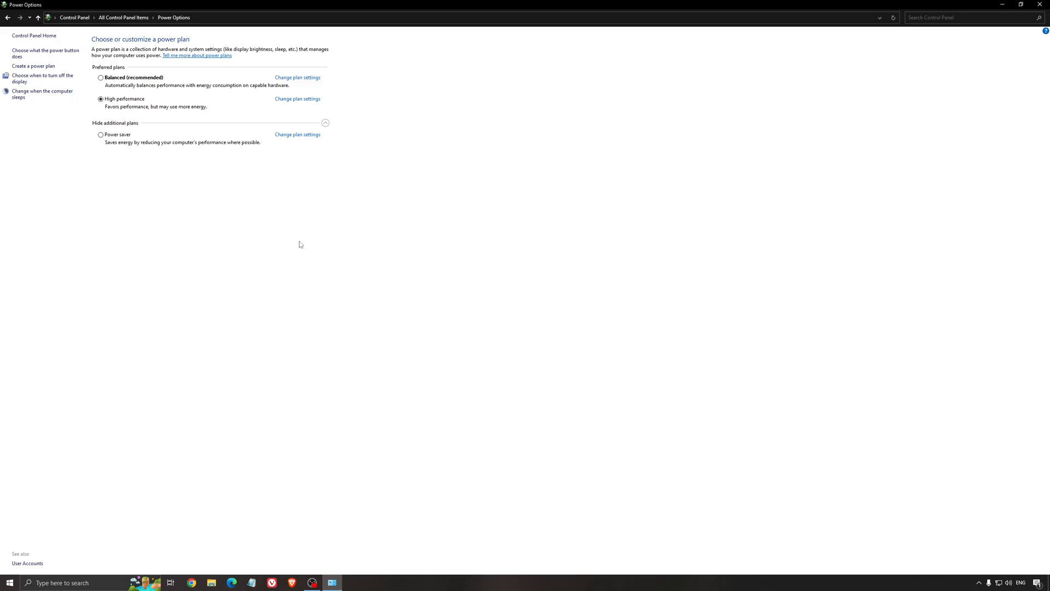
mouse_move(265, 205)
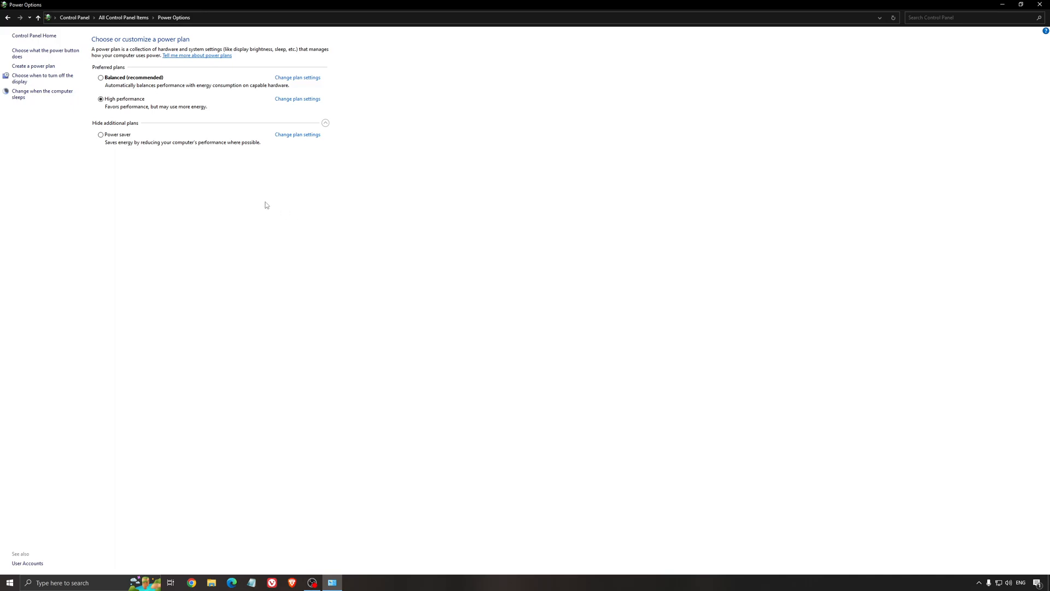
- Close Power Options and start ISLC purging at 1024 MB list size and 16000 MB free memory
click(1001, 5)
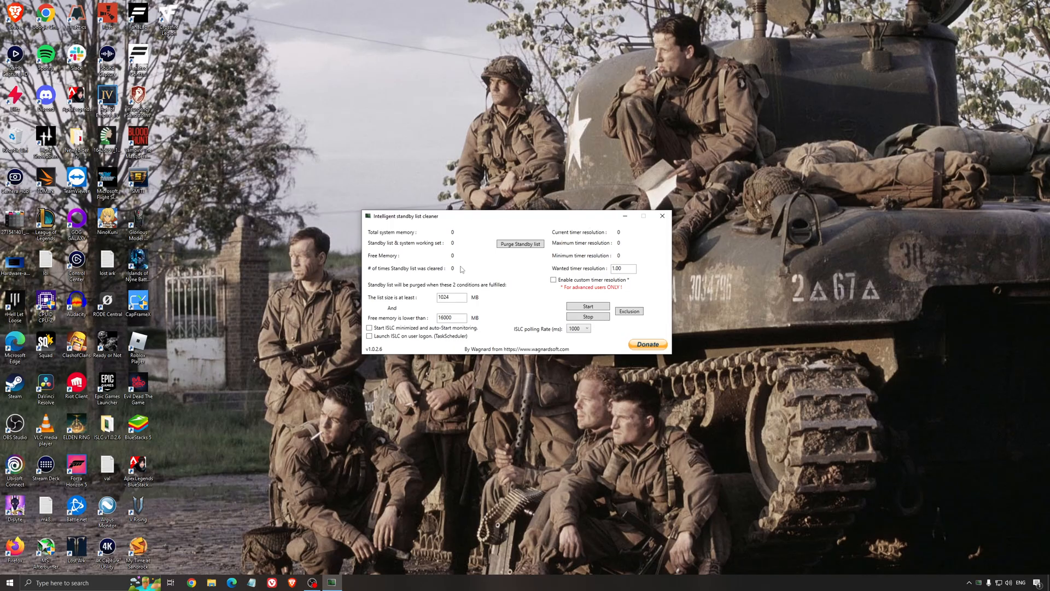
click(588, 306)
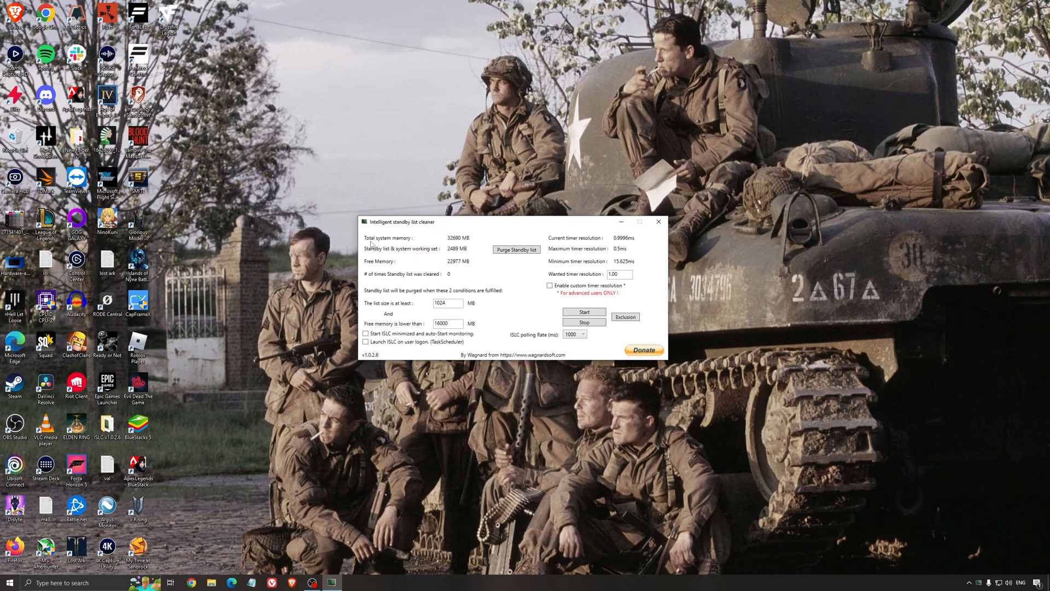
triple_click(447, 323)
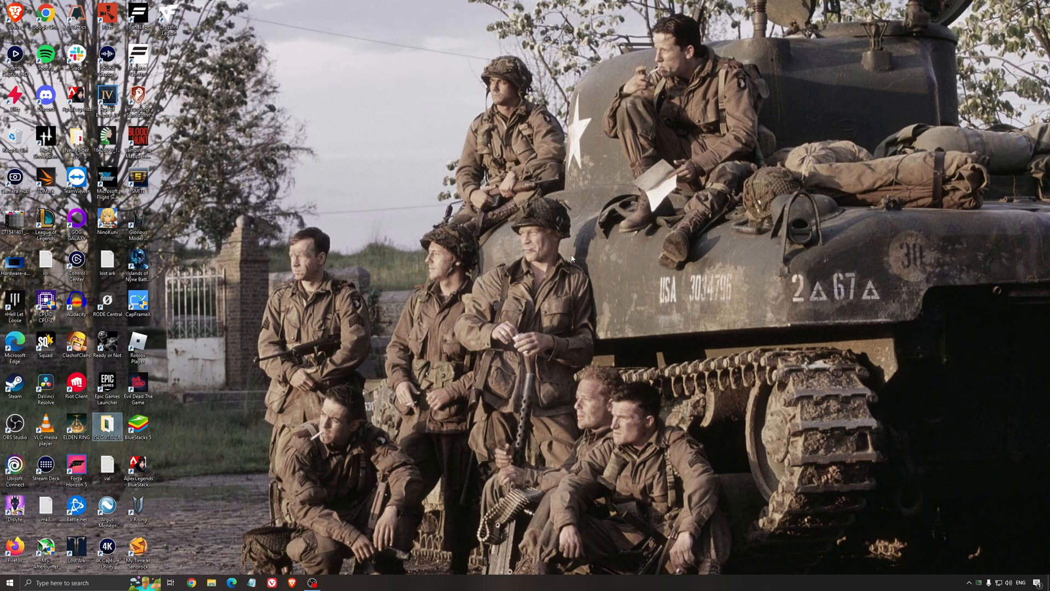
mouse_move(602, 396)
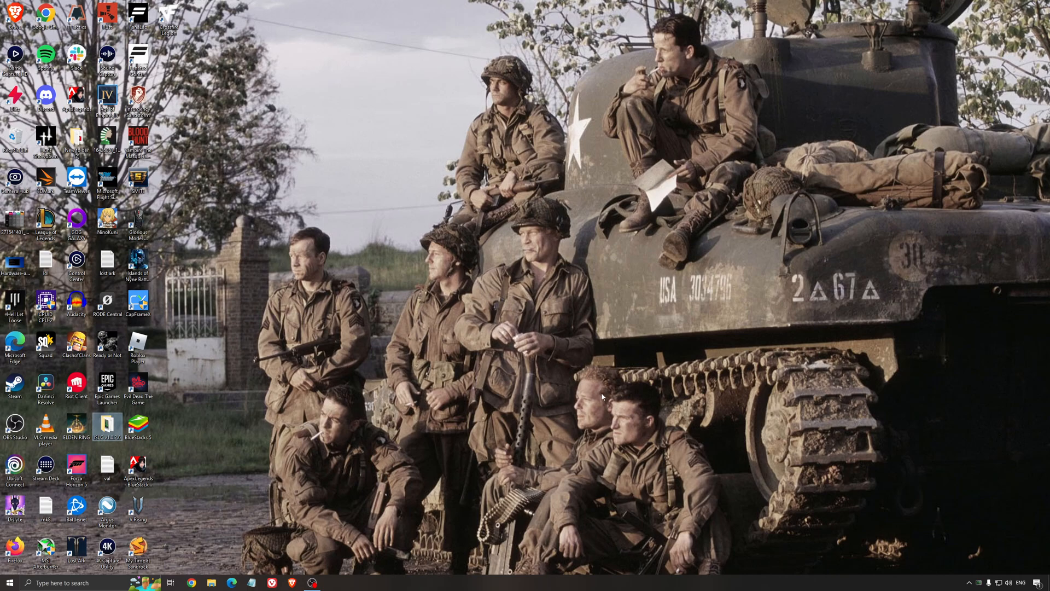
mouse_move(532, 335)
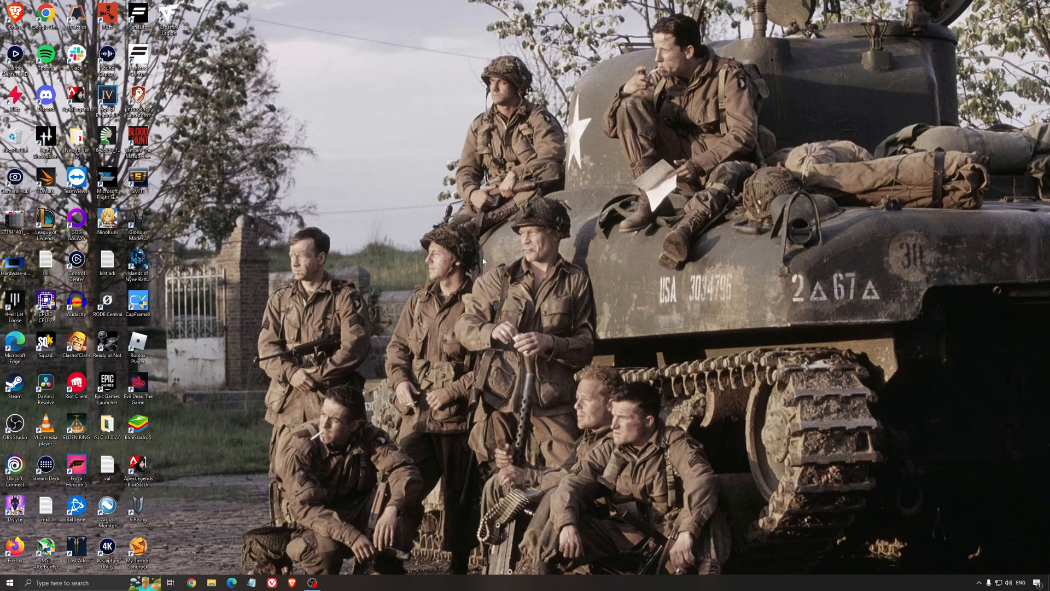
mouse_move(516, 286)
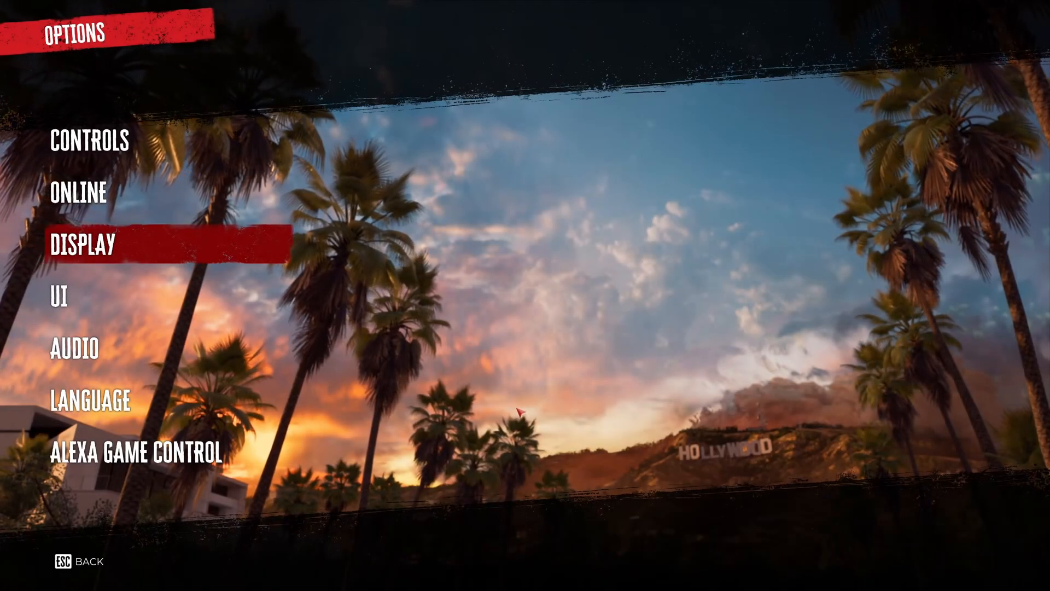
- Check the Display options: VSync NO, framerate UNLIMITED, field of view 90, motion blur 0
click(90, 244)
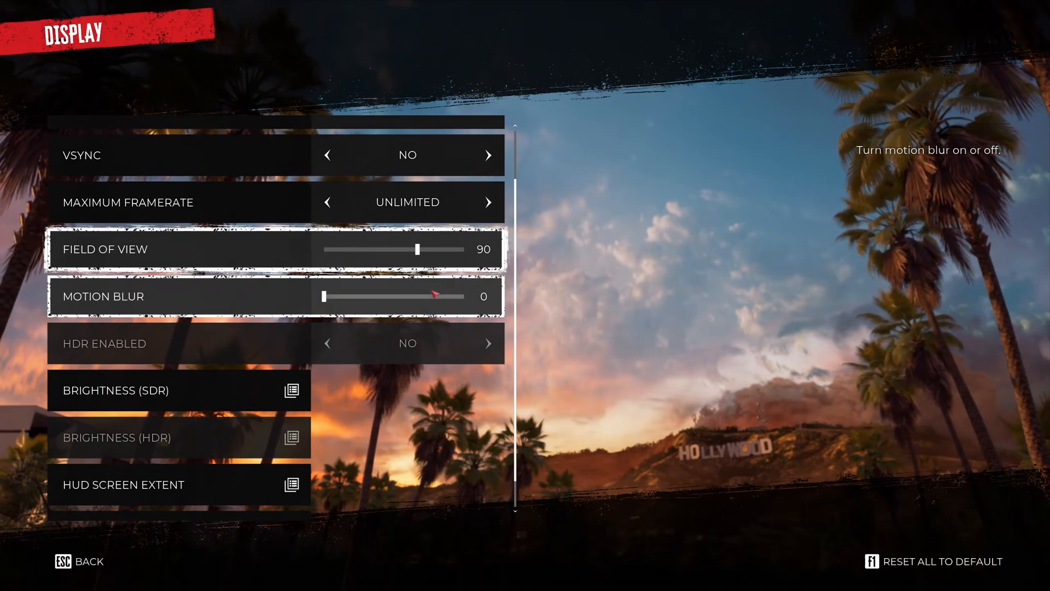
scroll(down, 3)
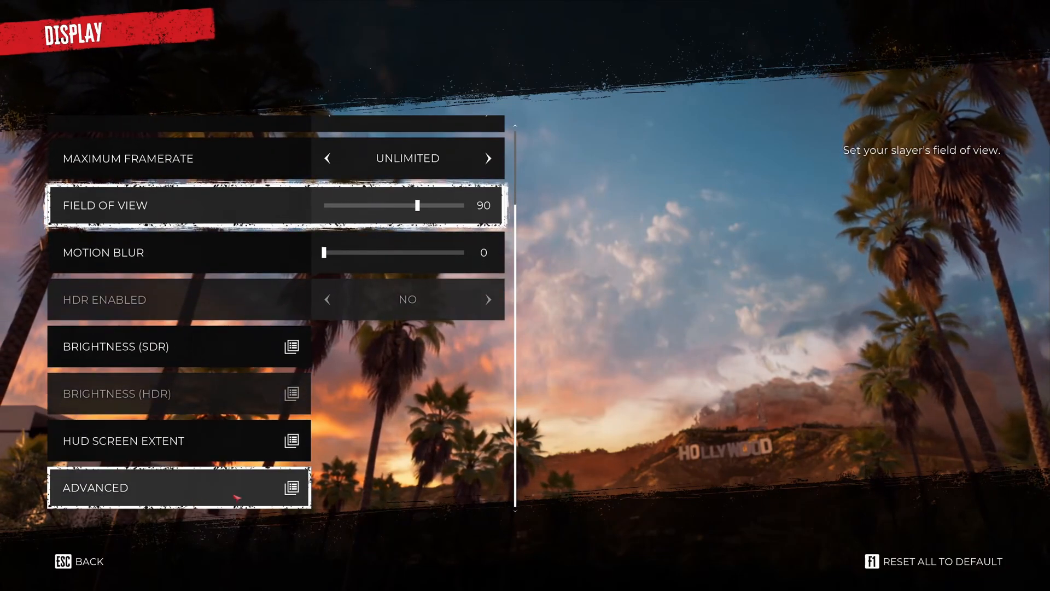
- In Advanced display, cycle anti-aliasing back to FXAA and view distance back to Medium
click(177, 487)
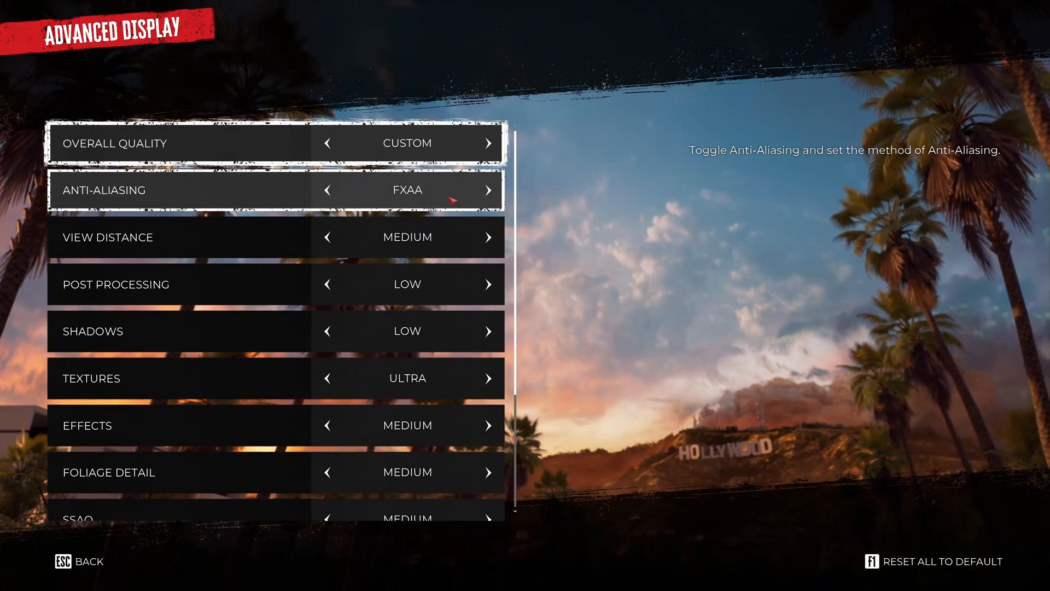
click(488, 190)
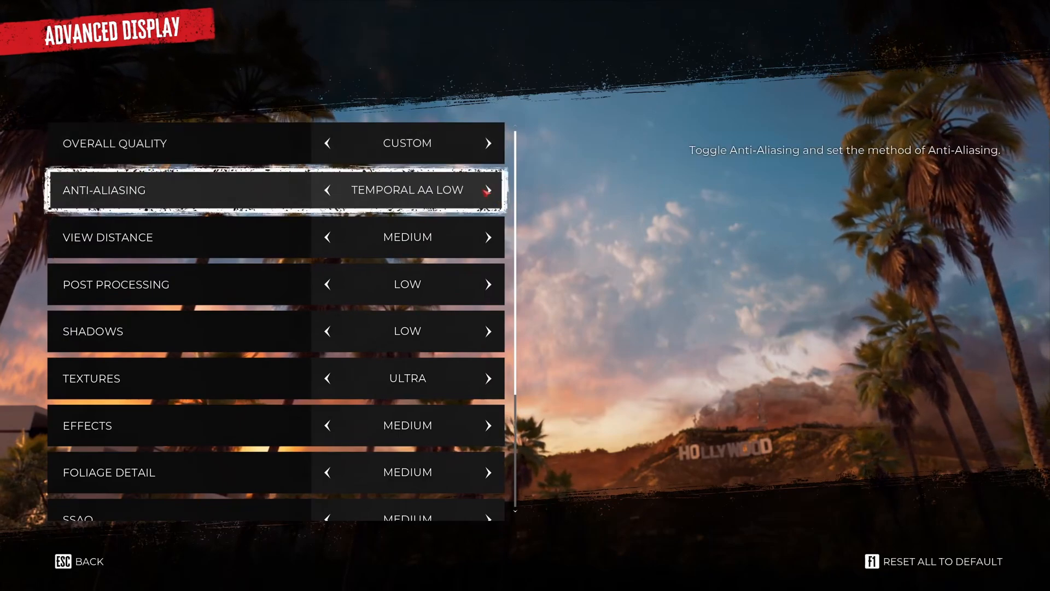
click(488, 190)
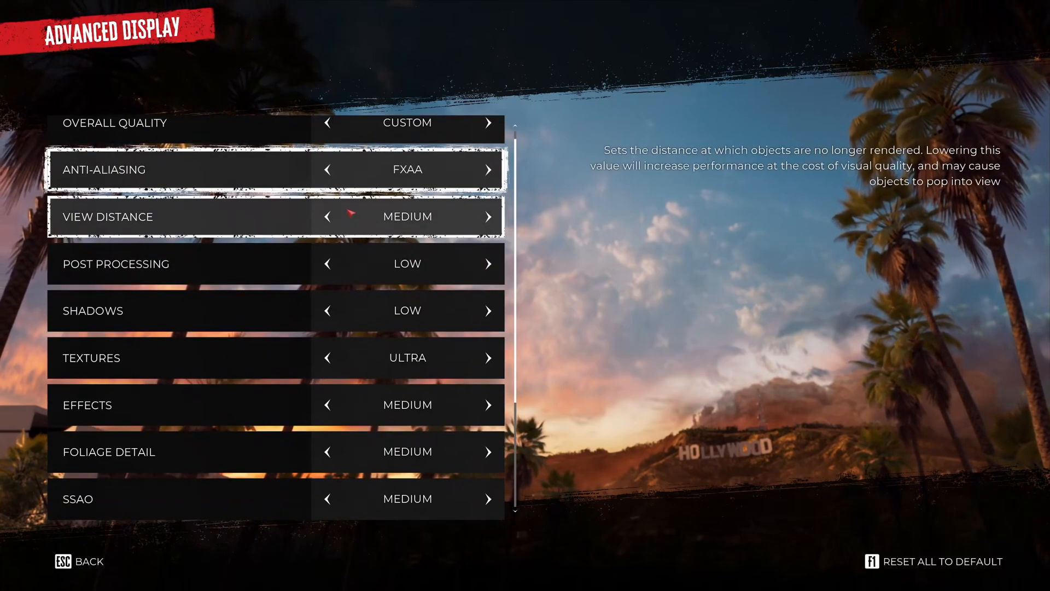
click(488, 216)
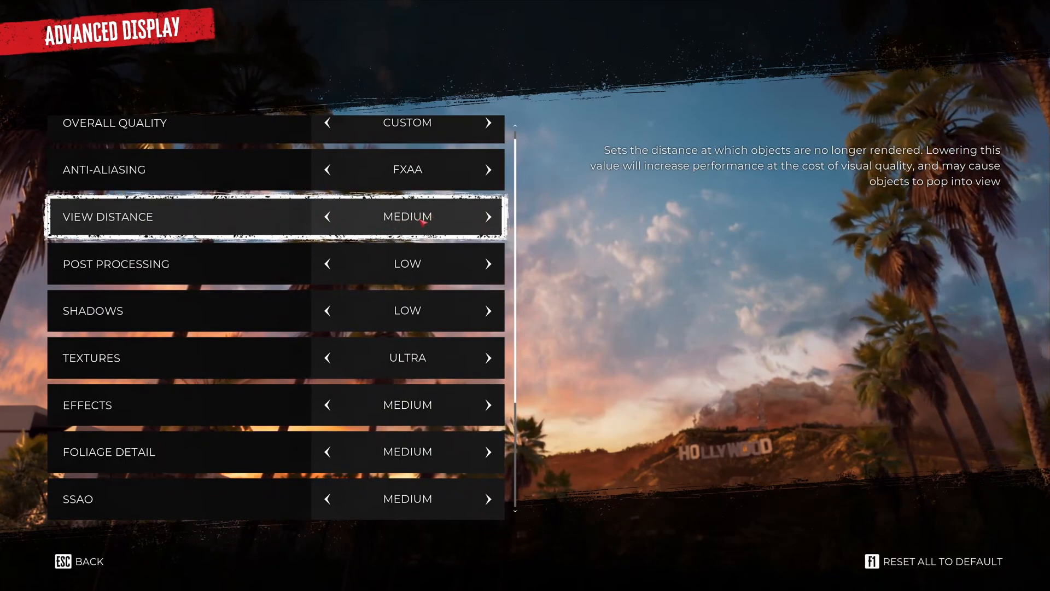
click(328, 216)
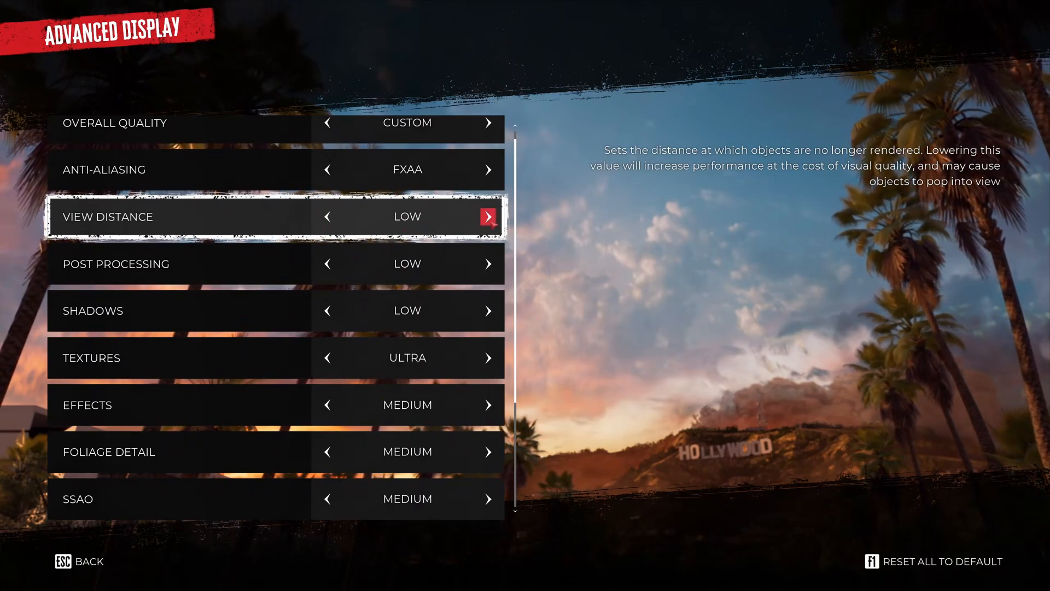
click(488, 217)
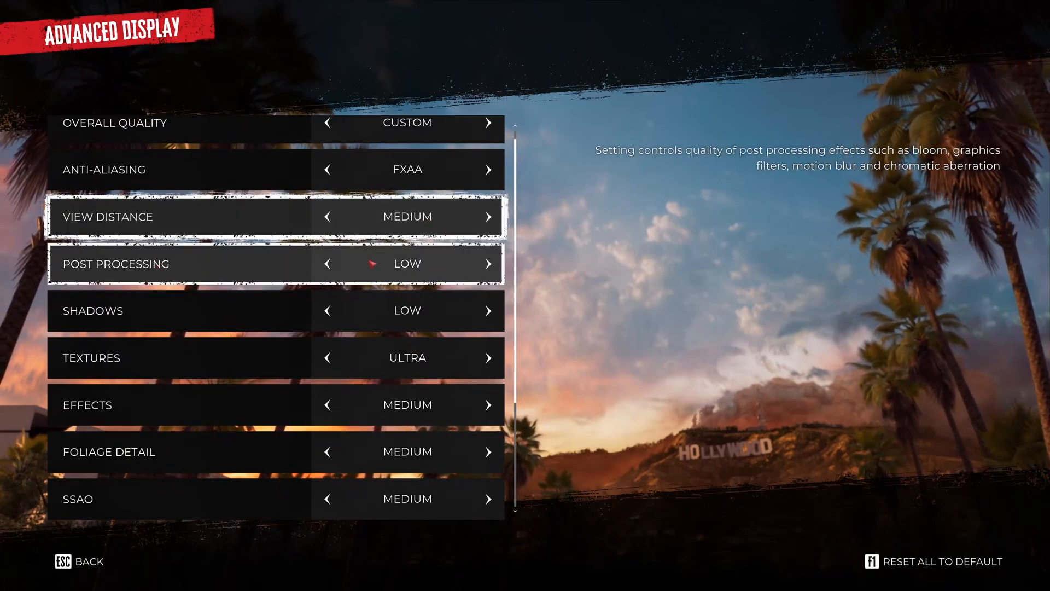
mouse_move(442, 264)
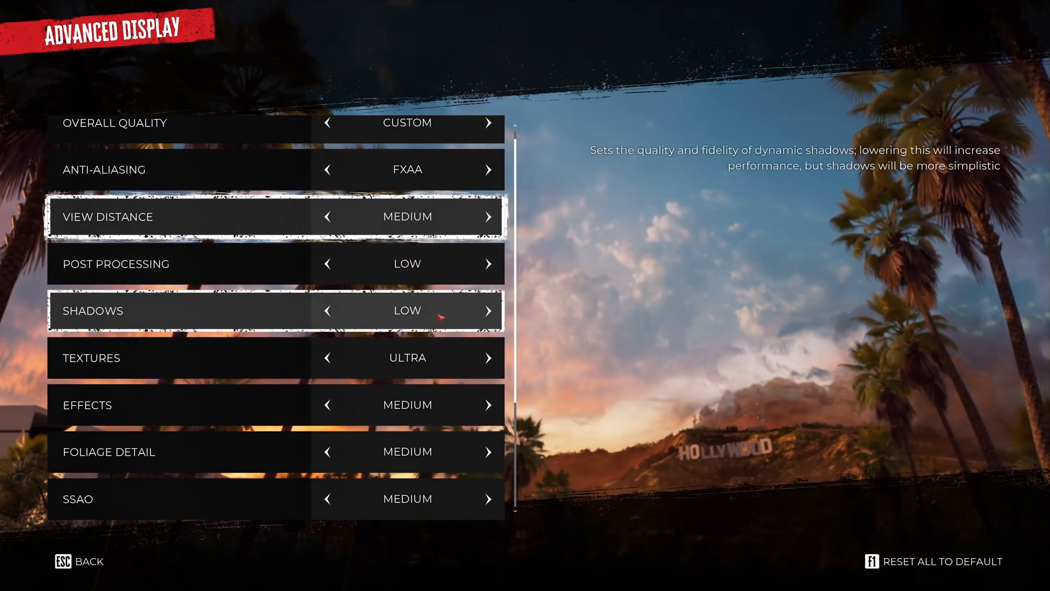
click(489, 311)
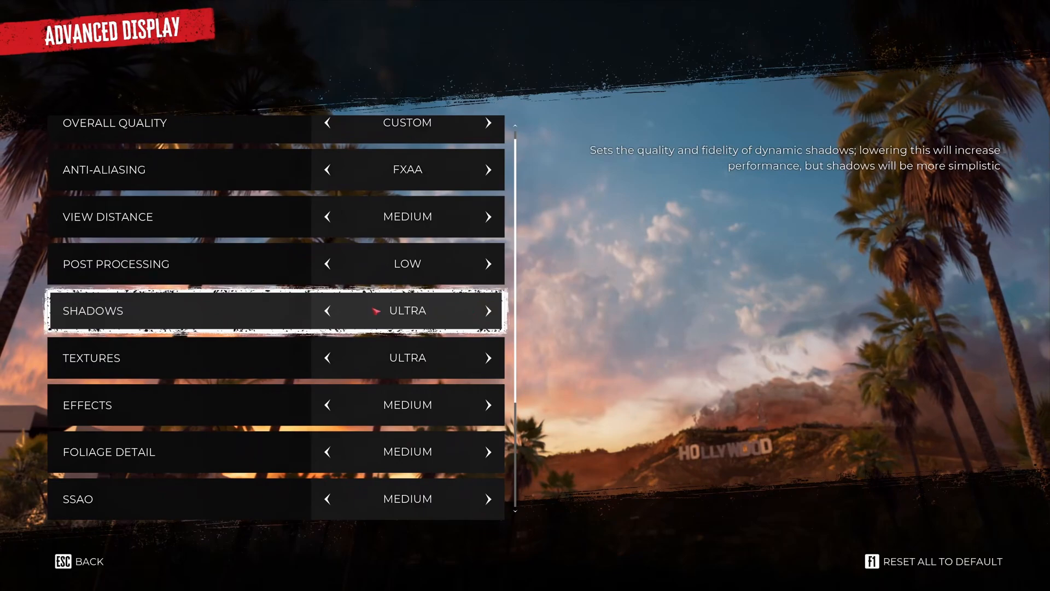
click(327, 310)
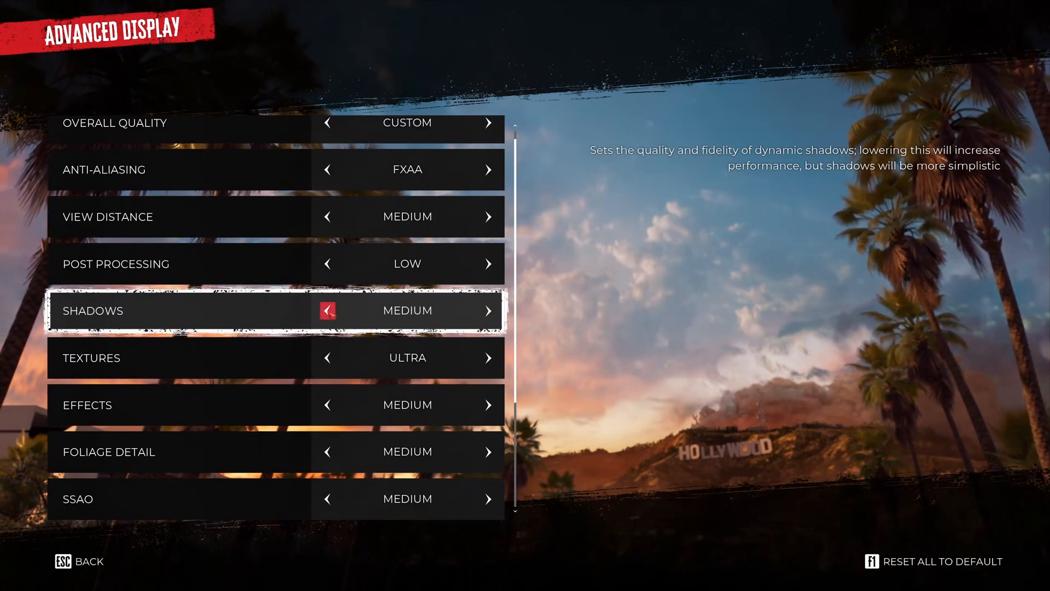
click(327, 310)
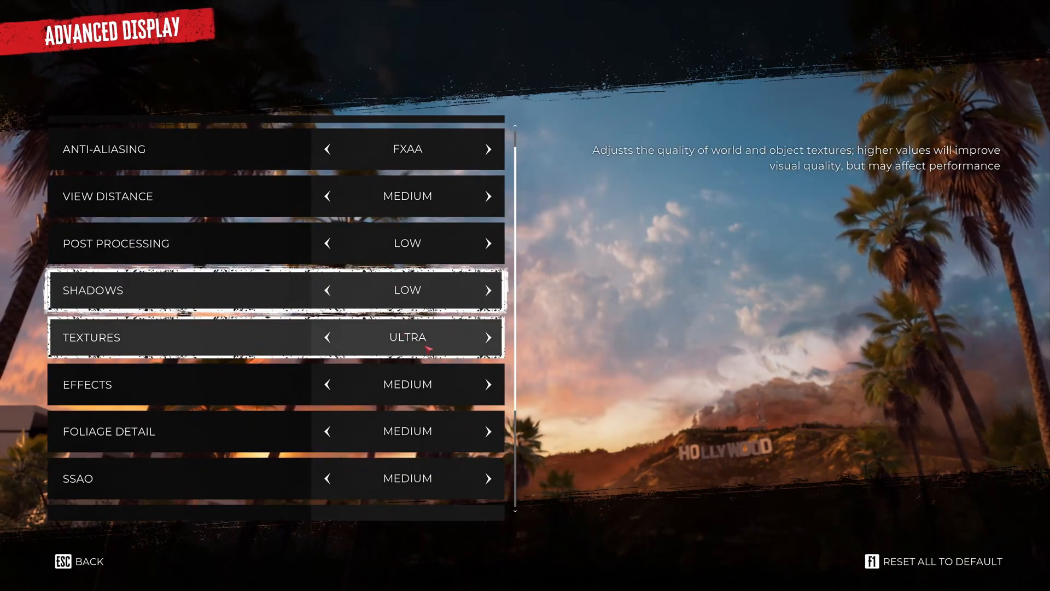
click(327, 337)
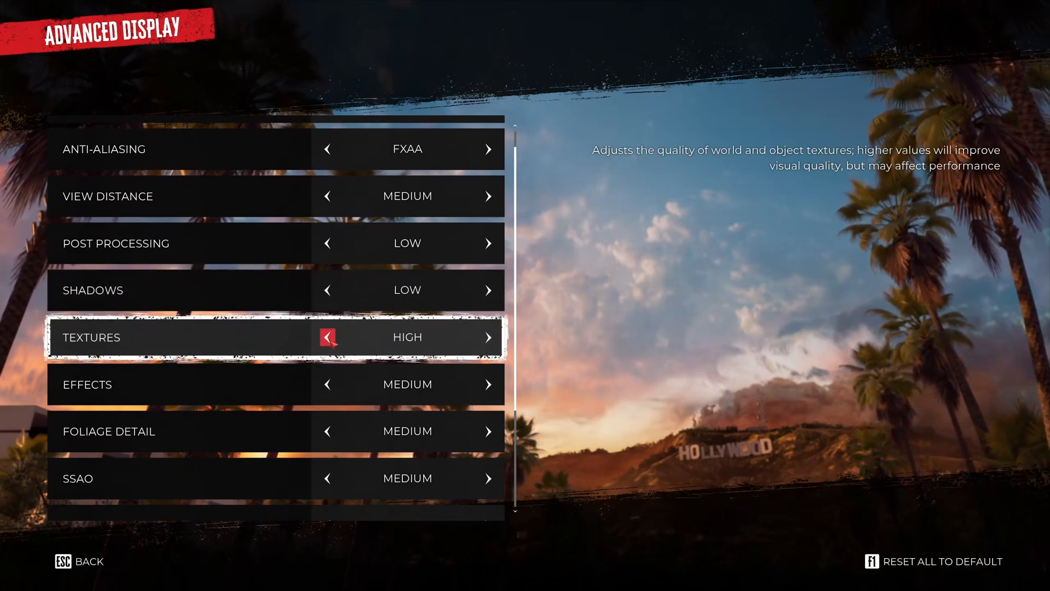
click(327, 337)
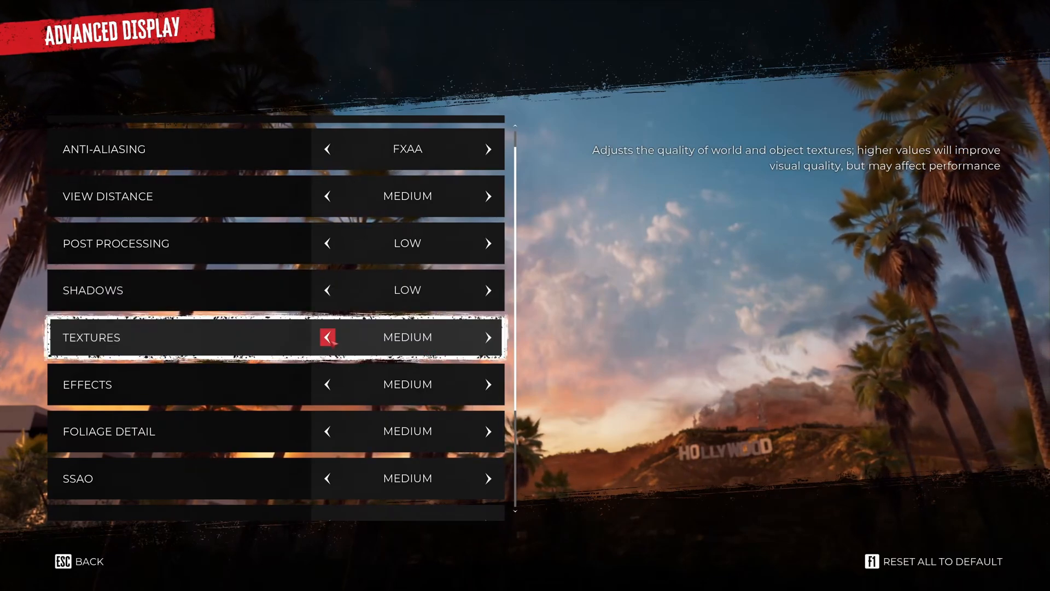
click(328, 337)
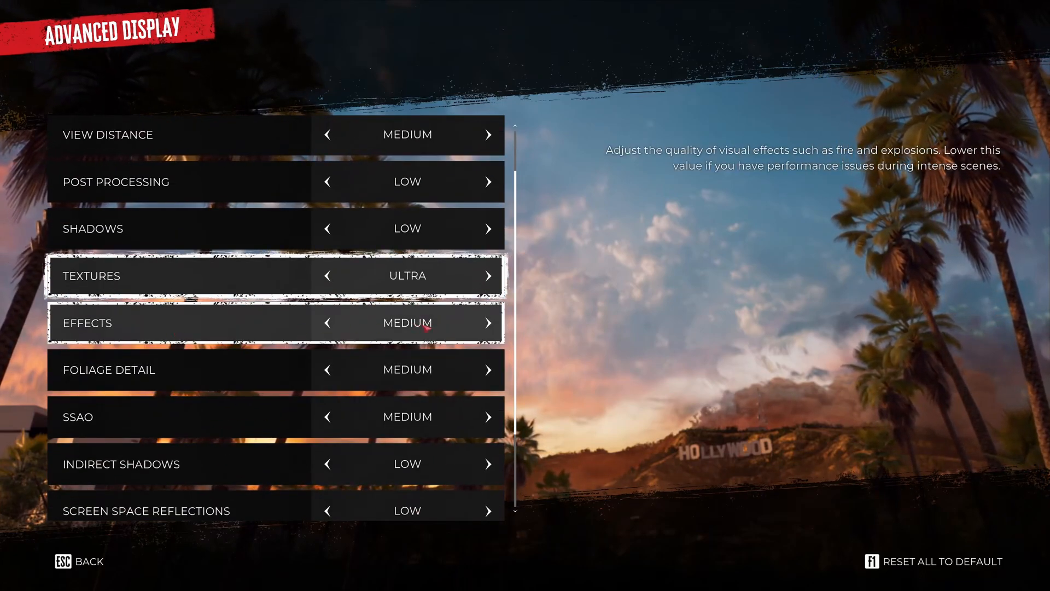
click(328, 323)
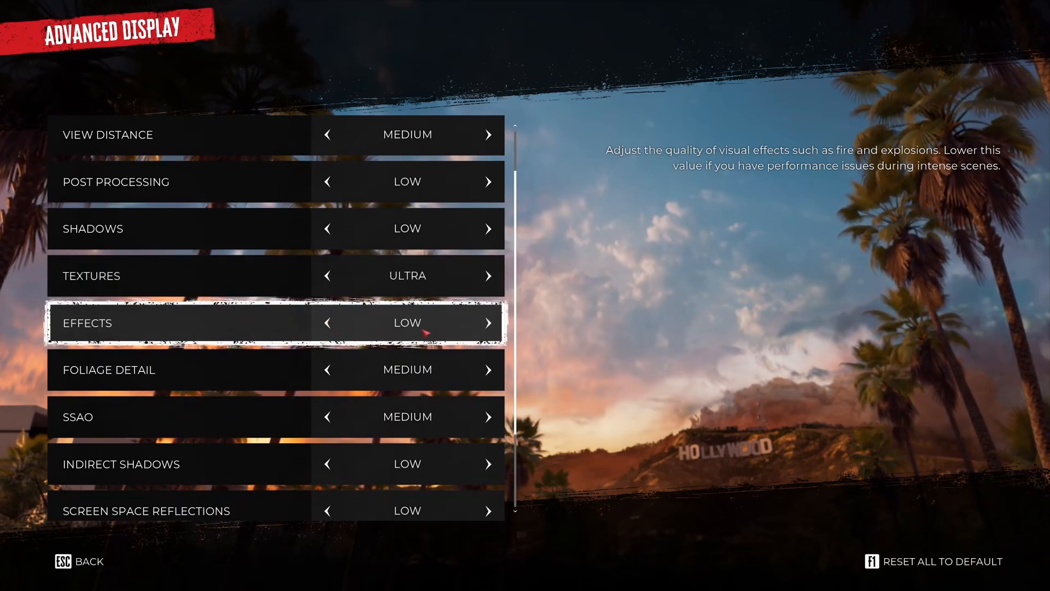
click(488, 323)
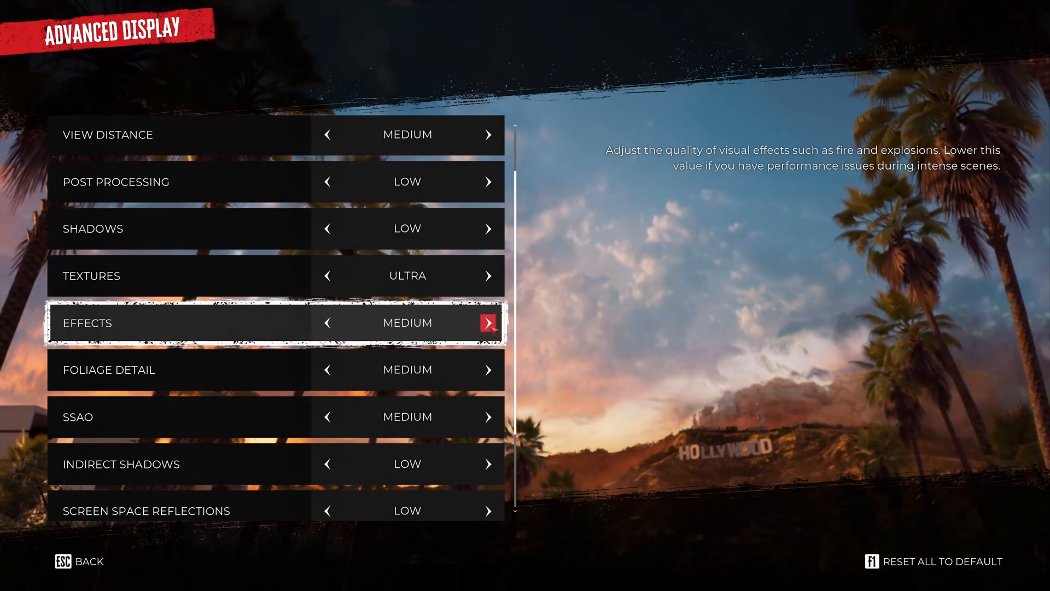
click(489, 323)
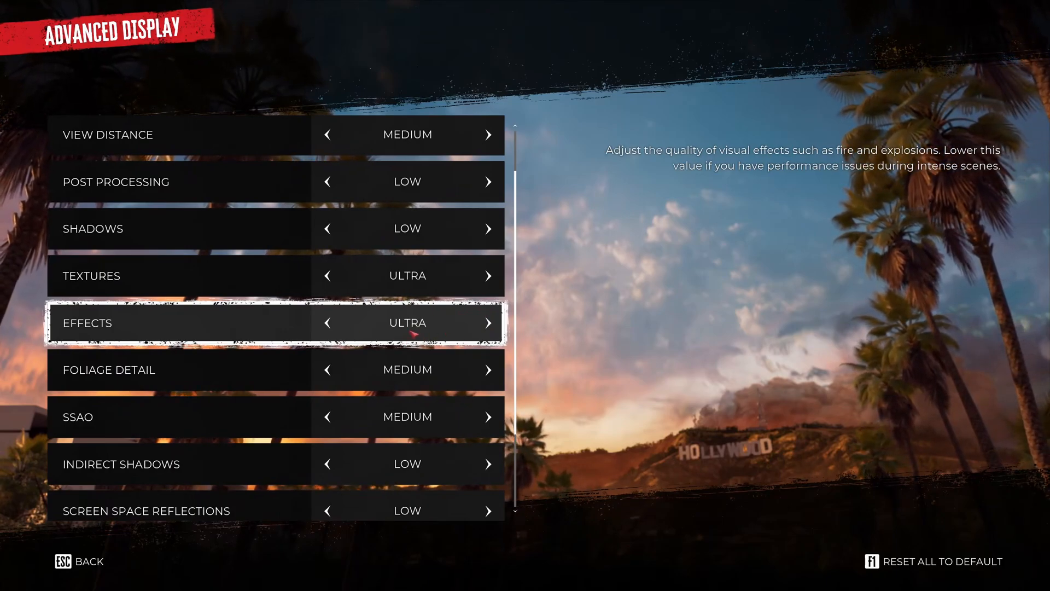
click(328, 323)
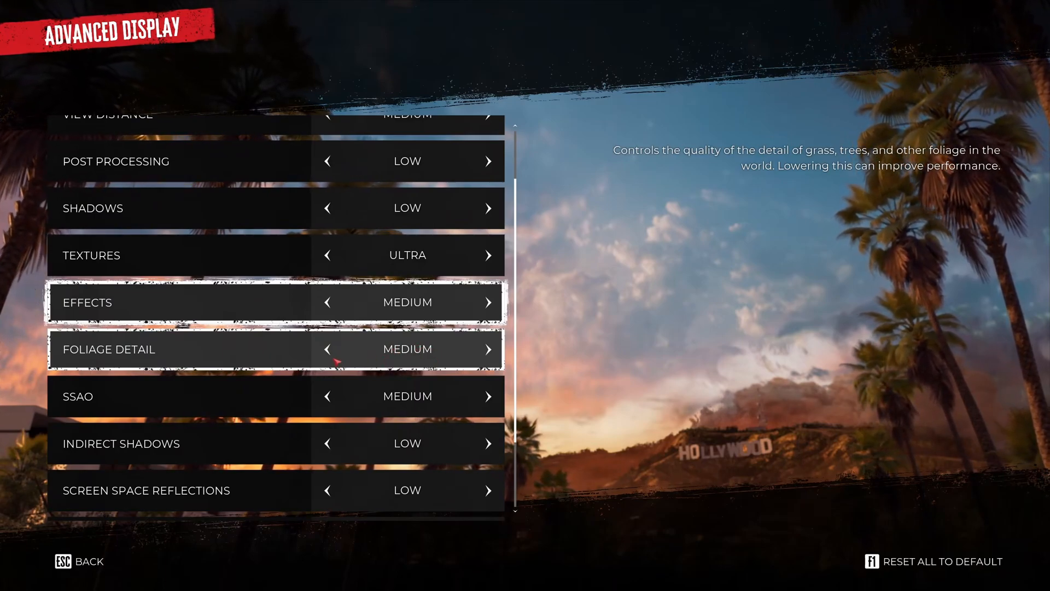
click(489, 349)
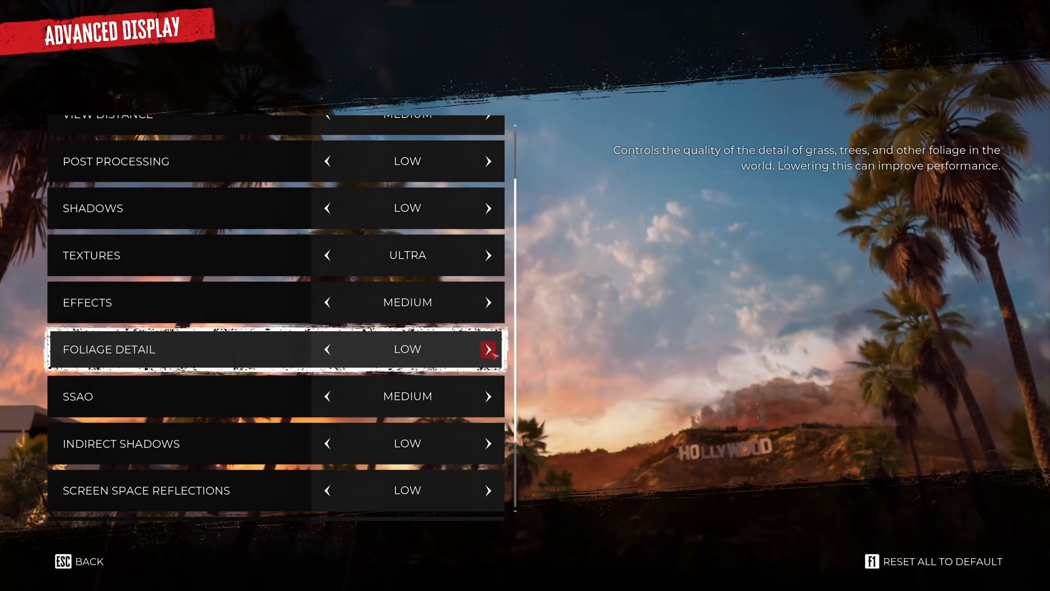
click(488, 349)
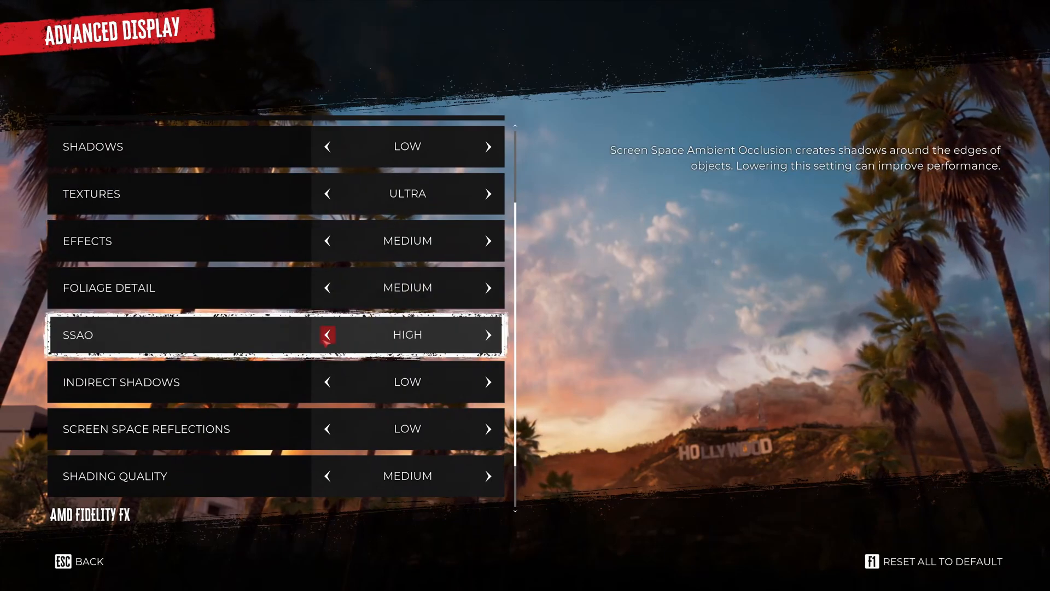
click(327, 334)
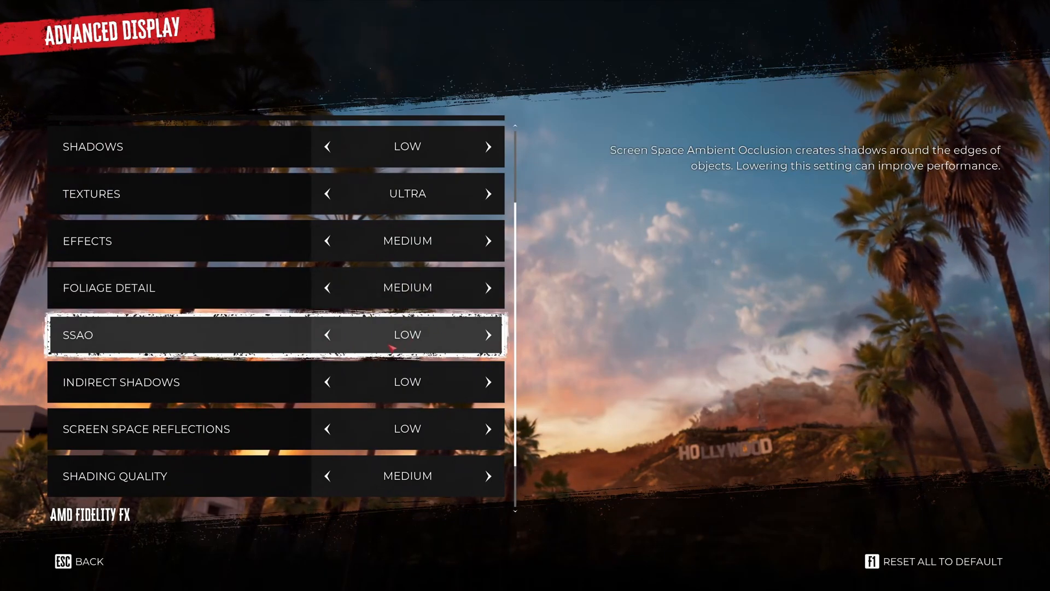
click(489, 334)
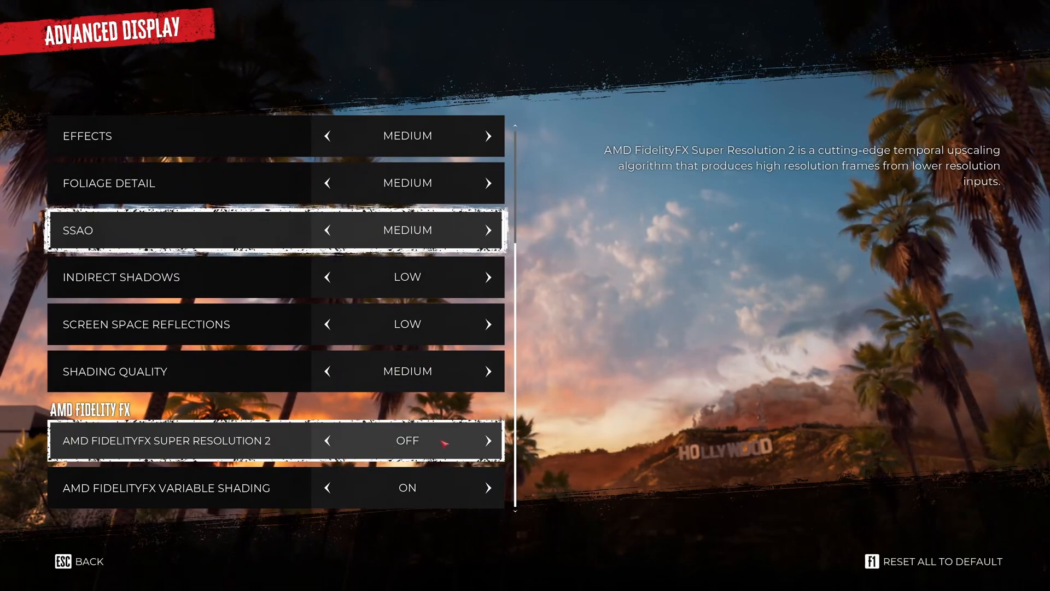
click(488, 441)
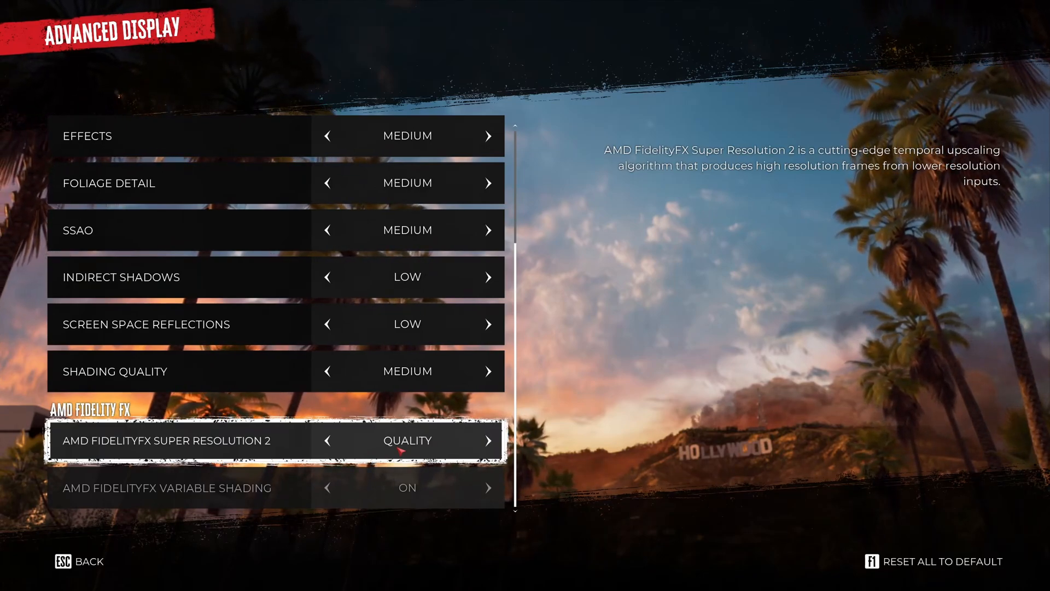
click(327, 441)
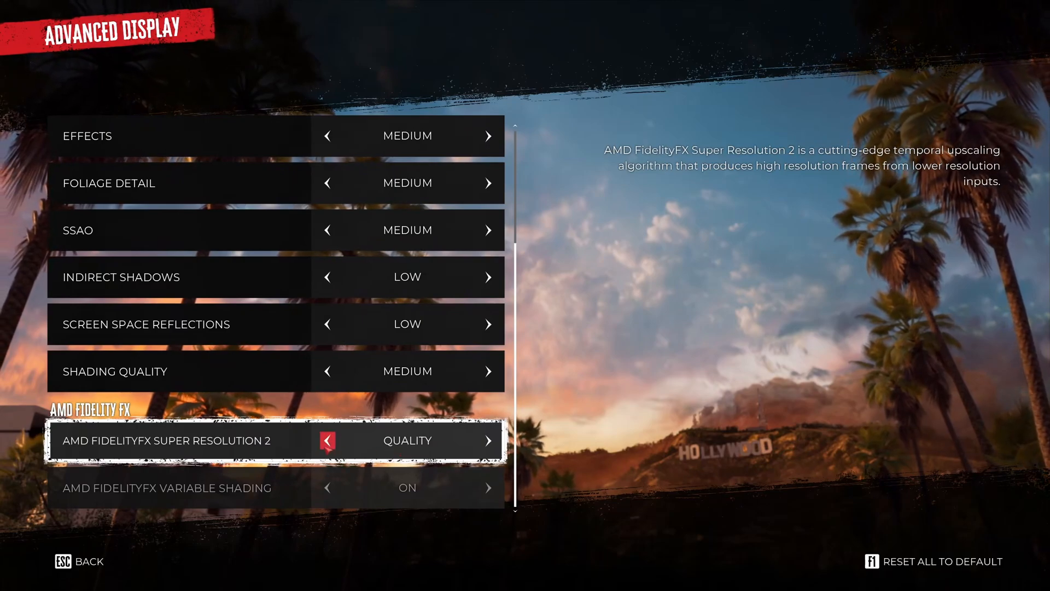
click(327, 441)
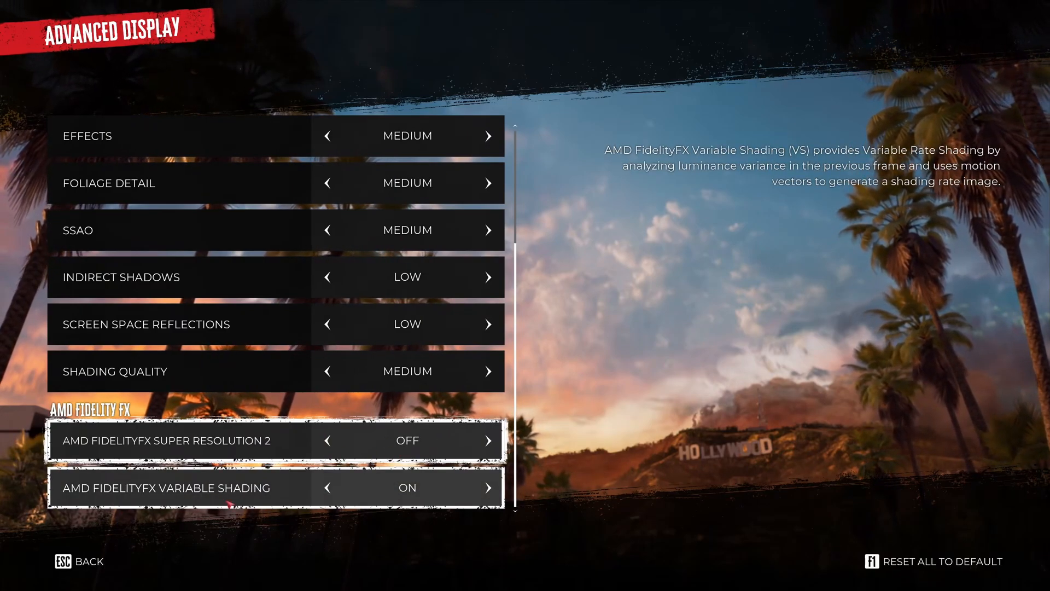